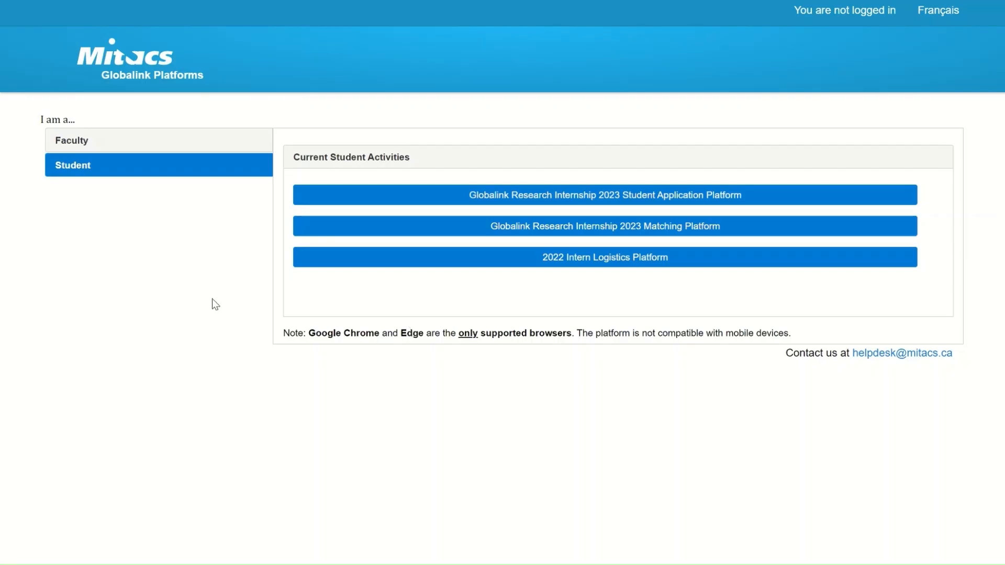
mouse_move(410, 195)
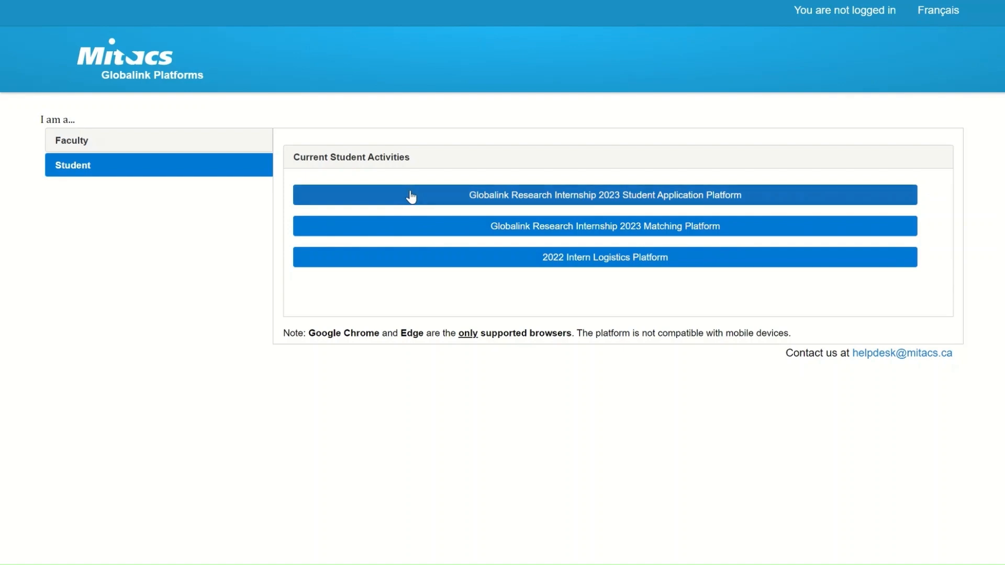
- Open the 2023 Student Application Platform and switch the site to French, then back to English
click(603, 195)
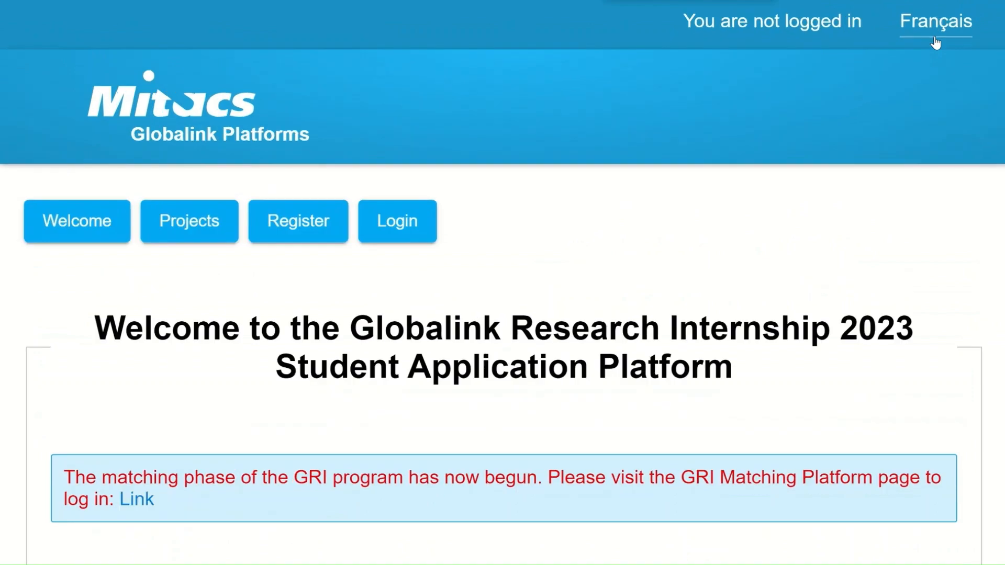
click(934, 21)
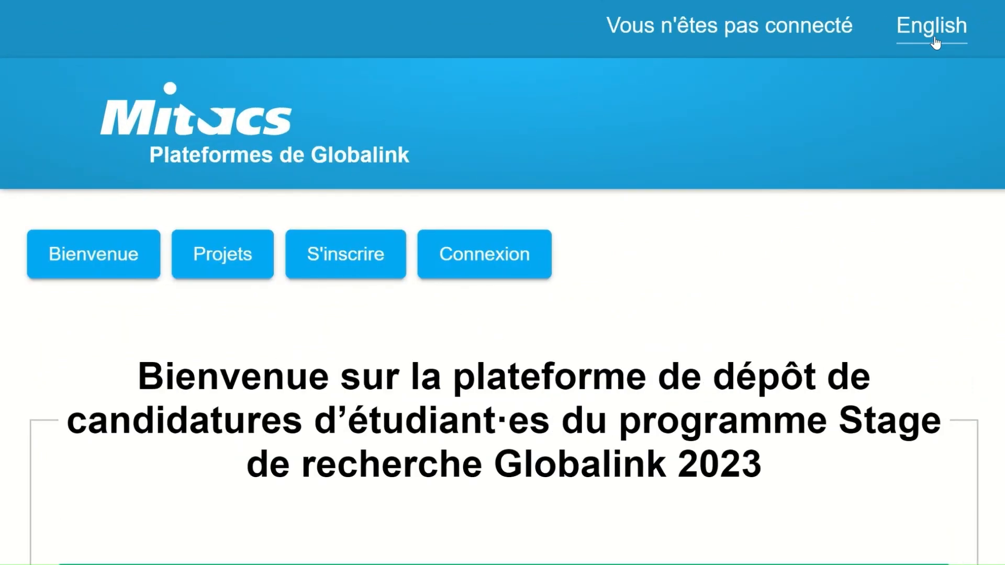
click(930, 26)
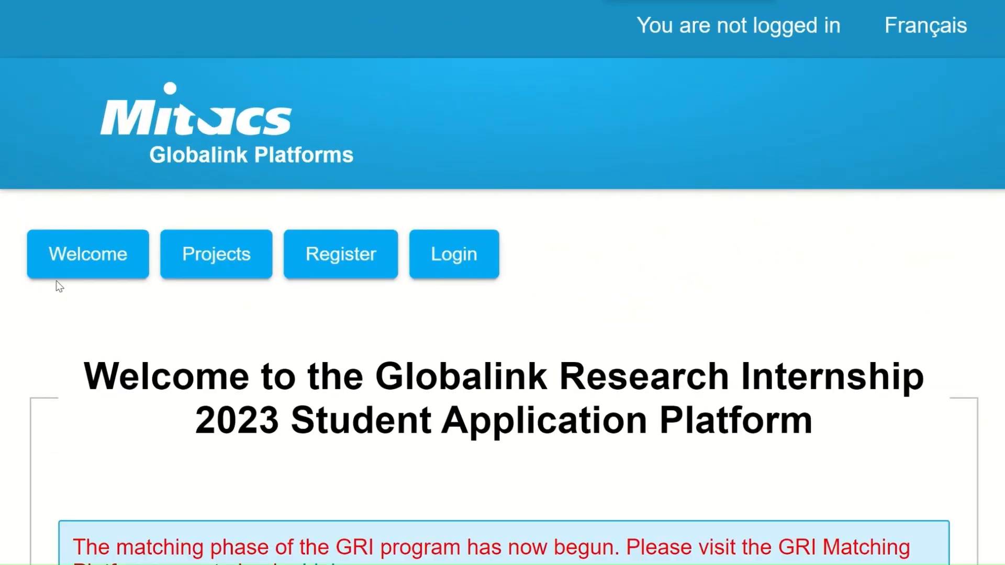
mouse_move(506, 292)
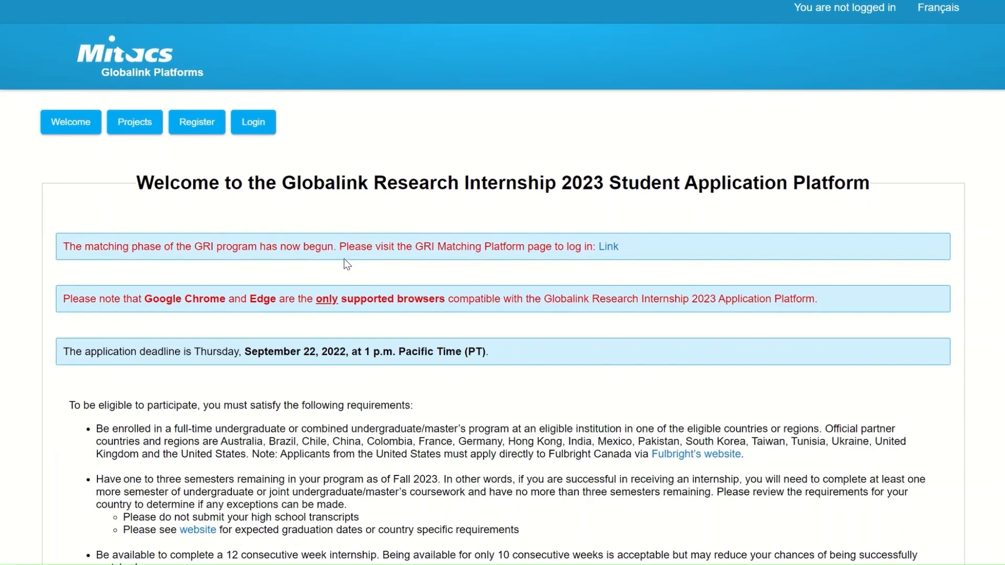
scroll(down, 3)
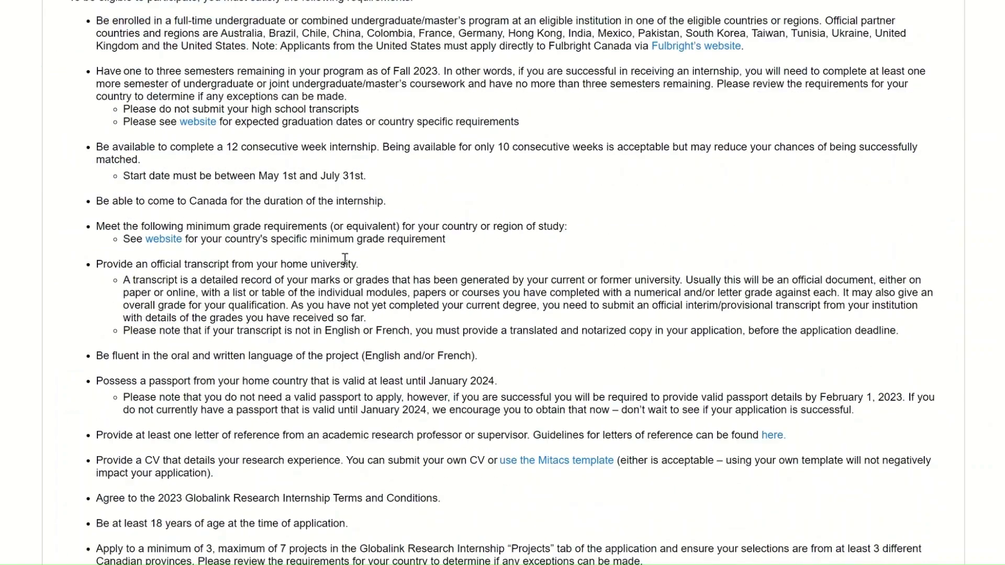
scroll(down, 3)
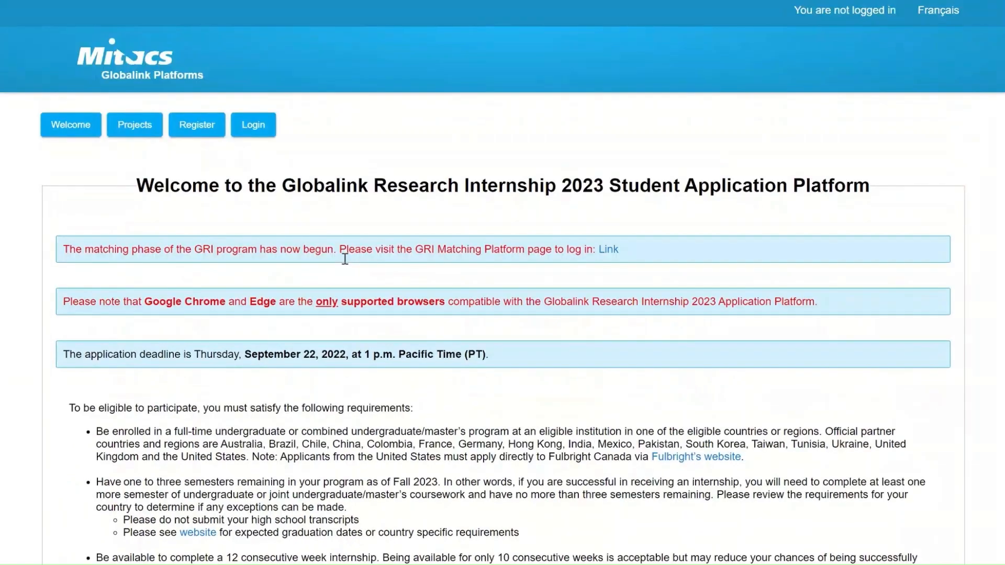
- Open the Projects list and scroll through the available projects
click(134, 126)
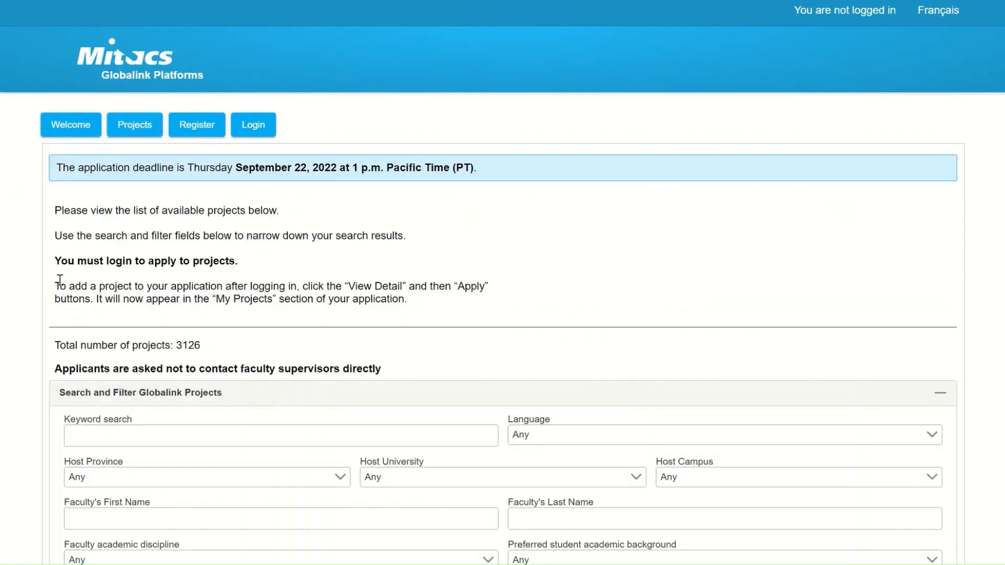
scroll(down, 3)
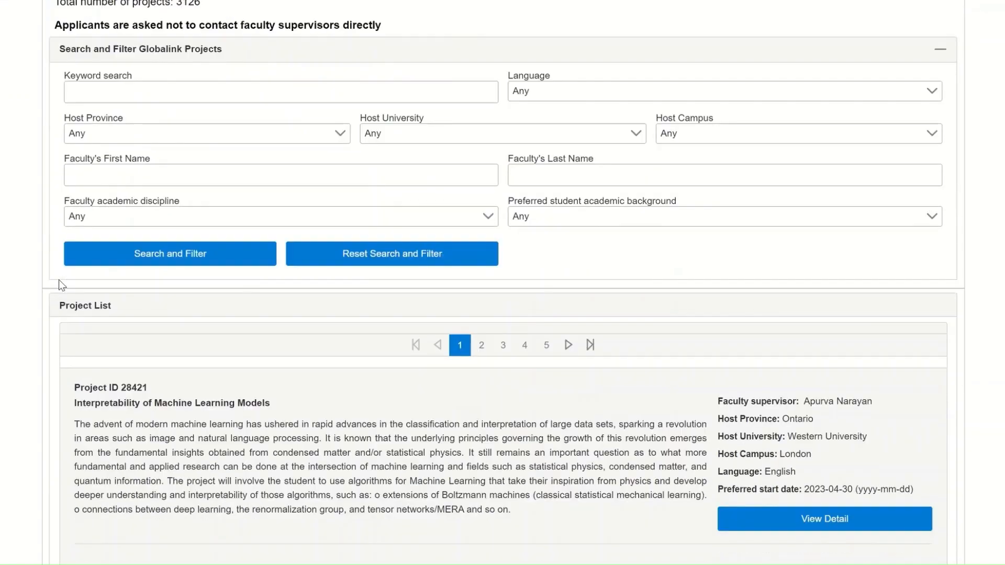
scroll(down, 3)
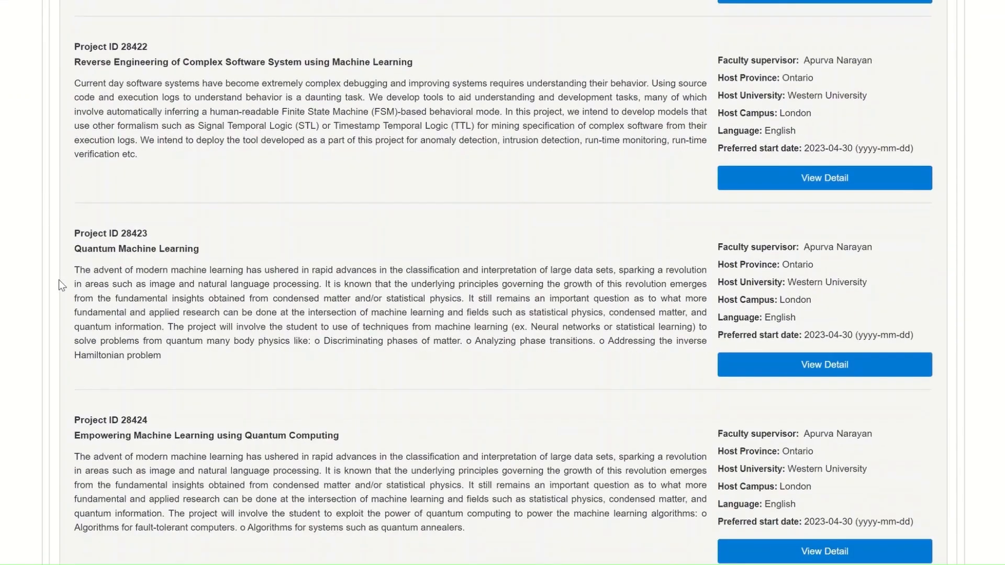
scroll(down, 3)
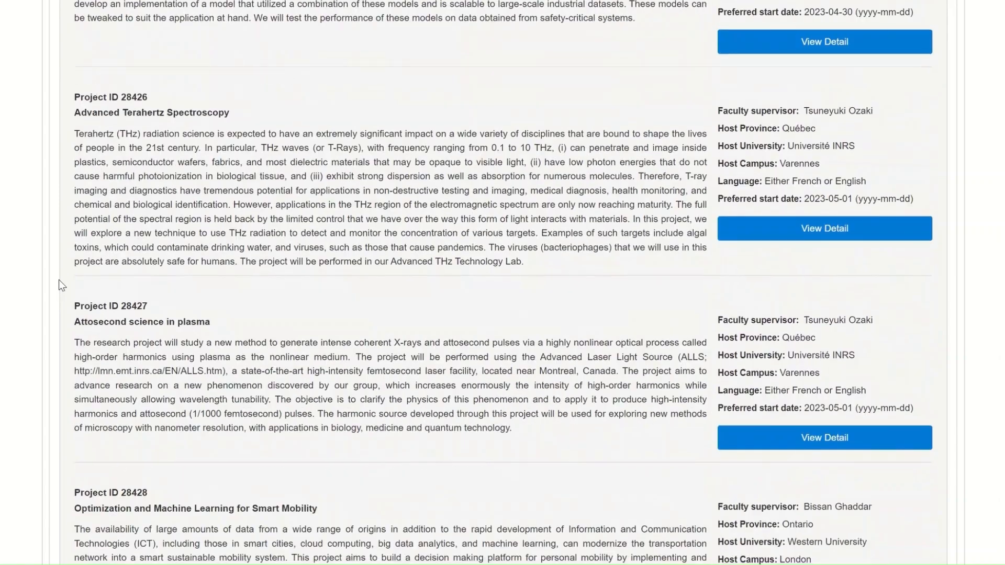
scroll(down, 3)
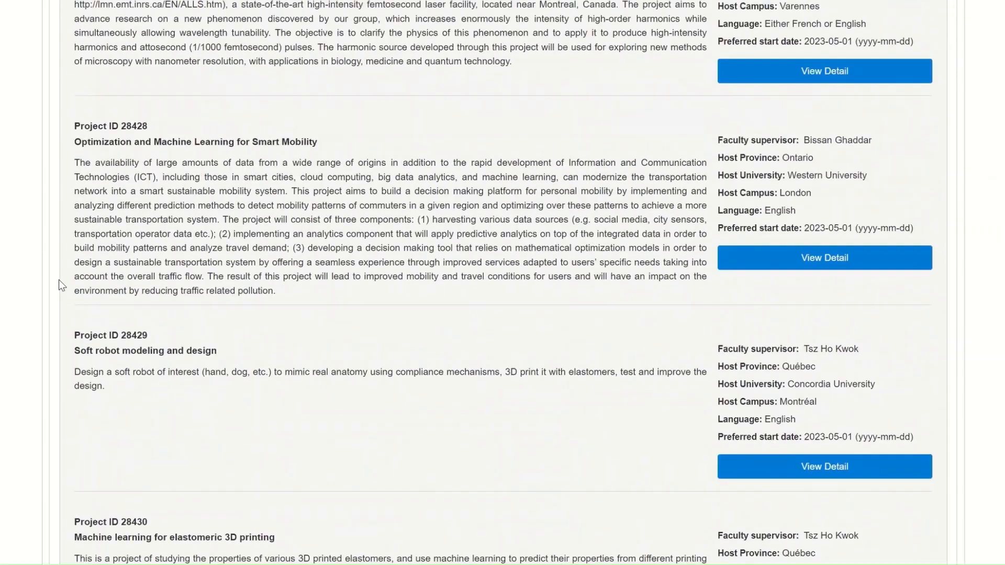
scroll(up, 3)
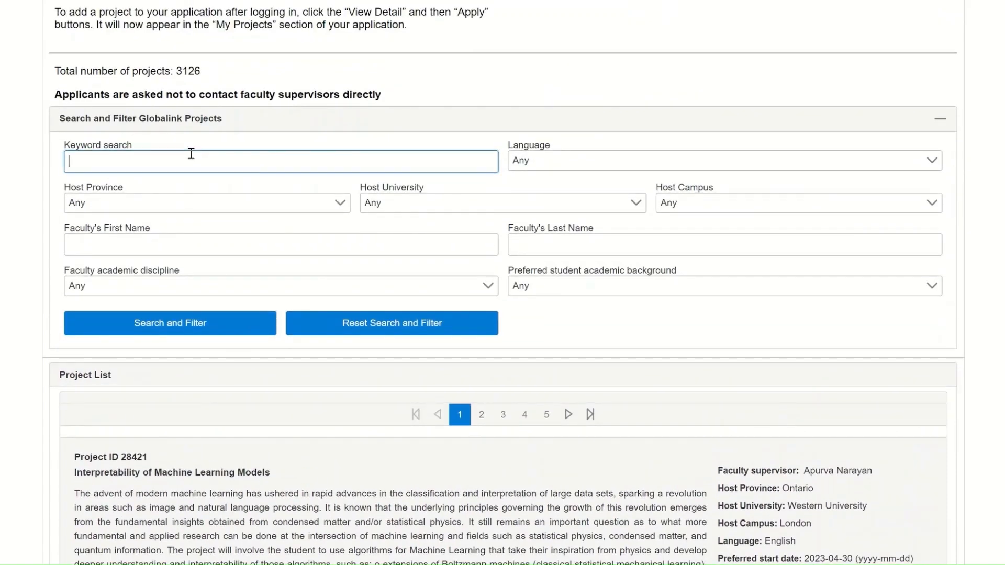
- Filter projects by keyword 'psychology', English language and British Columbia host, and review the results
click(280, 161)
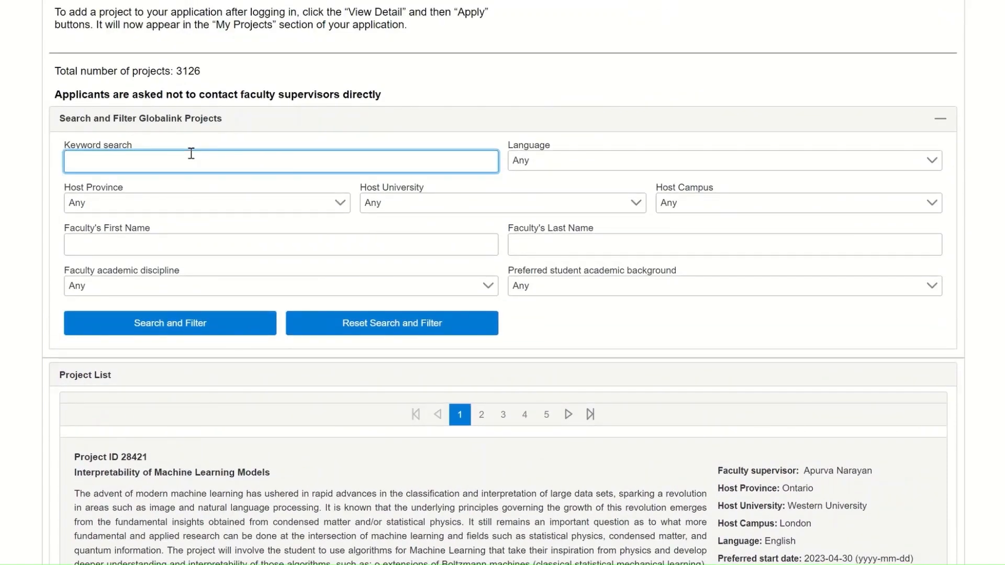
text(psycholo)
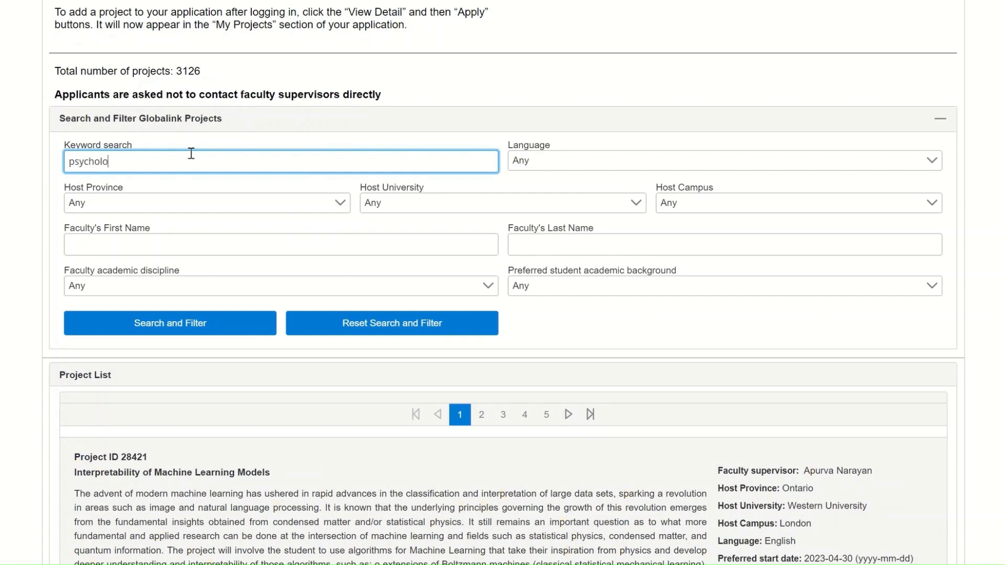
click(722, 160)
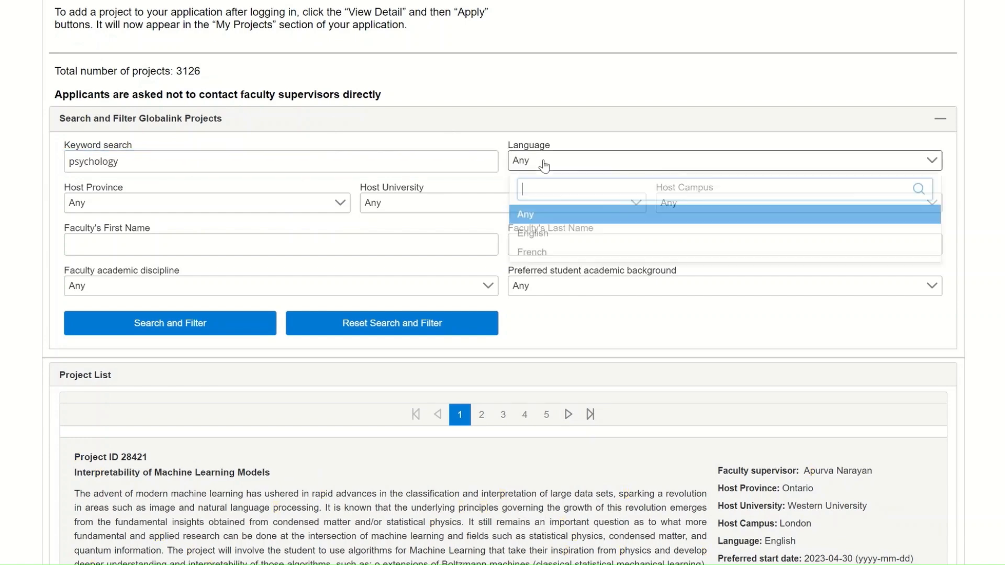
click(531, 235)
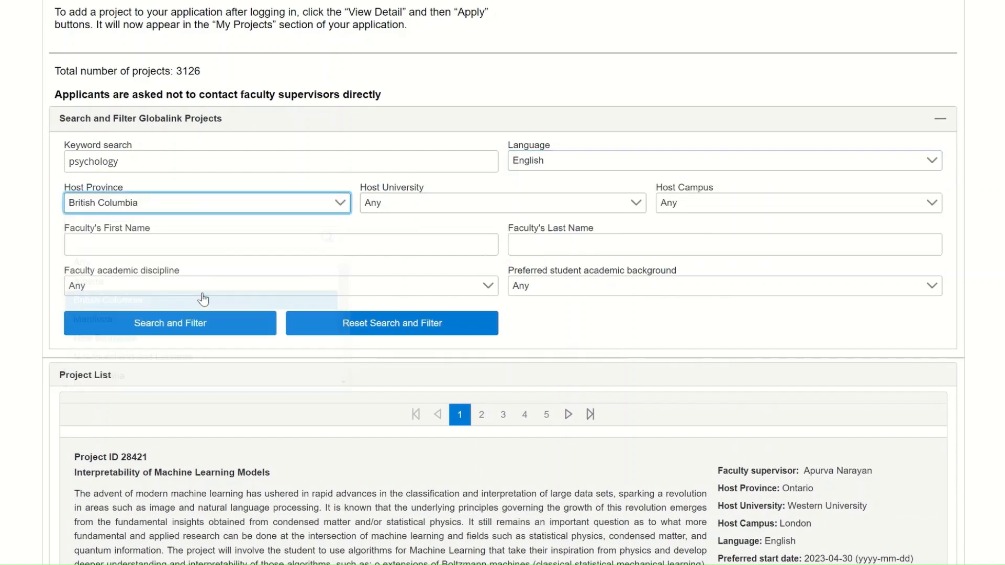
click(170, 323)
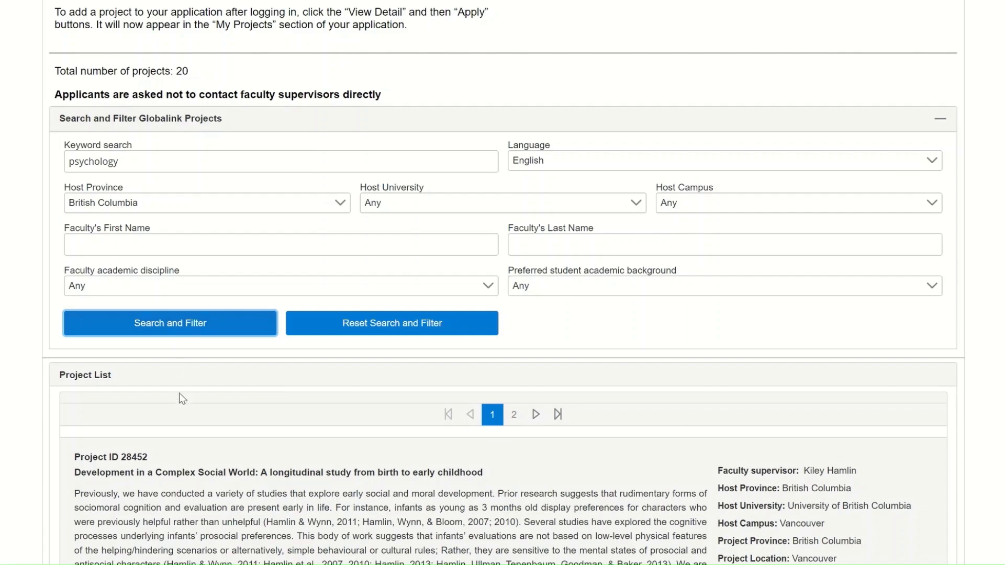
scroll(down, 3)
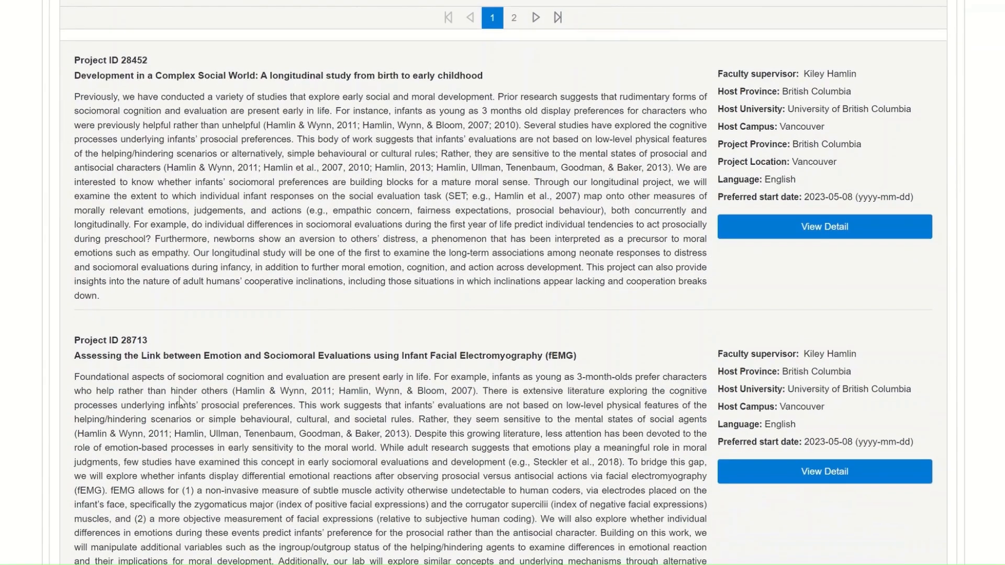
scroll(down, 3)
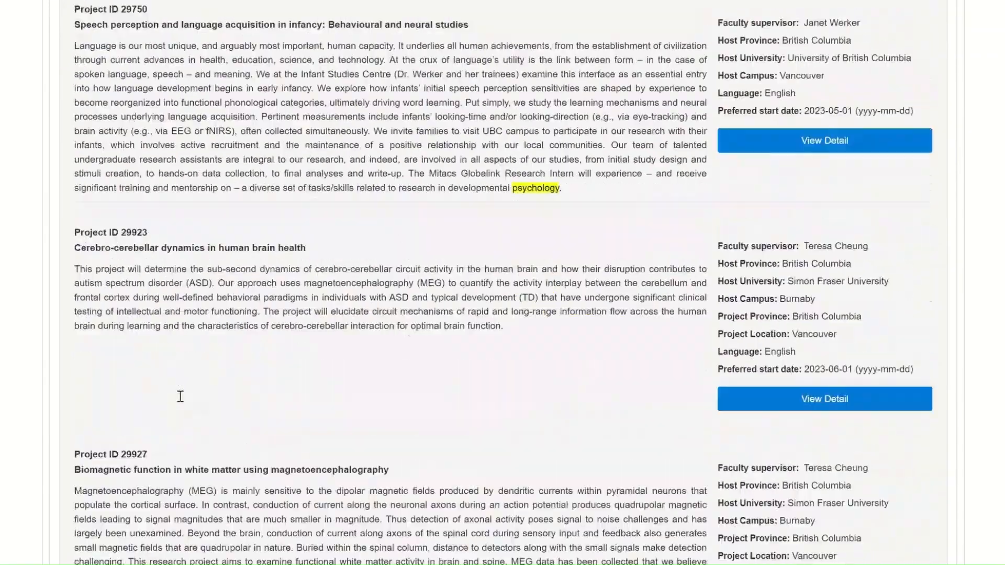
scroll(down, 3)
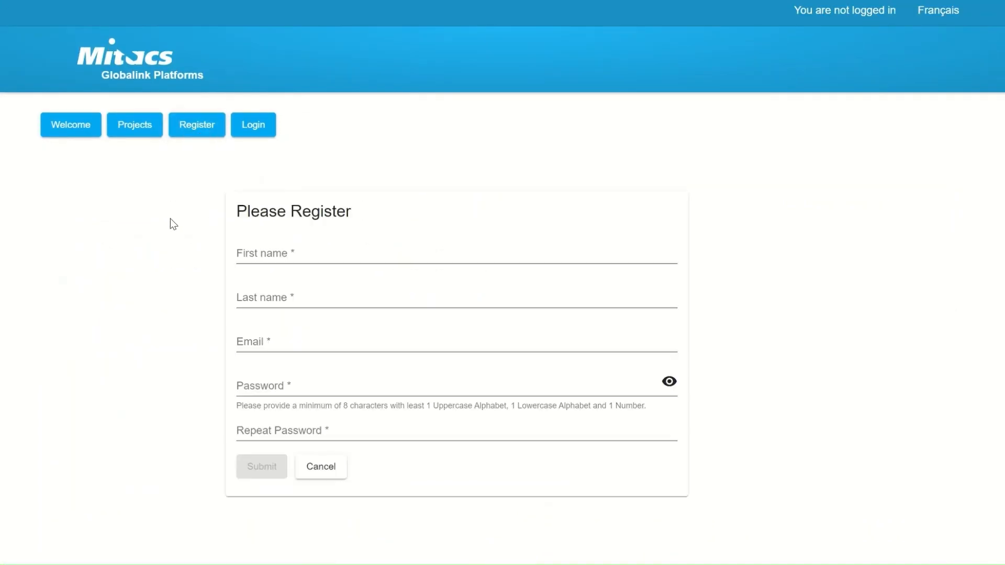
text(GRI)
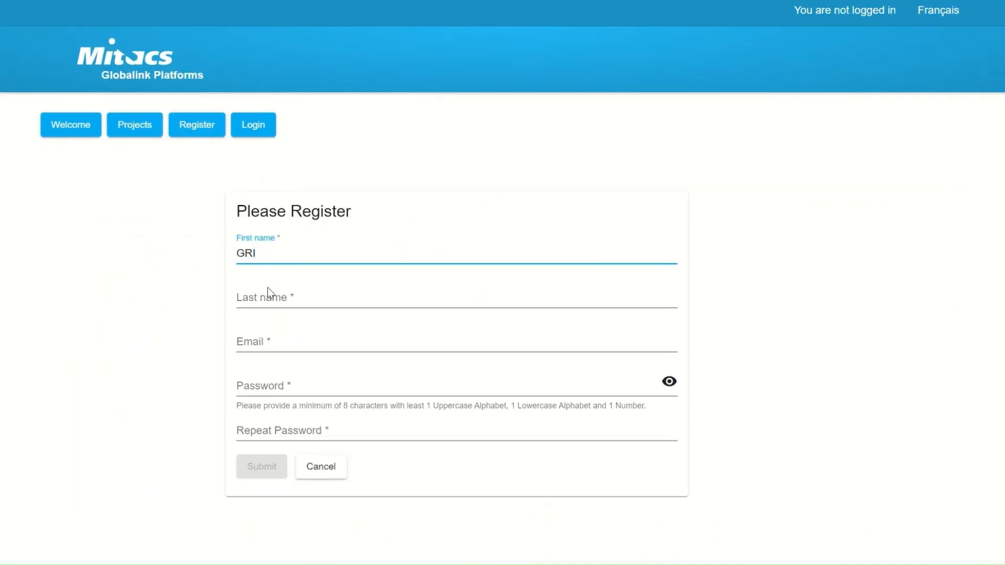
text(Mitacs)
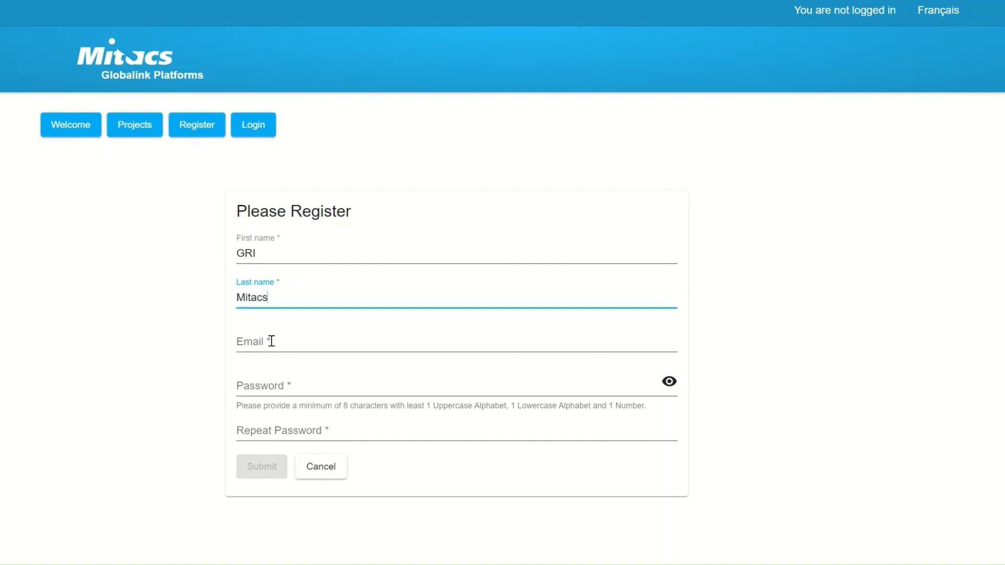
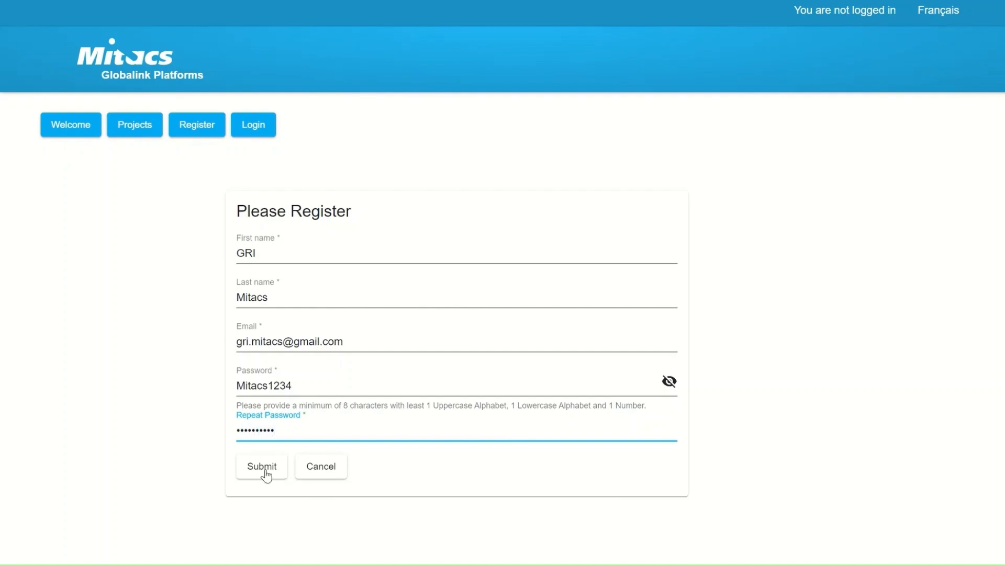
click(261, 468)
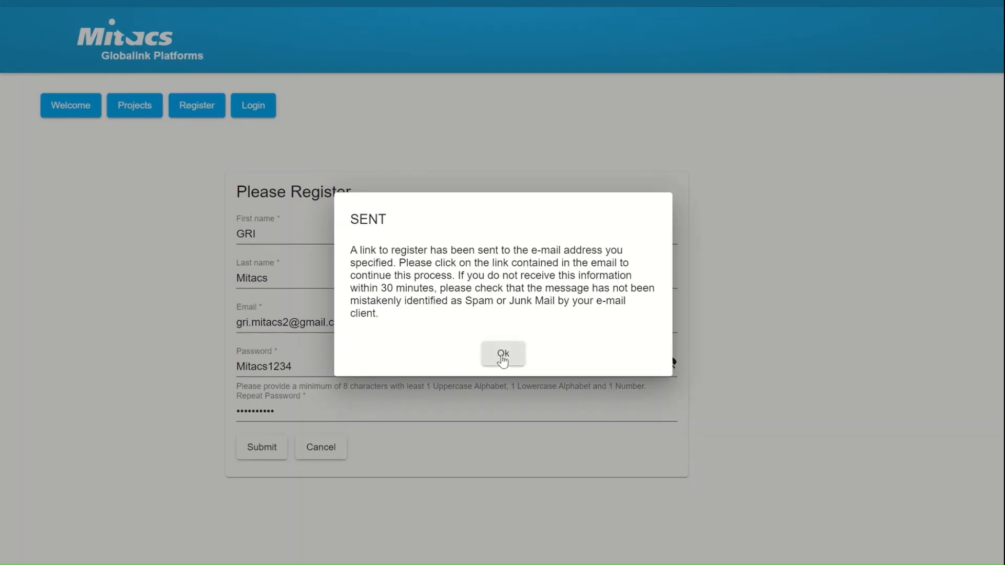
click(503, 356)
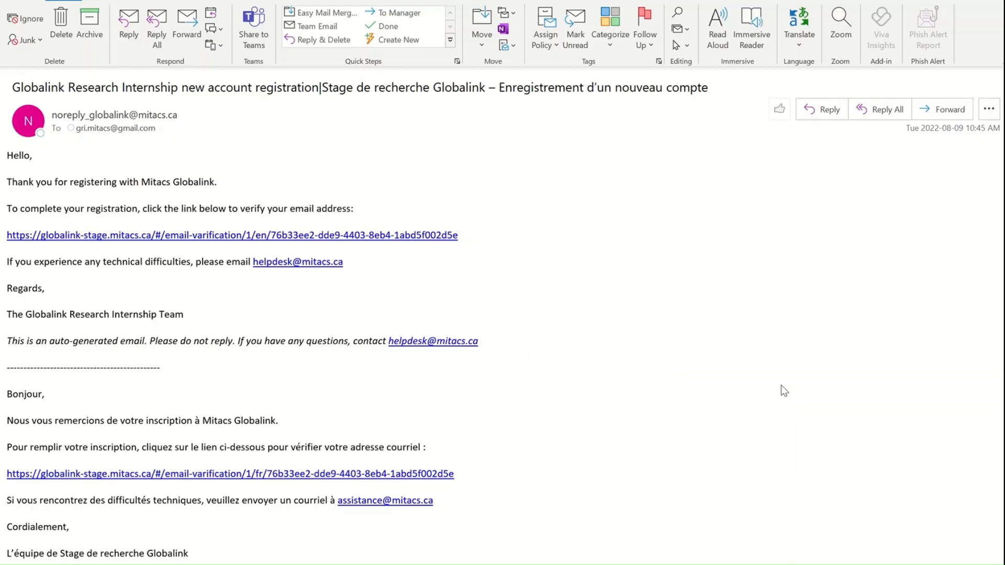
mouse_move(405, 242)
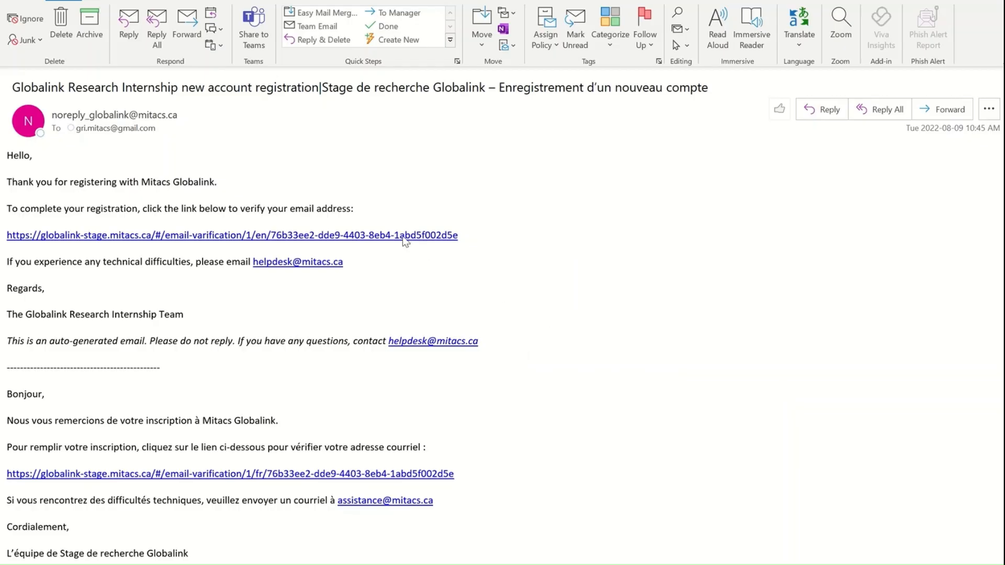
mouse_move(402, 242)
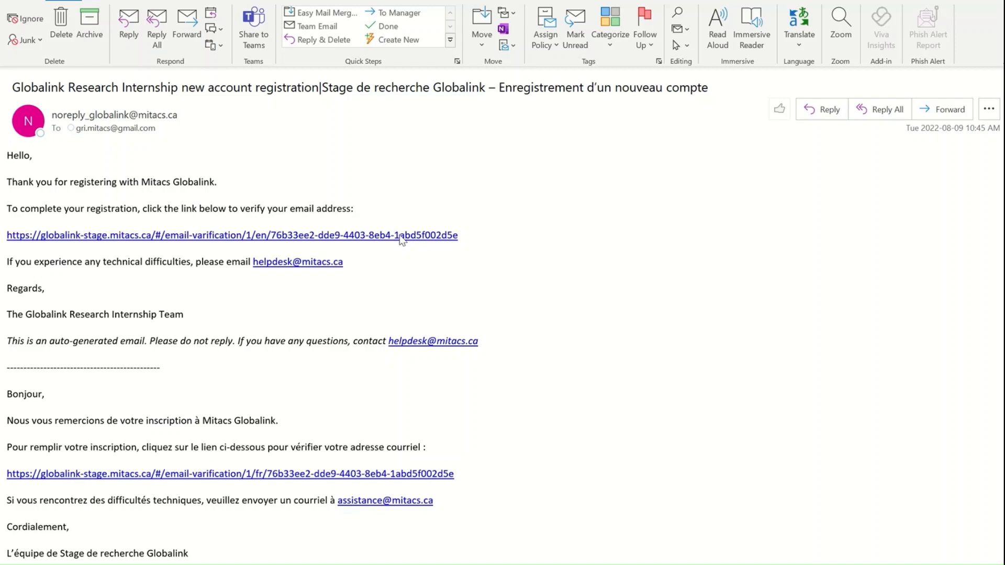
click(231, 235)
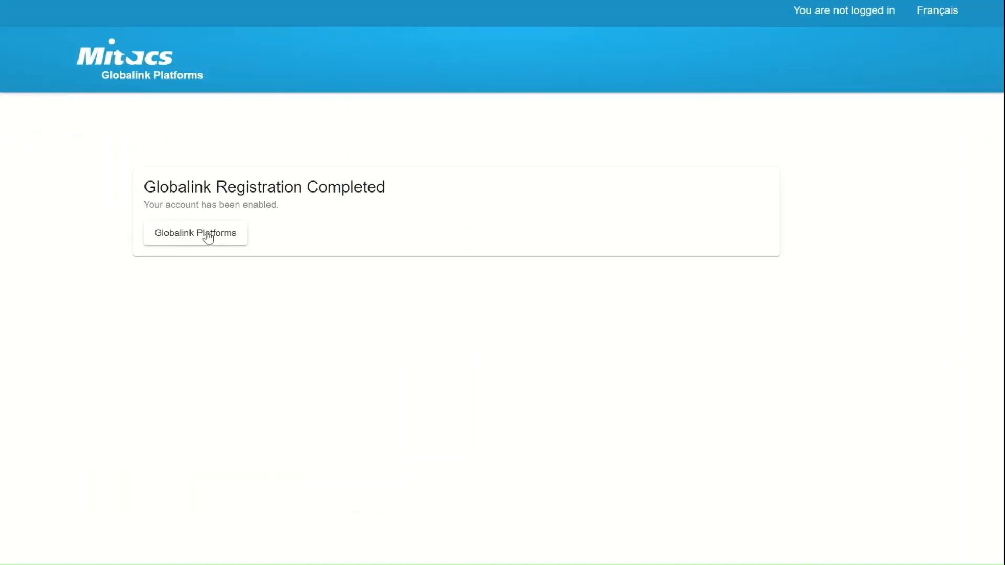
- Log in to Globalink Platforms with the new account's email and password
click(194, 232)
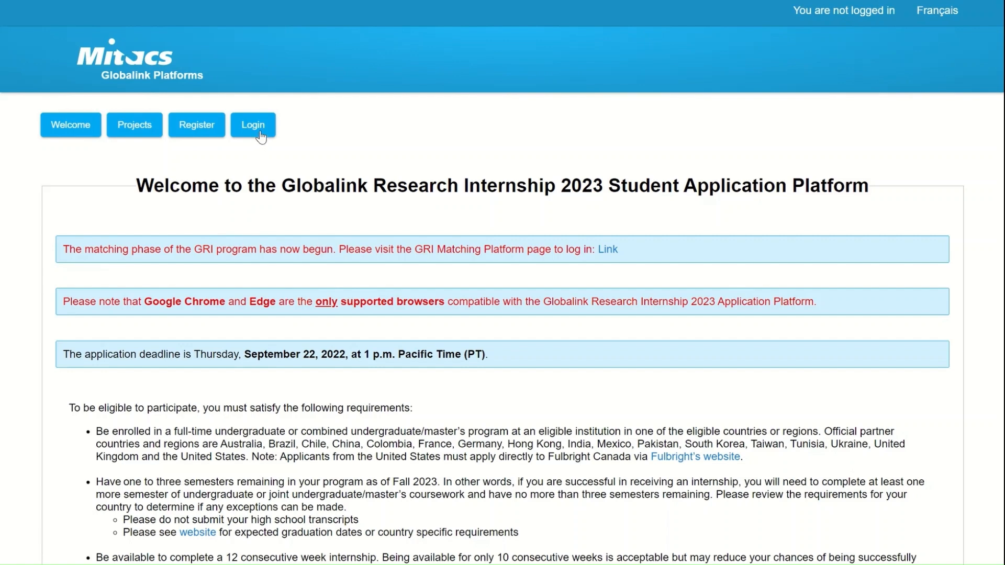
click(252, 125)
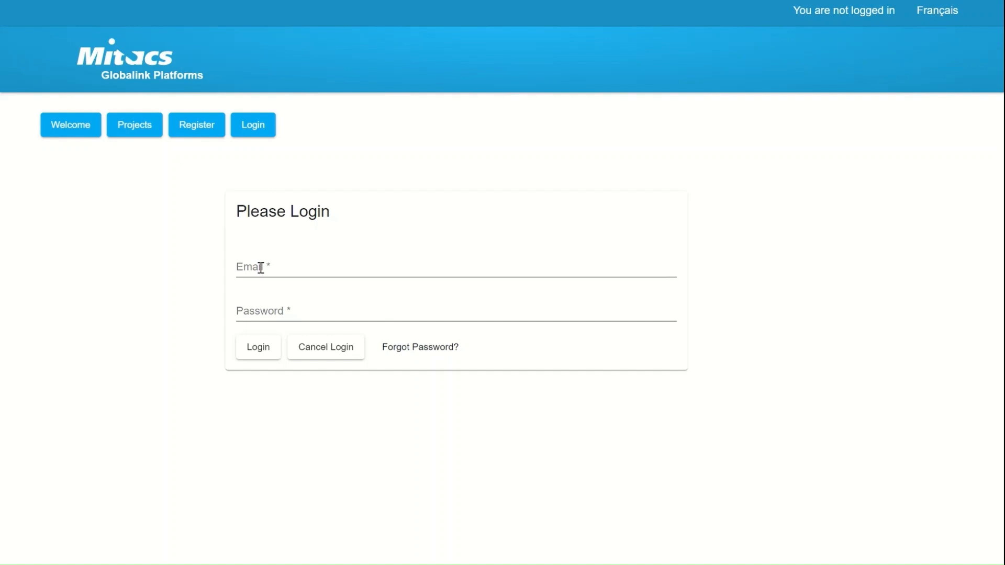
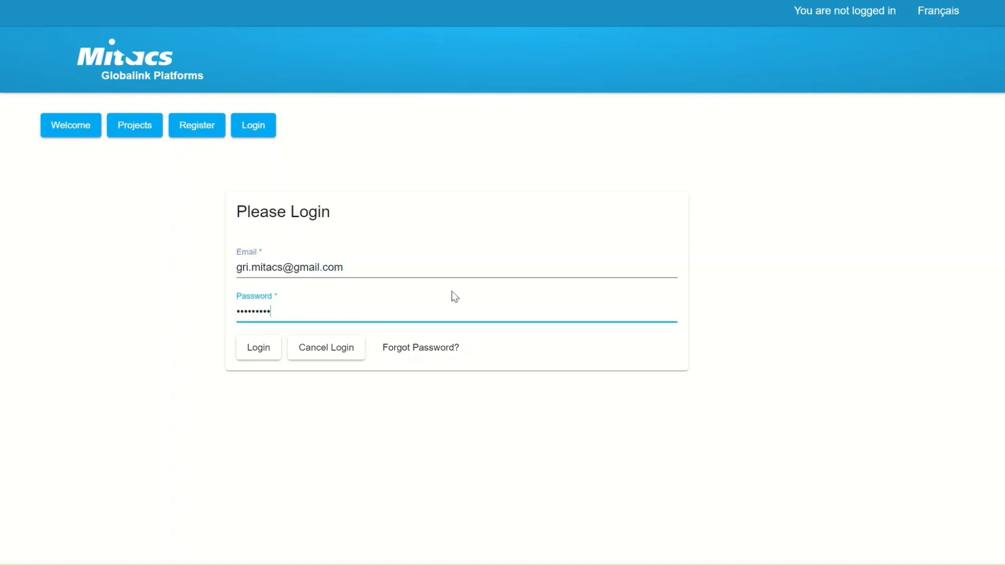
click(257, 348)
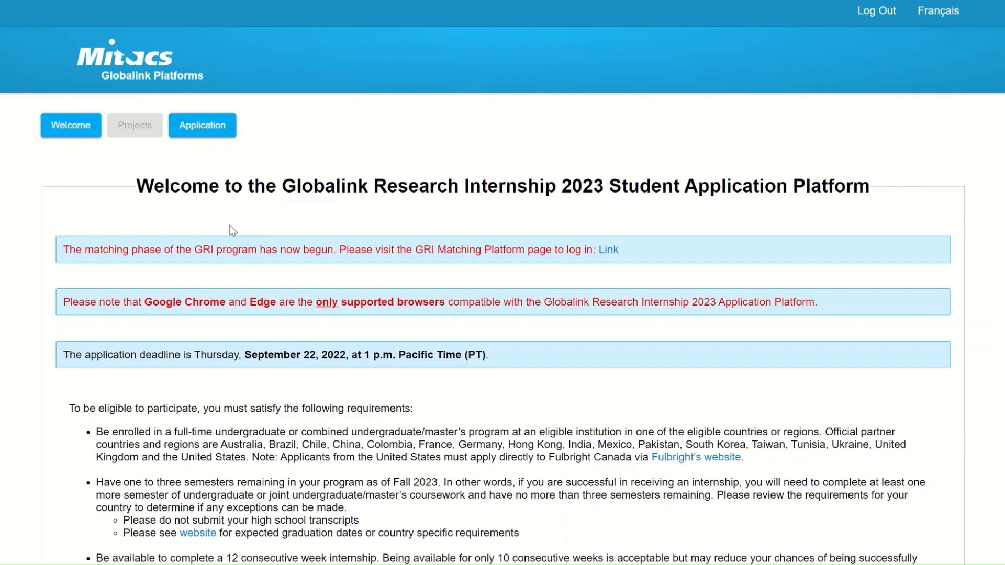
scroll(down, 3)
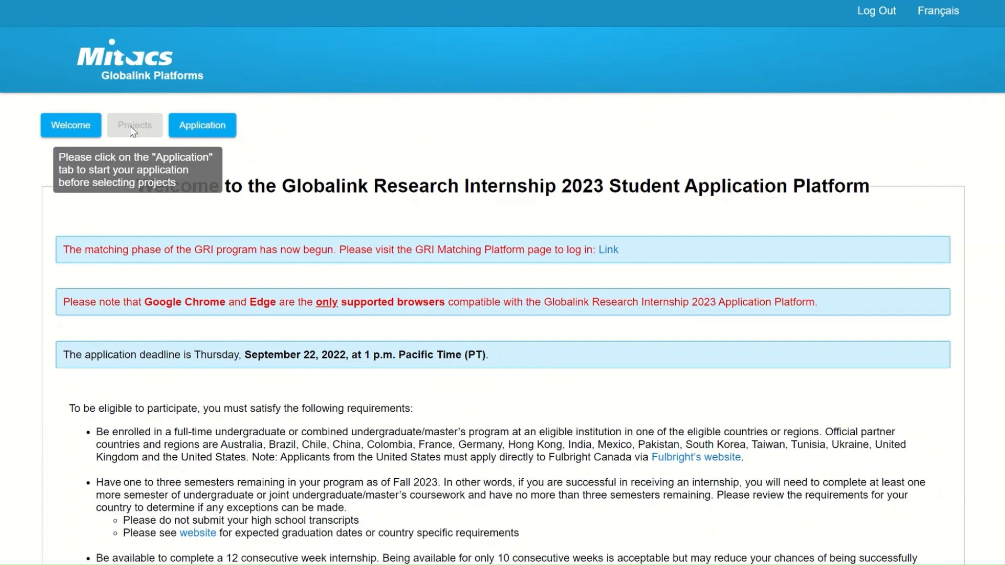
click(202, 125)
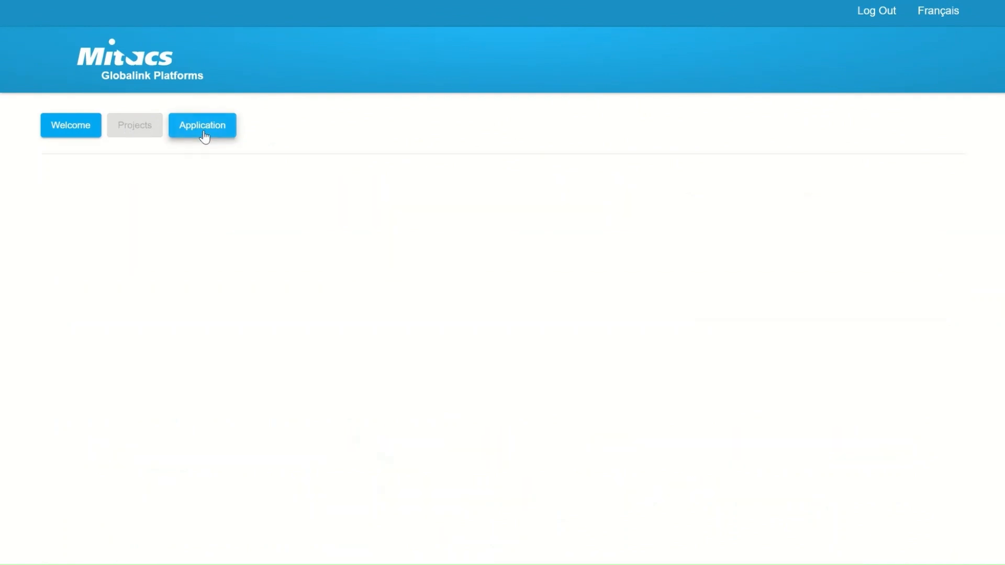
click(202, 125)
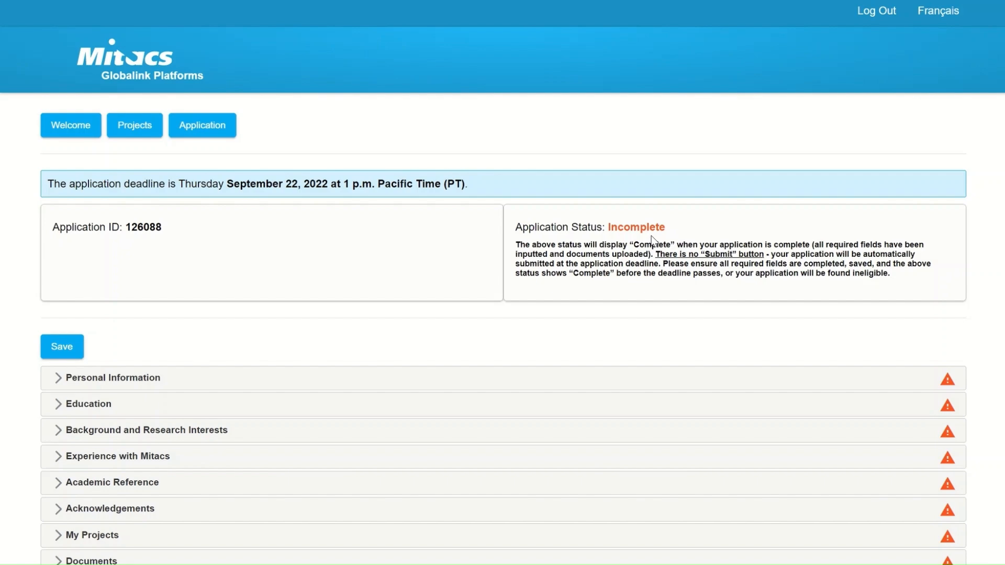
scroll(down, 3)
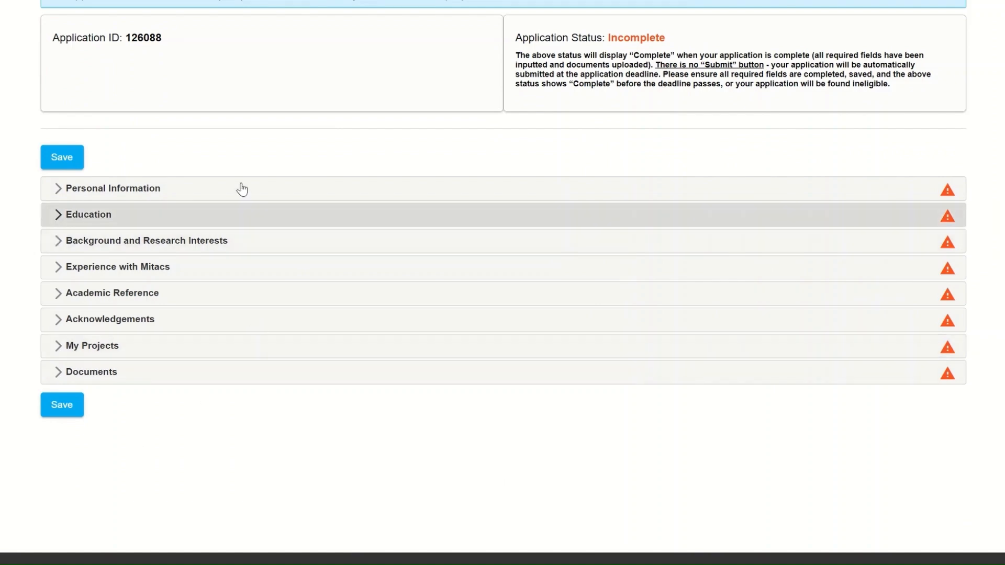
- Set gender to Female and date of birth to January 20, 2000
click(112, 188)
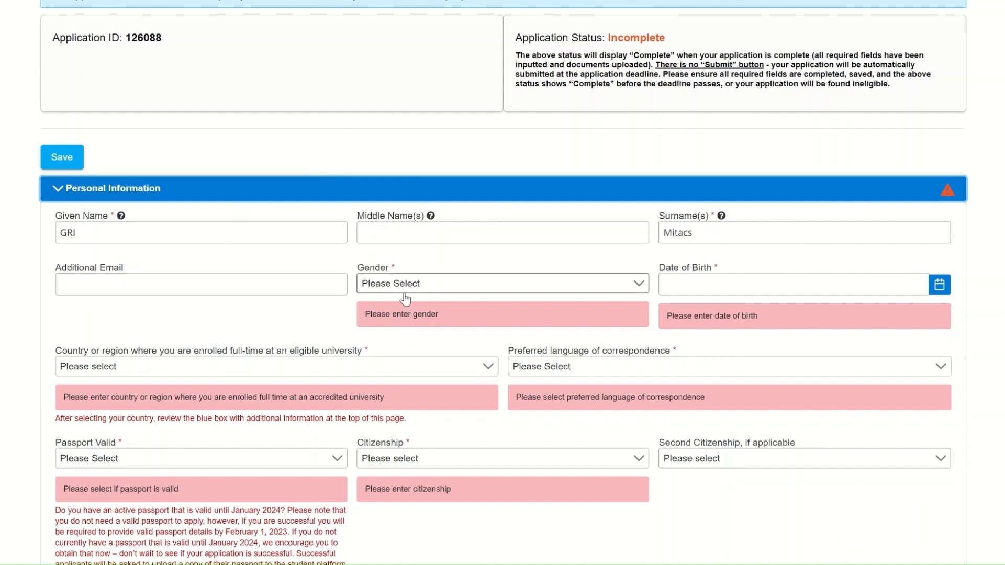
click(502, 283)
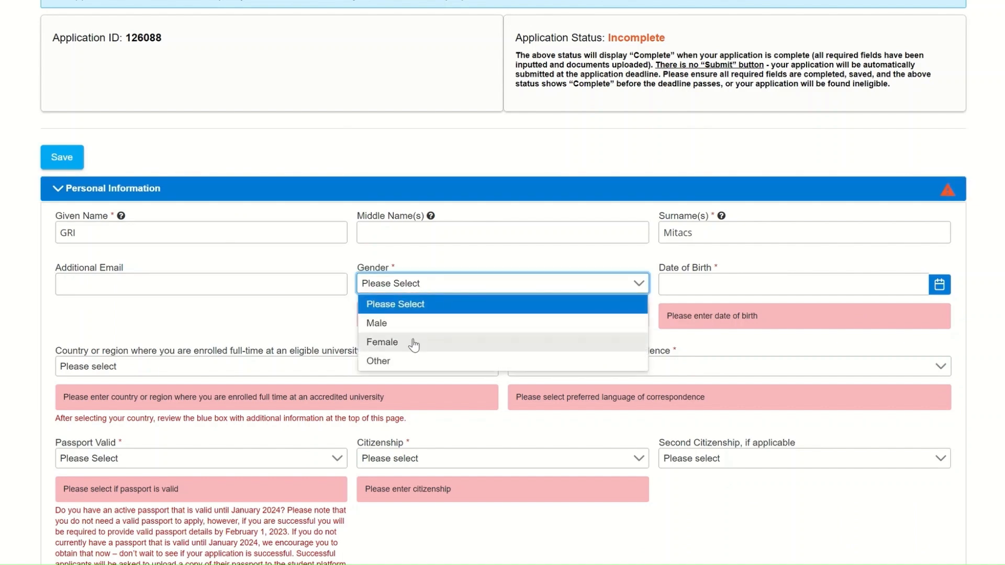
click(381, 342)
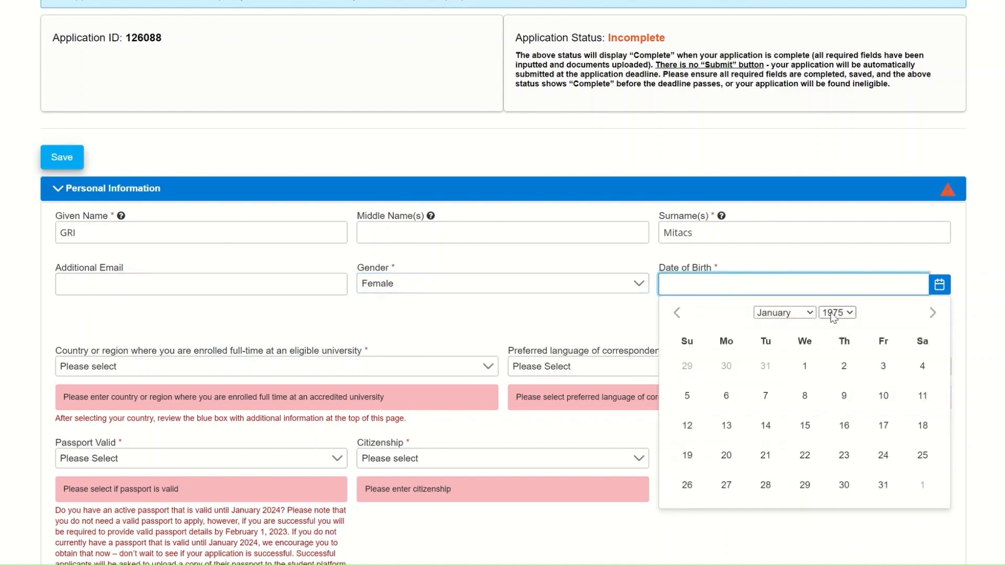
click(835, 311)
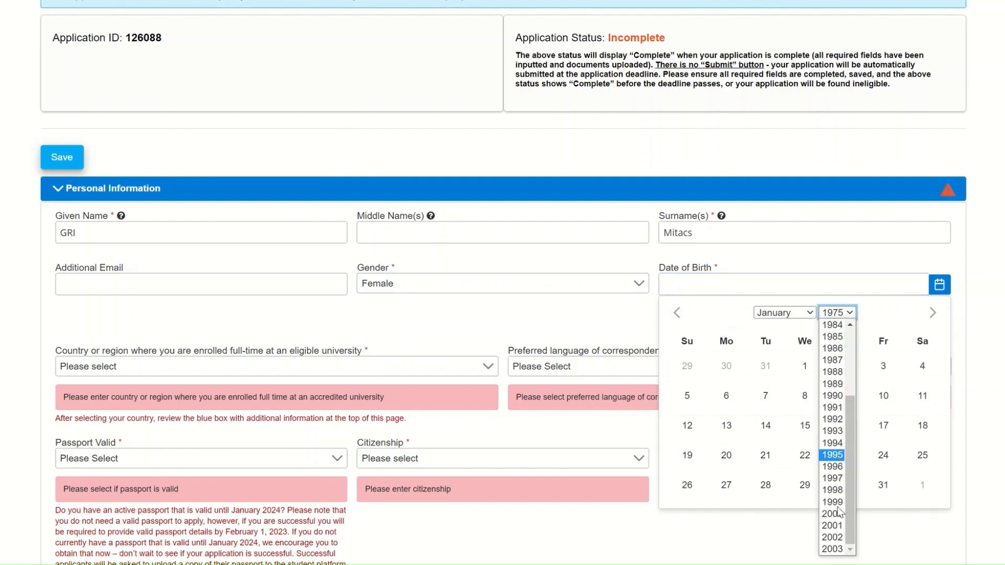
click(834, 513)
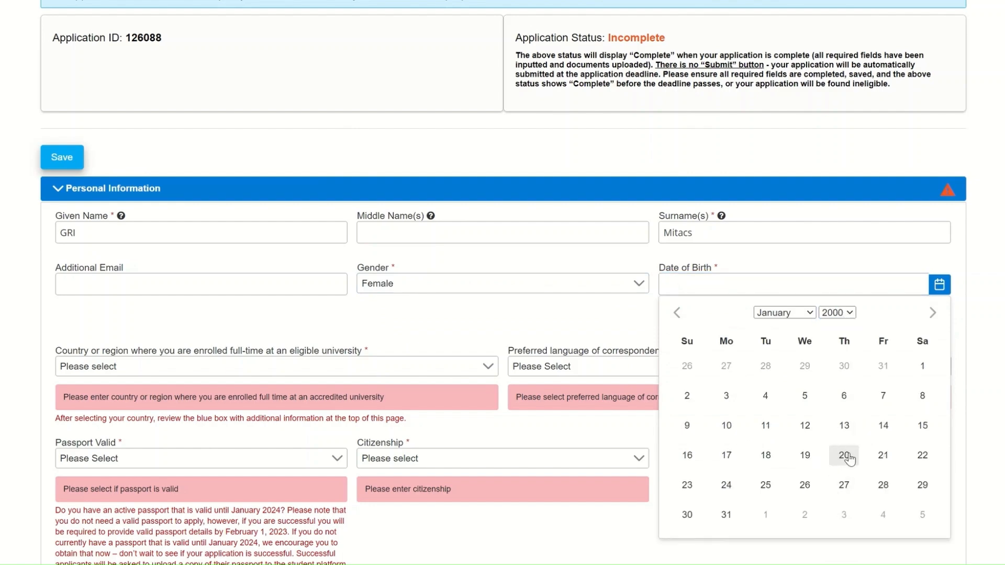
click(843, 456)
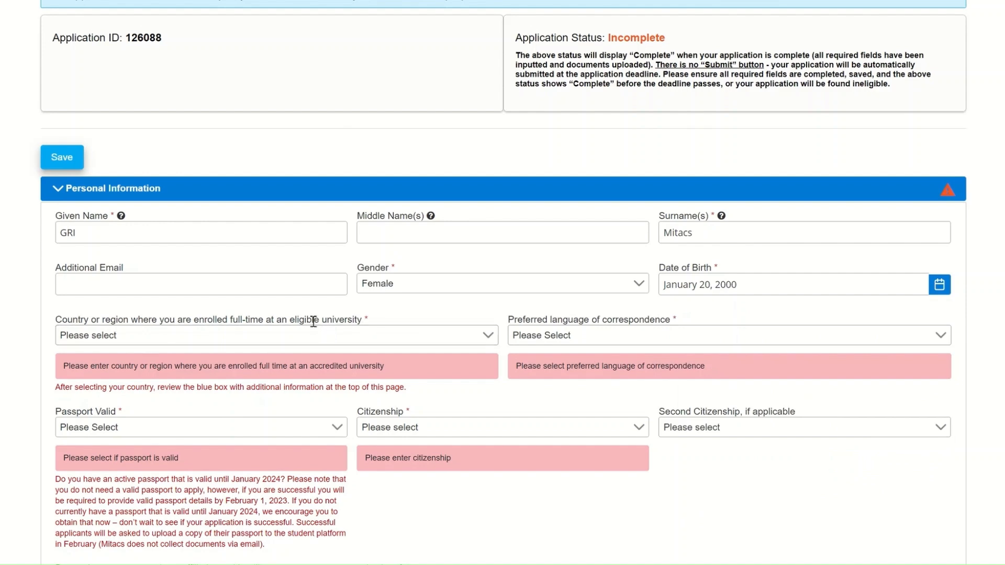
click(276, 335)
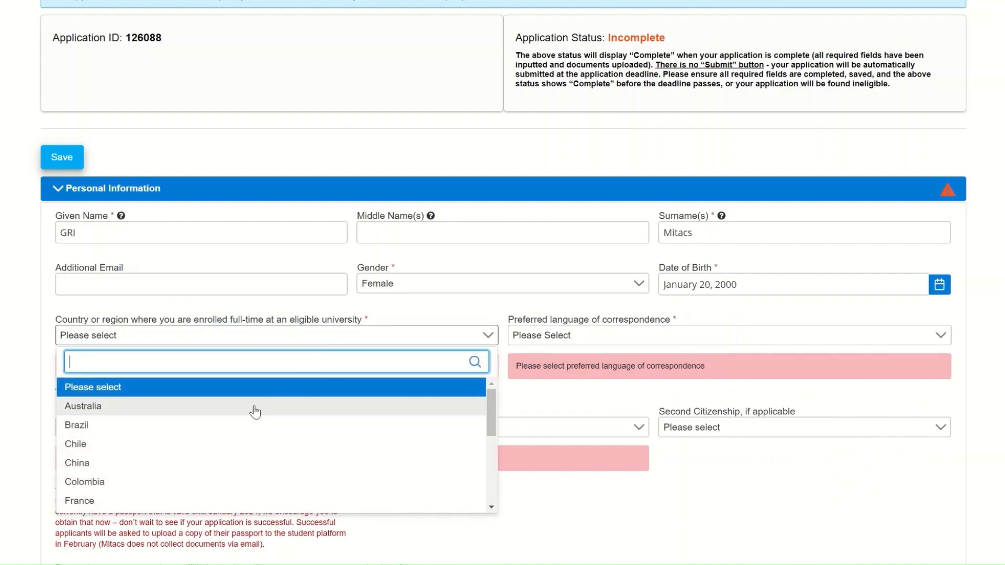
- Set study country to Australia, correspondence language to English, and passport valid to Yes
click(82, 406)
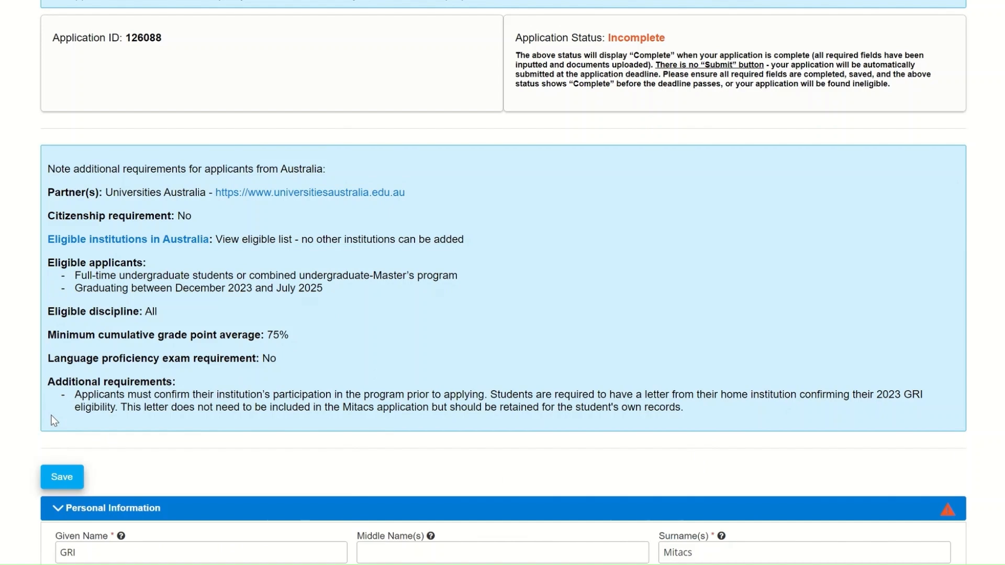
scroll(down, 3)
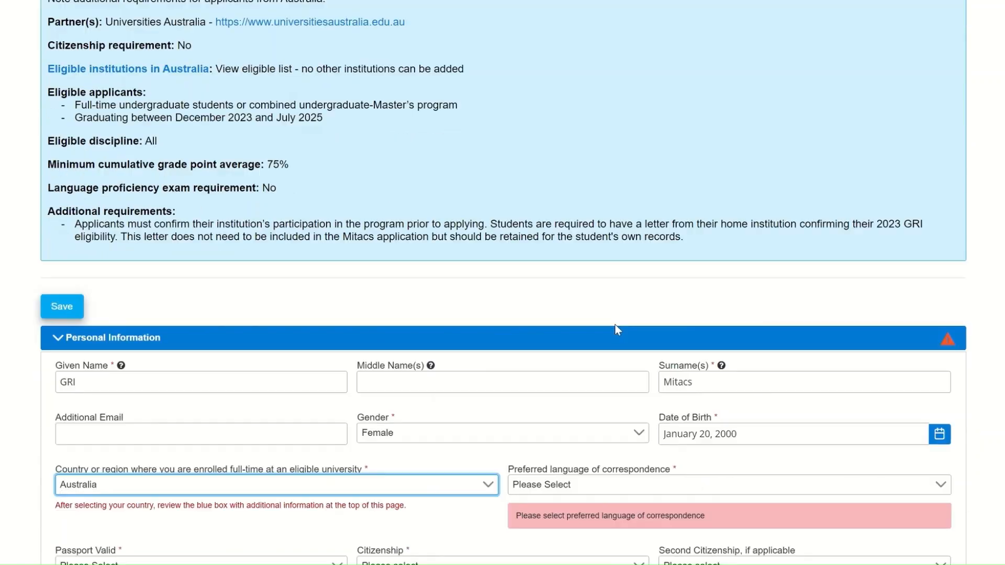
scroll(down, 3)
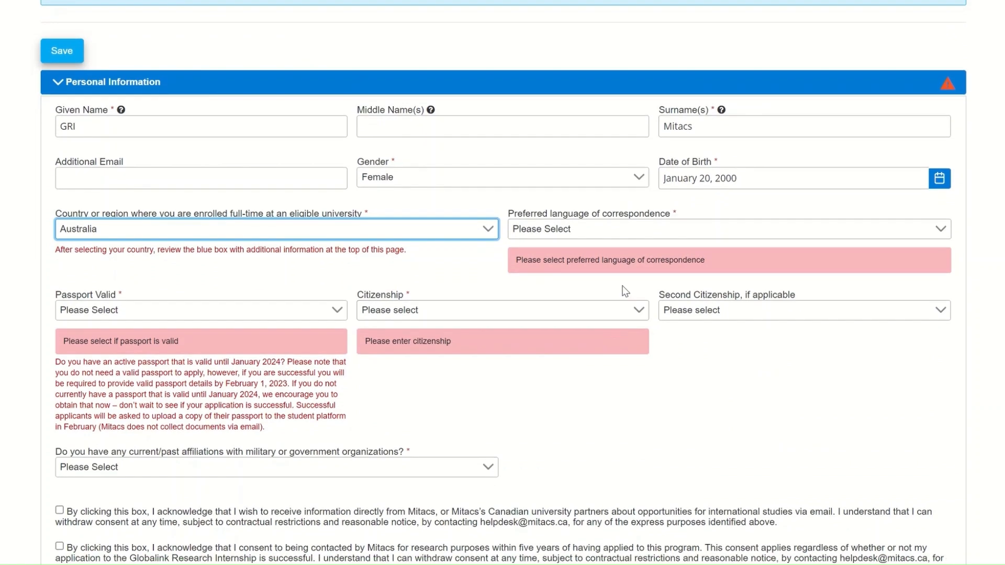
click(727, 228)
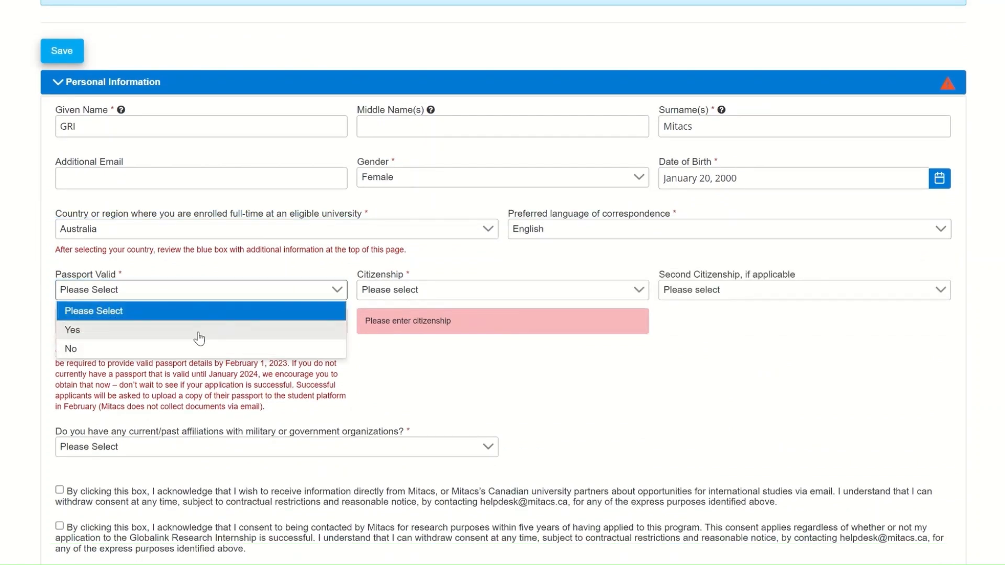
click(72, 329)
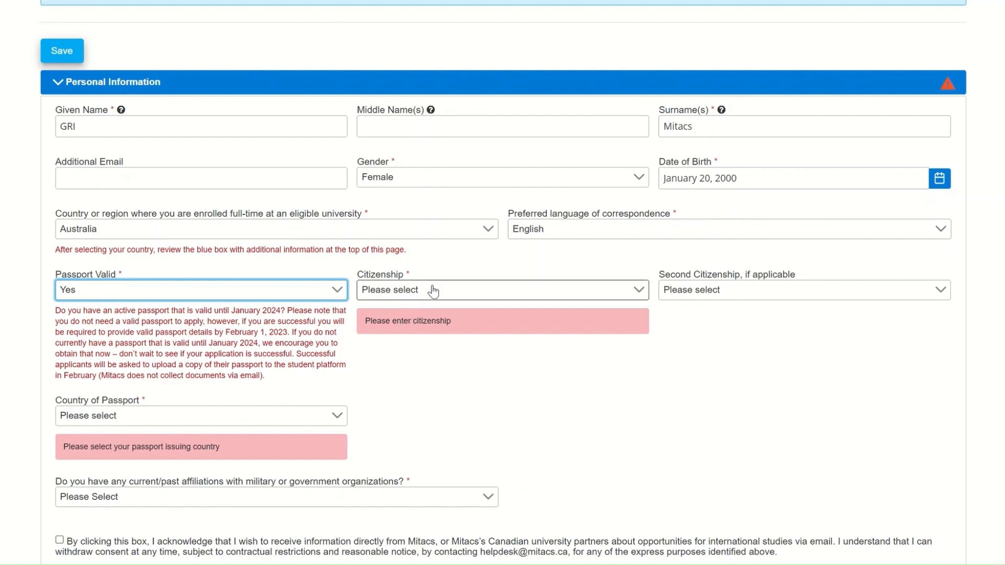
- Set citizenship, second citizenship and passport issuing country all to Australia
click(502, 289)
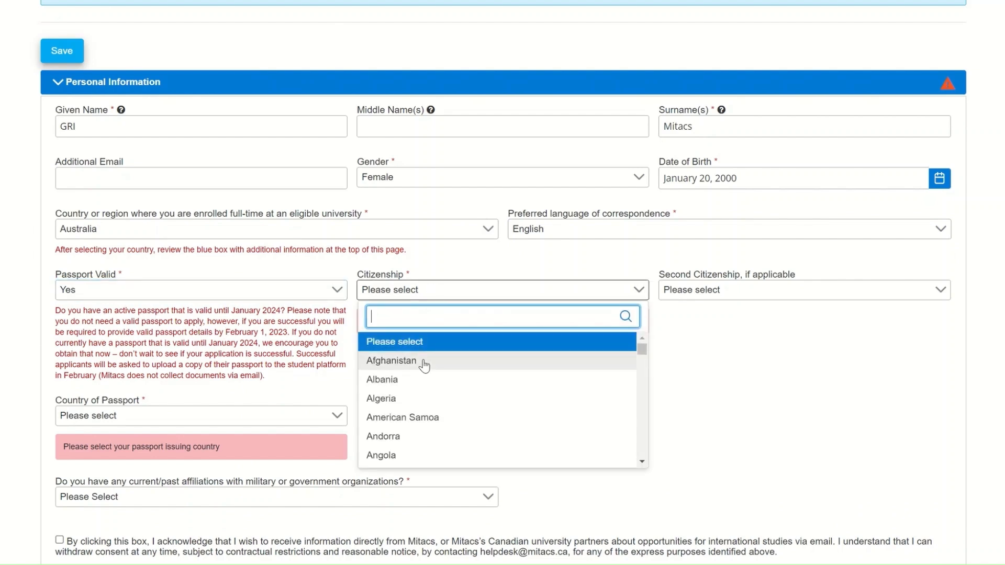
text(aus)
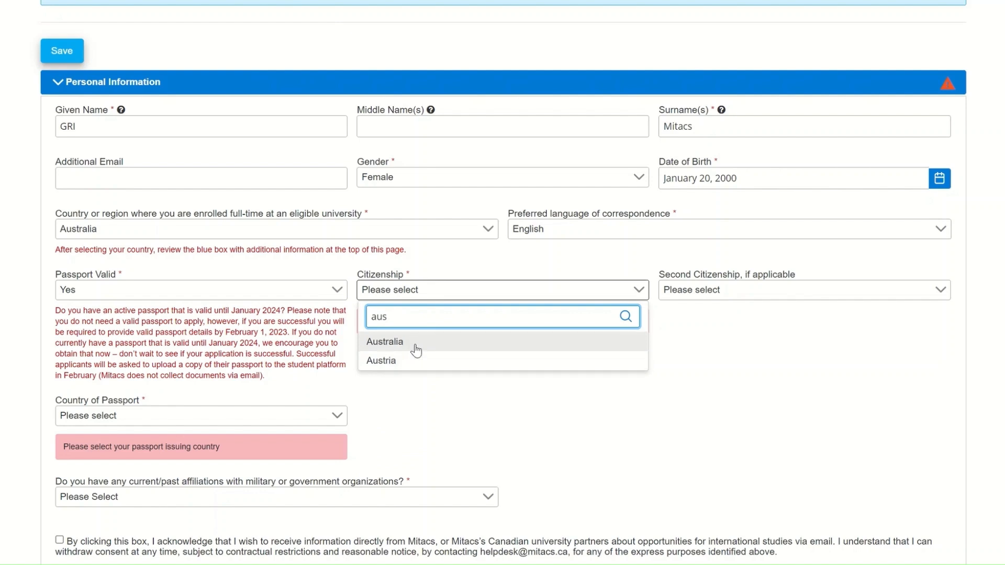
click(385, 342)
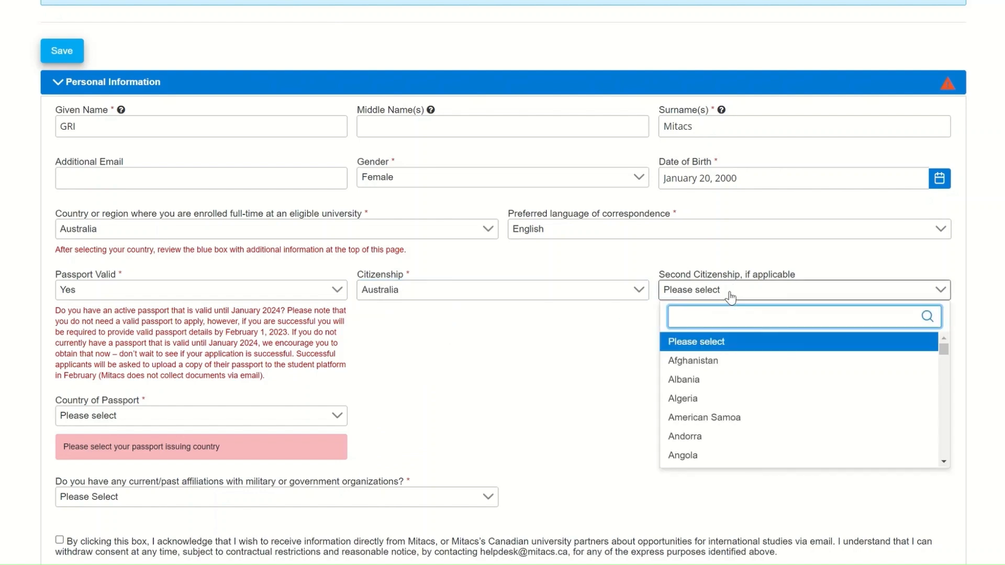
text(aust)
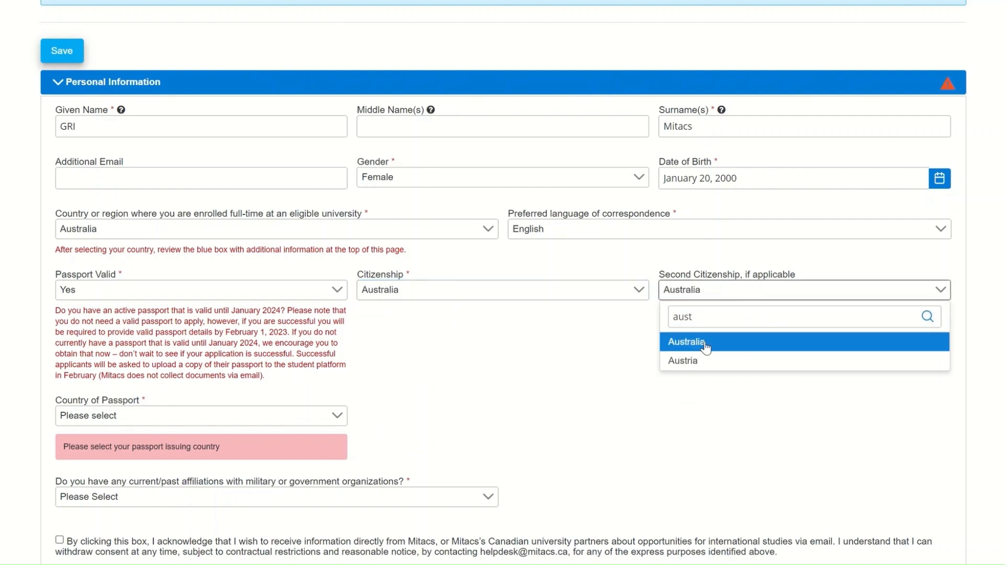
click(688, 342)
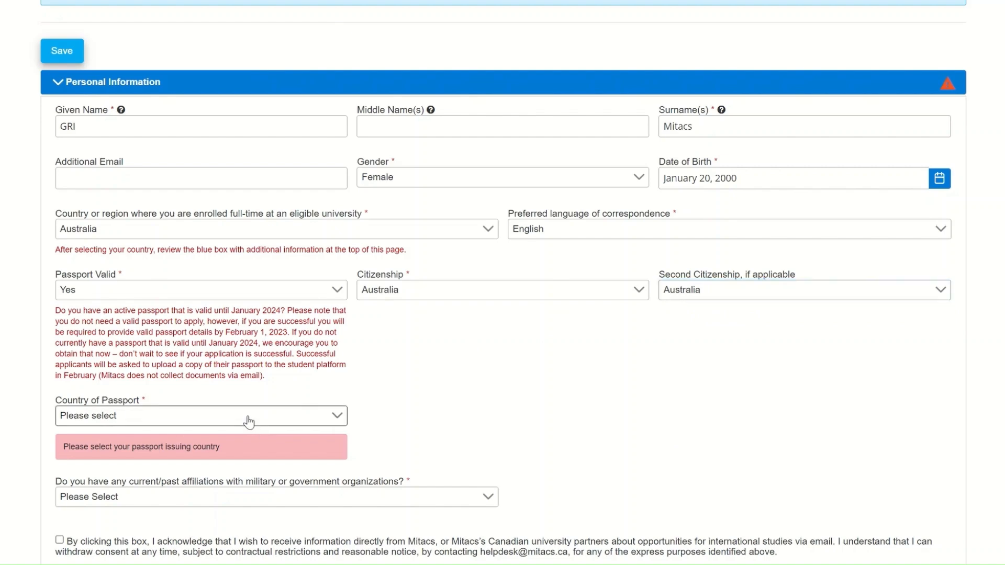
text(aus)
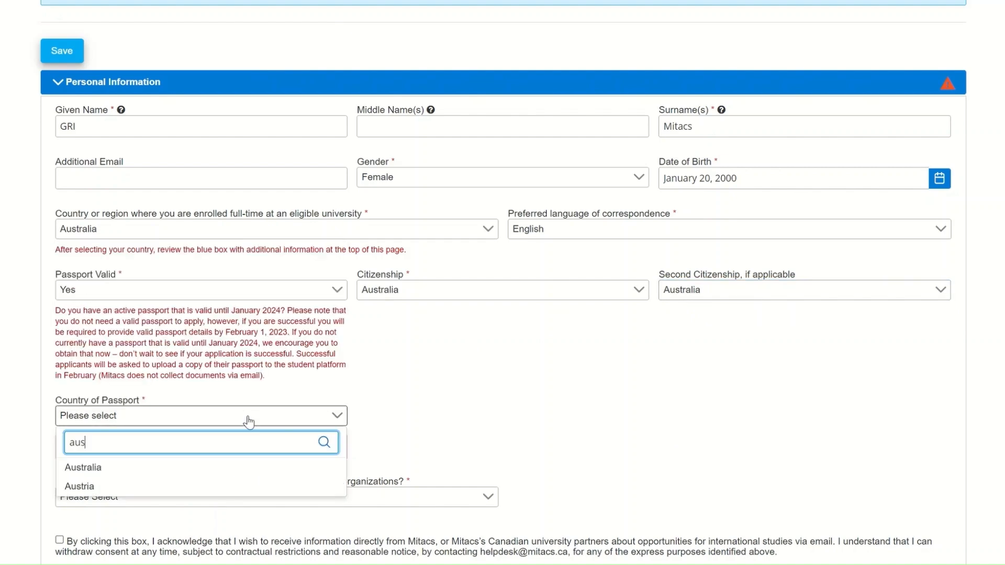
click(82, 467)
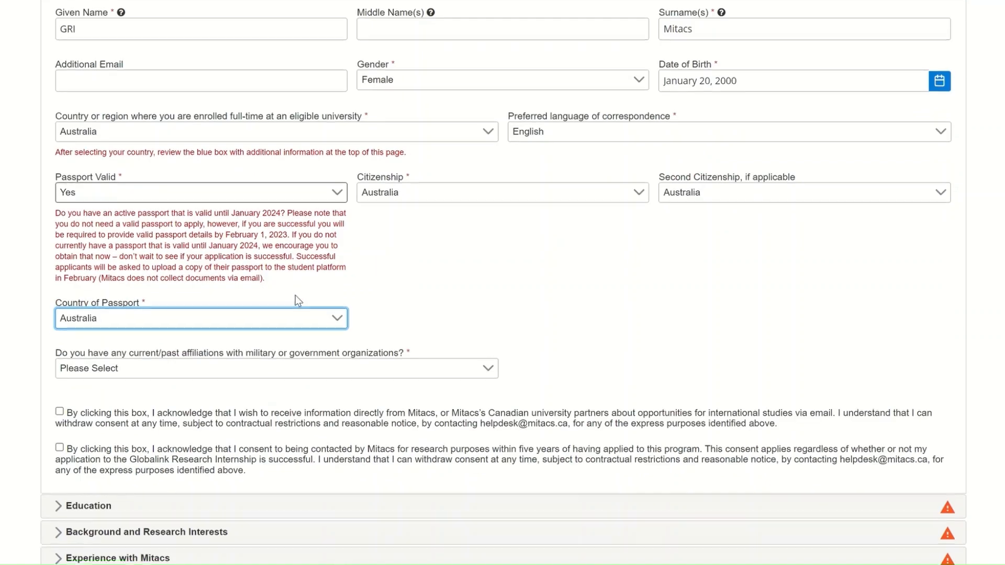
- Answer No to military affiliation and tick the email-opportunities and research-contact consent boxes
click(276, 367)
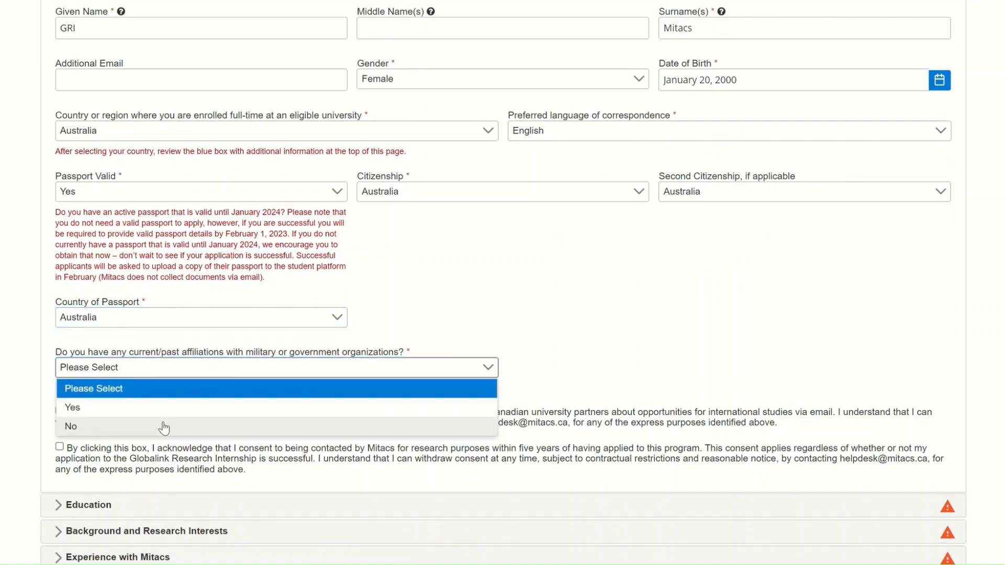
click(71, 426)
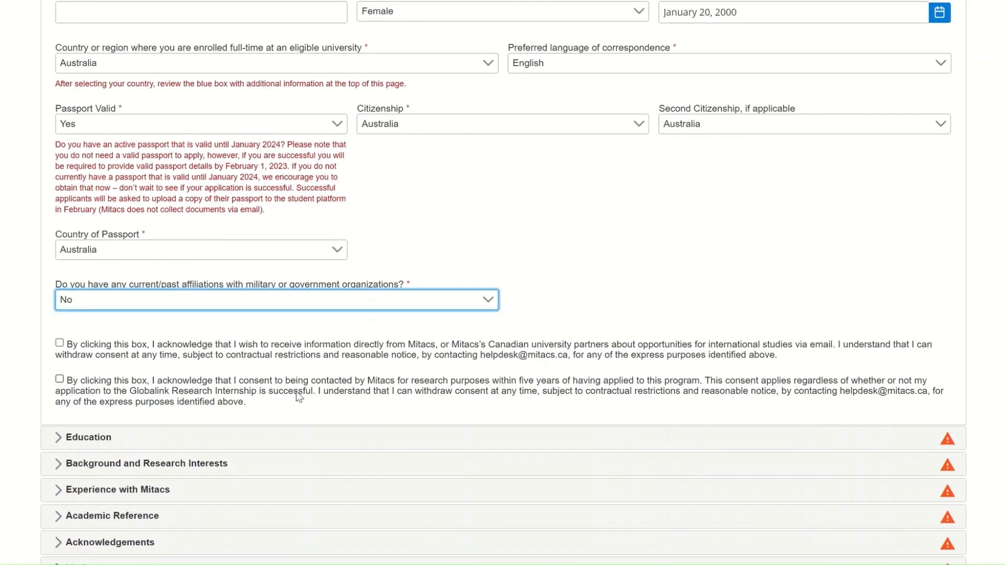
scroll(down, 3)
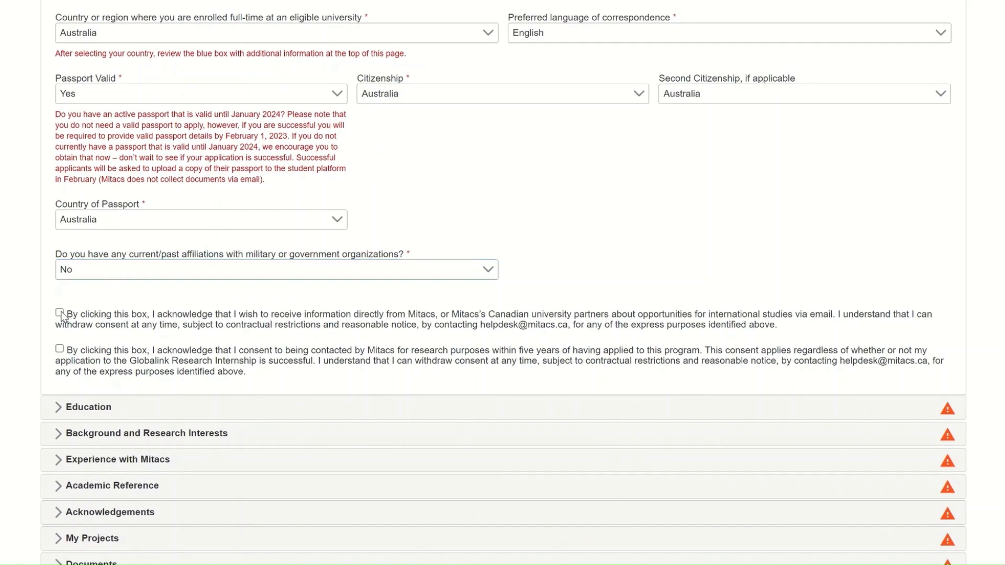
click(58, 313)
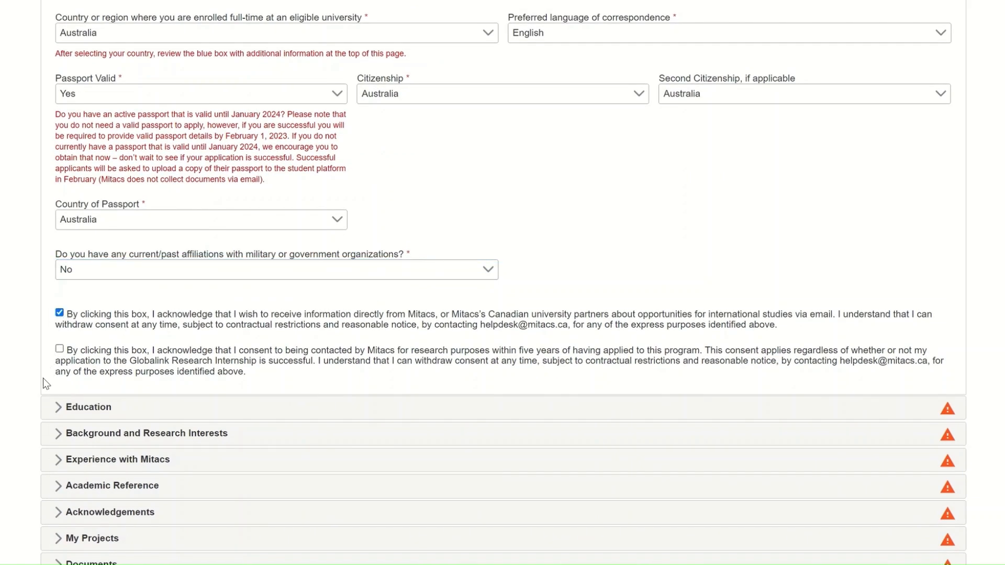
click(59, 350)
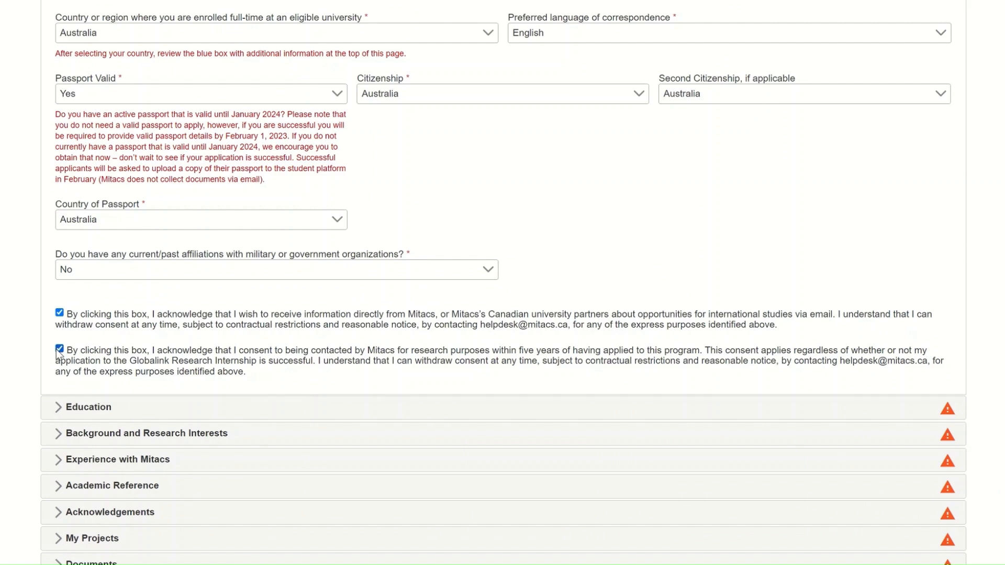
scroll(up, 3)
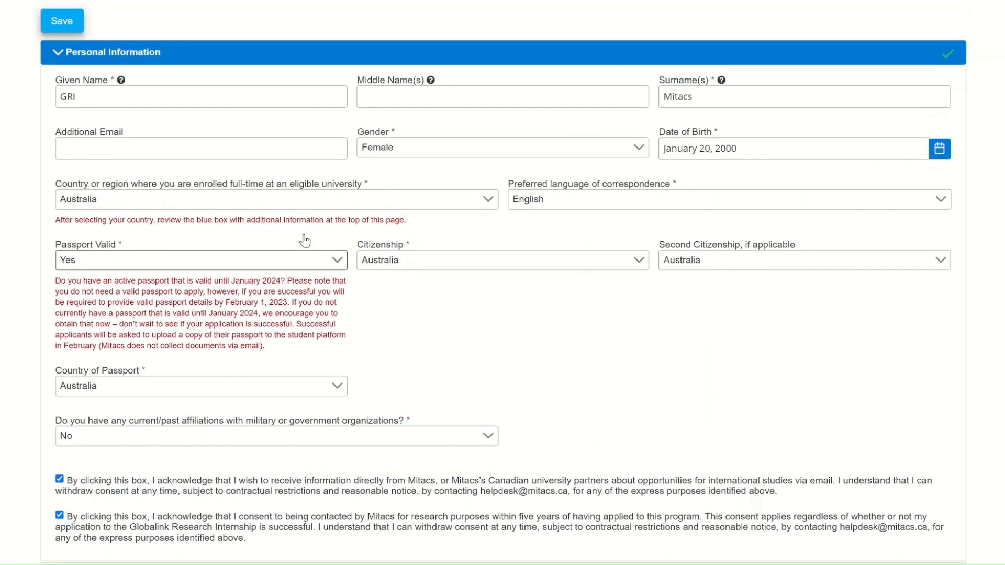
scroll(down, 3)
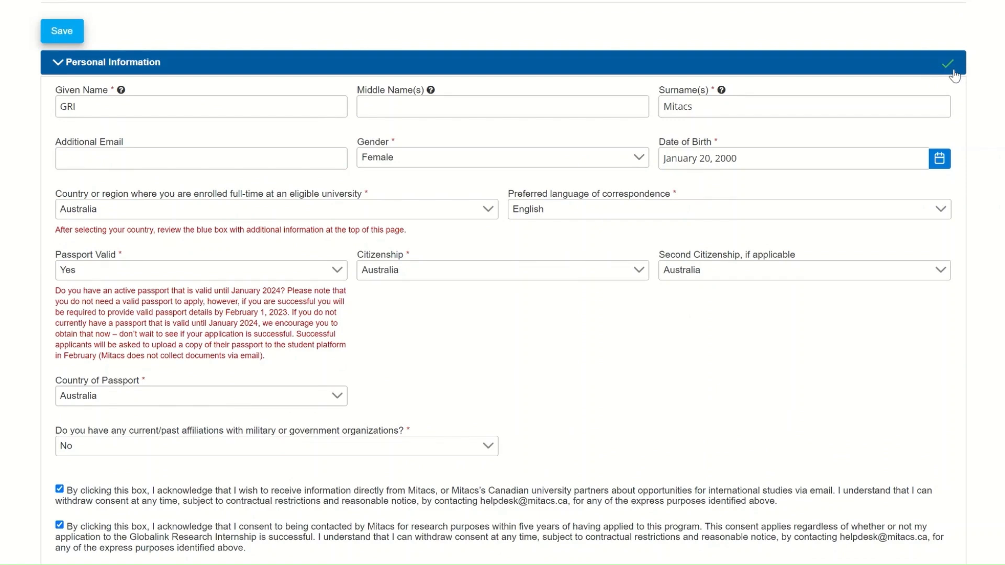
mouse_move(70, 66)
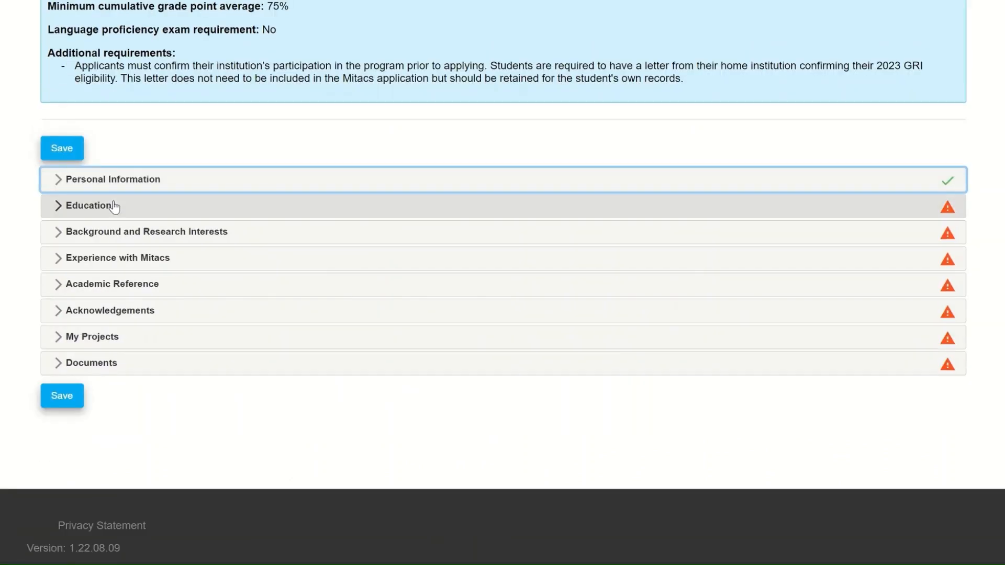
- Enter psychology department, Social Sciences discipline, May 2024 graduation and average grade 80
click(89, 206)
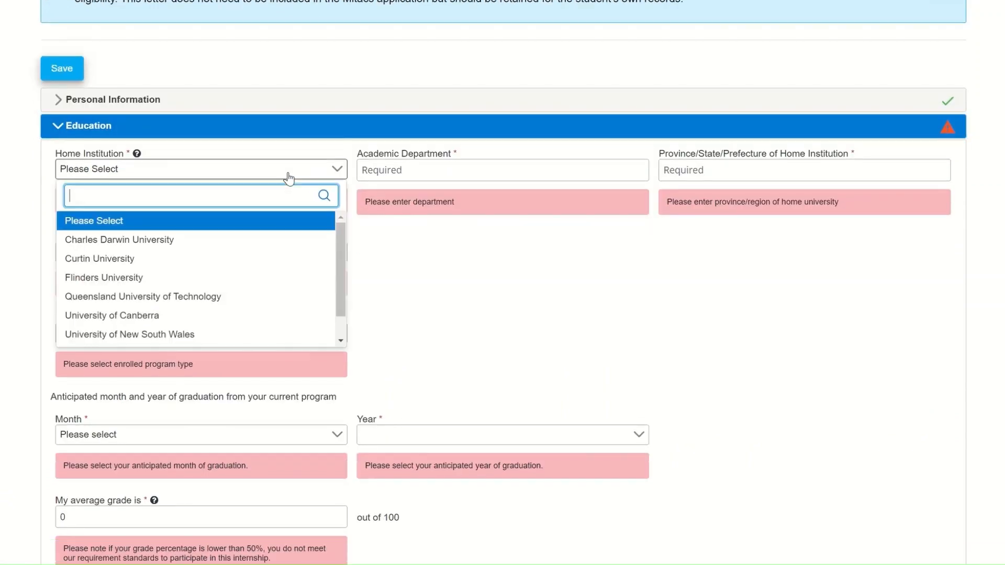
text(psychology)
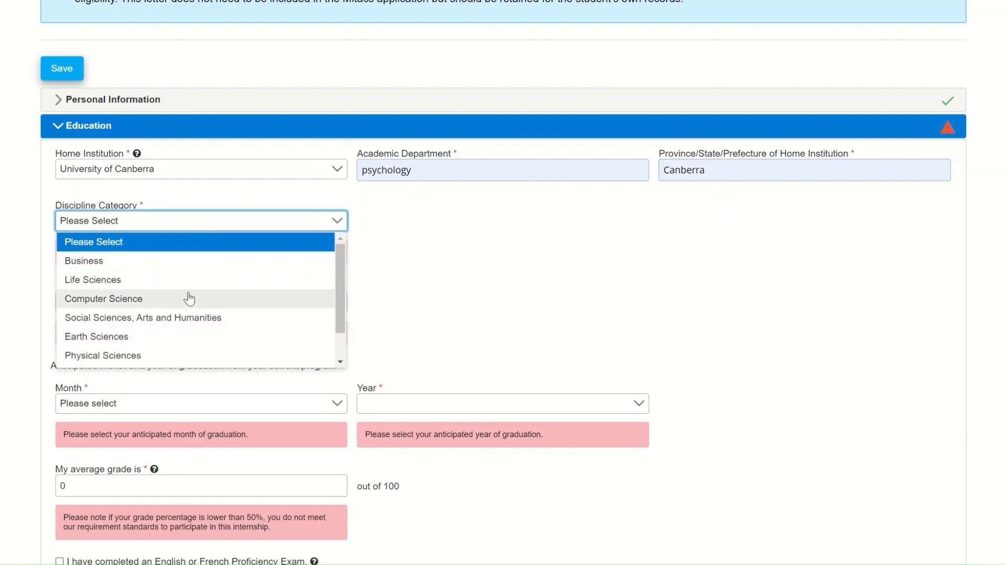
click(142, 319)
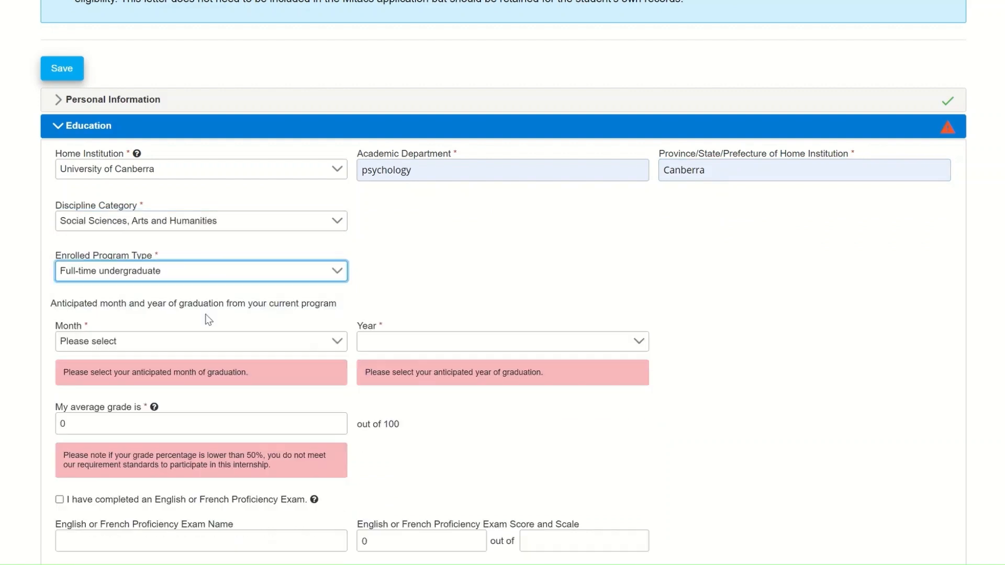
click(502, 341)
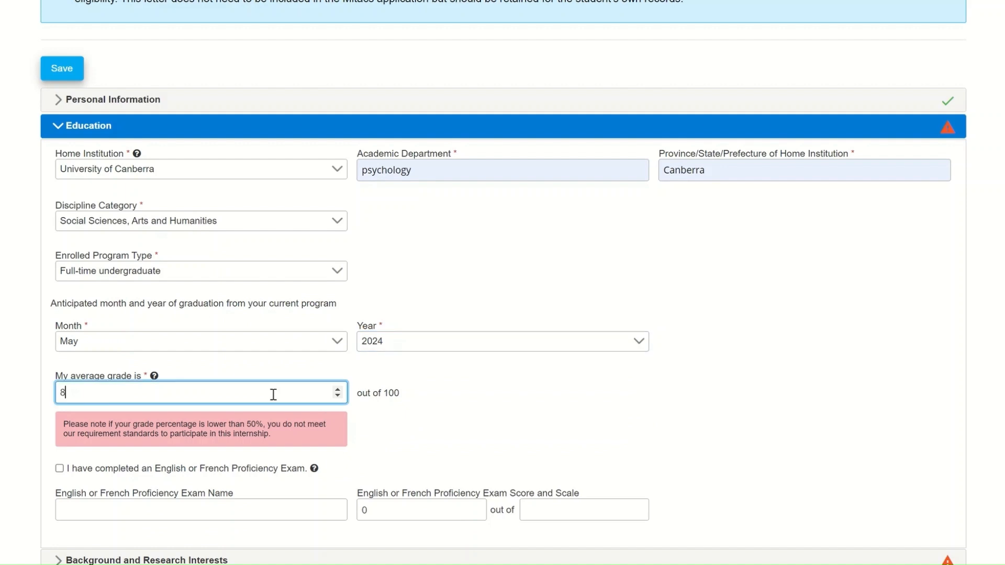
text(0)
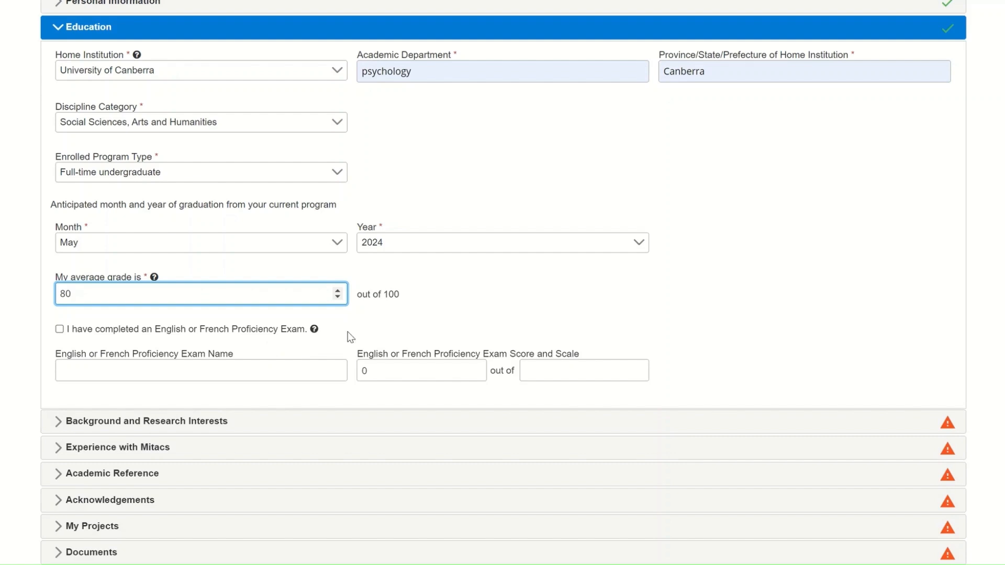
mouse_move(67, 38)
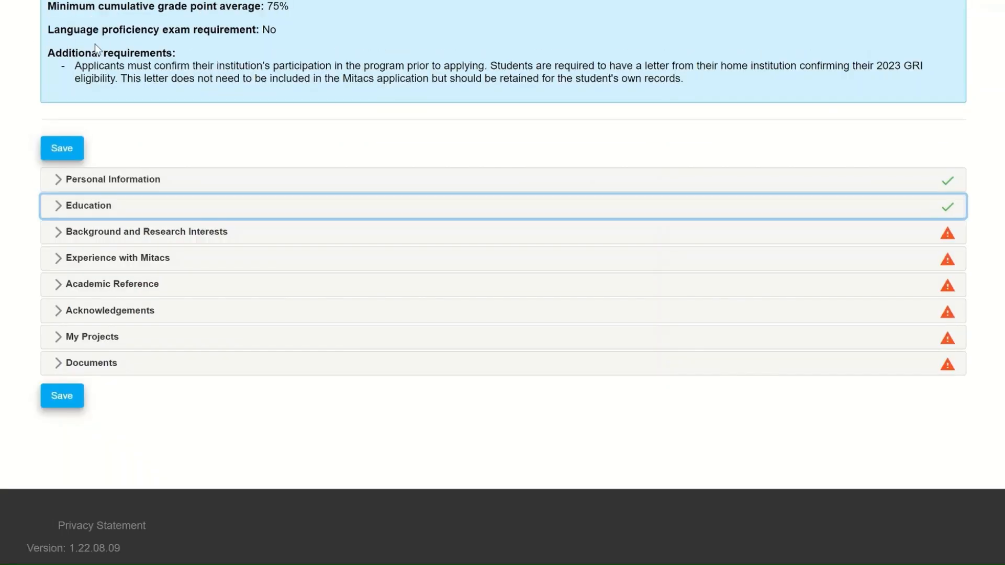
mouse_move(401, 257)
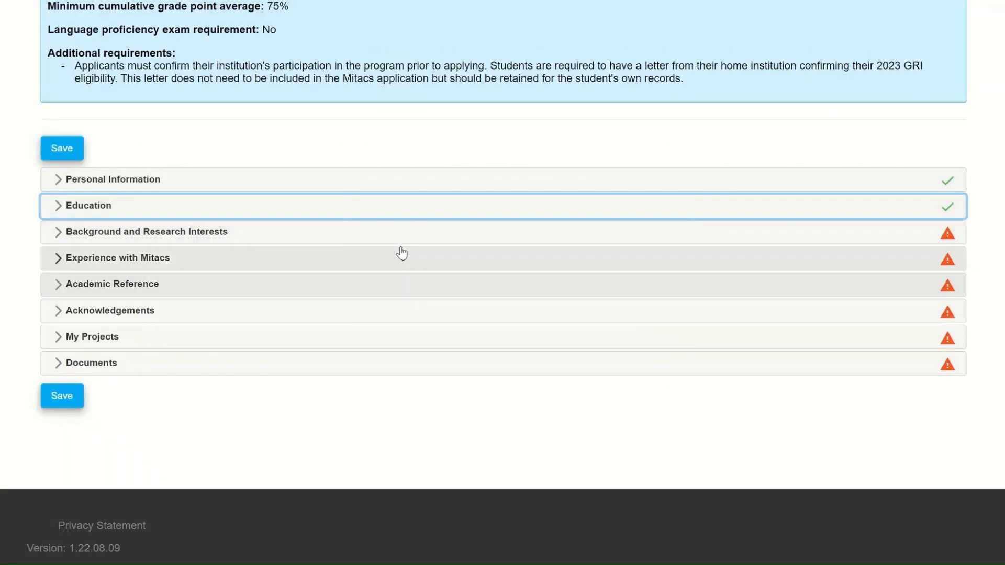
mouse_move(399, 236)
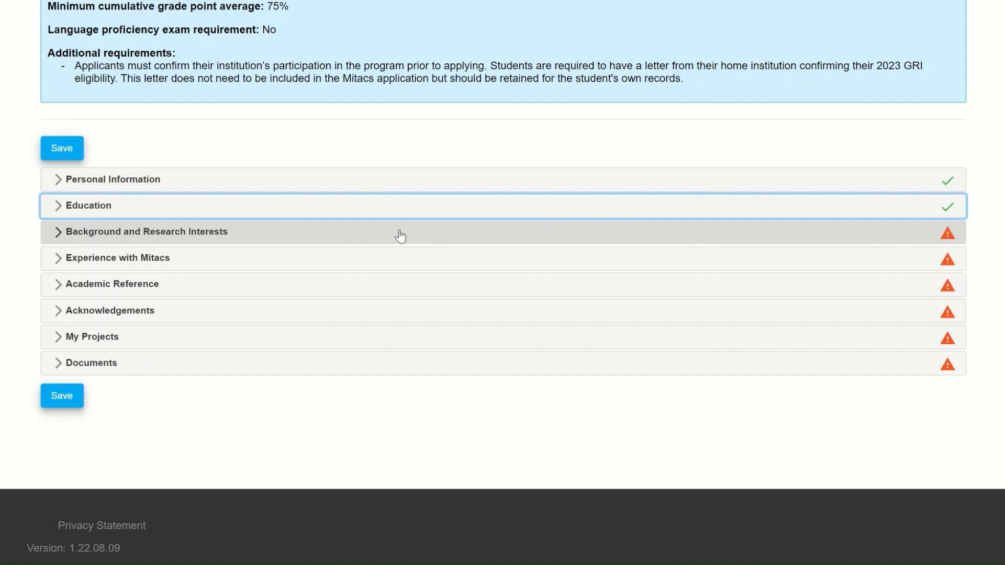
click(146, 232)
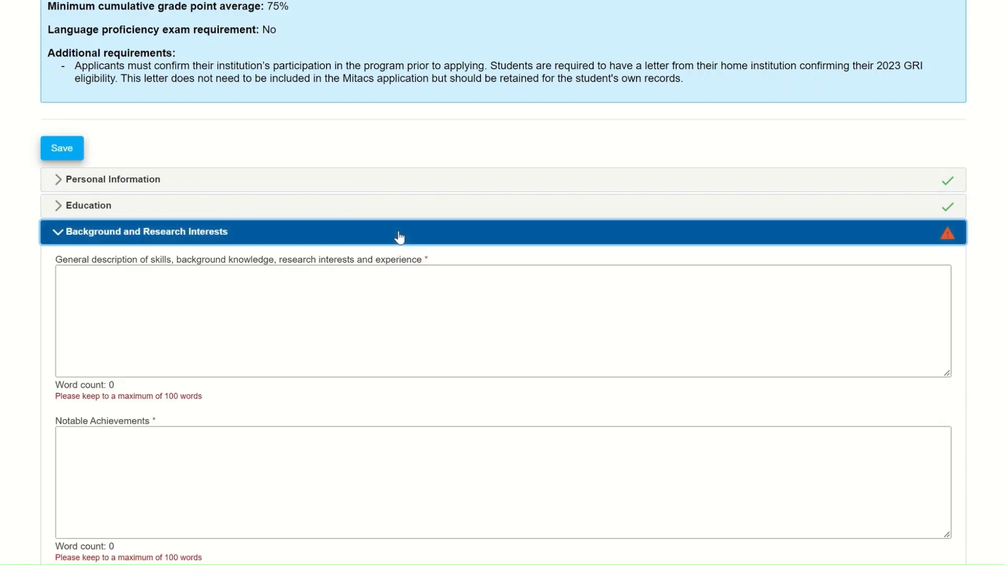
scroll(down, 3)
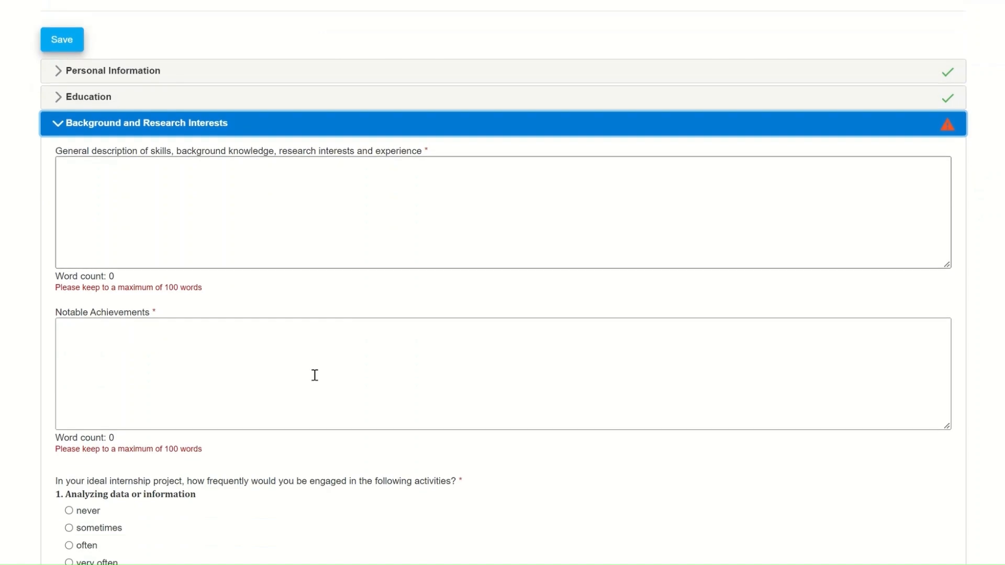
scroll(down, 3)
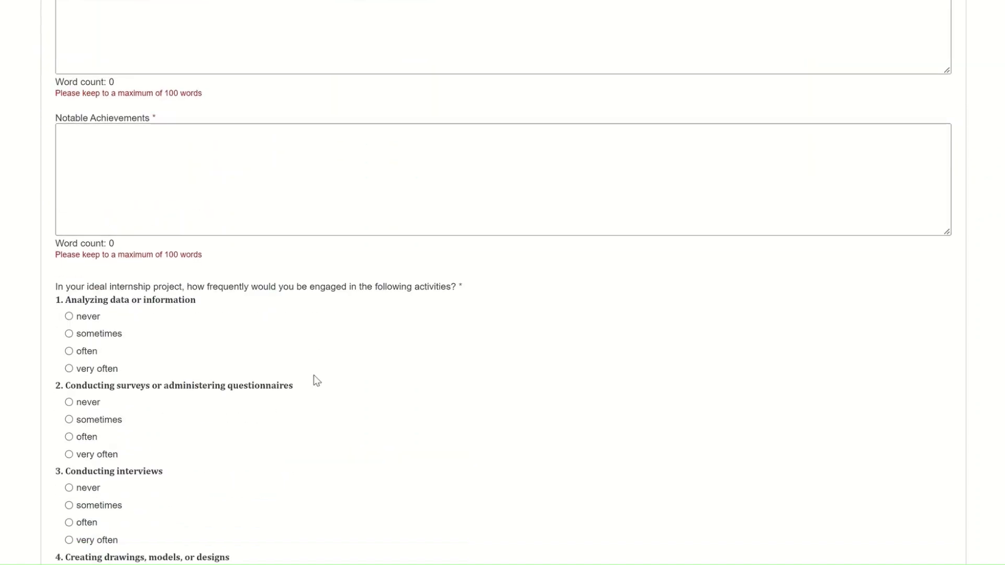
scroll(down, 3)
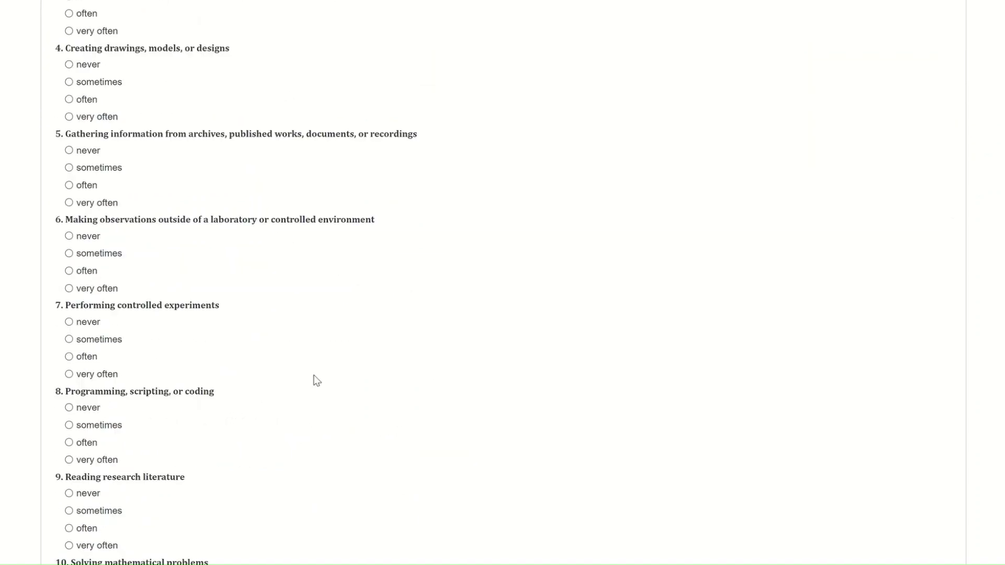
scroll(down, 3)
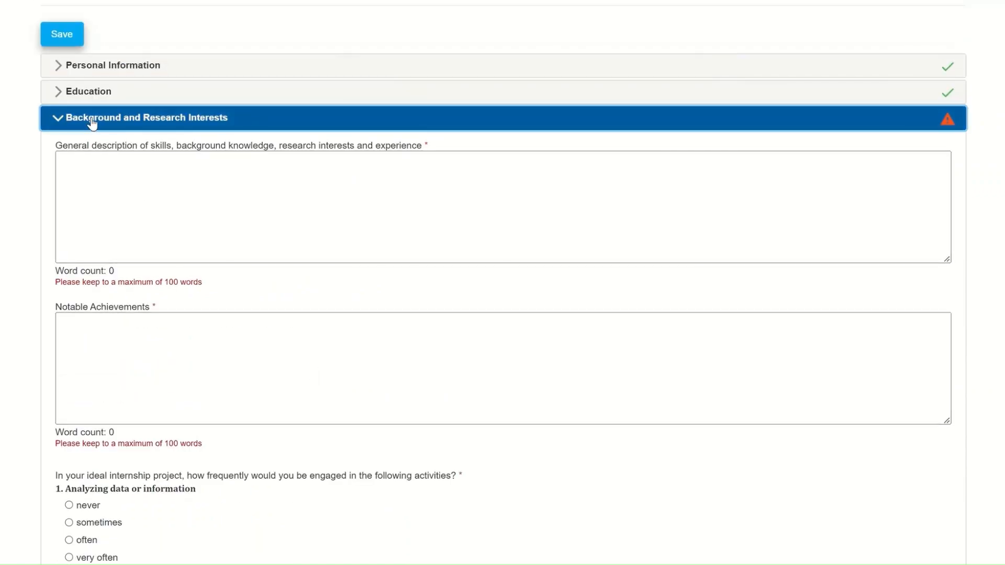
click(146, 117)
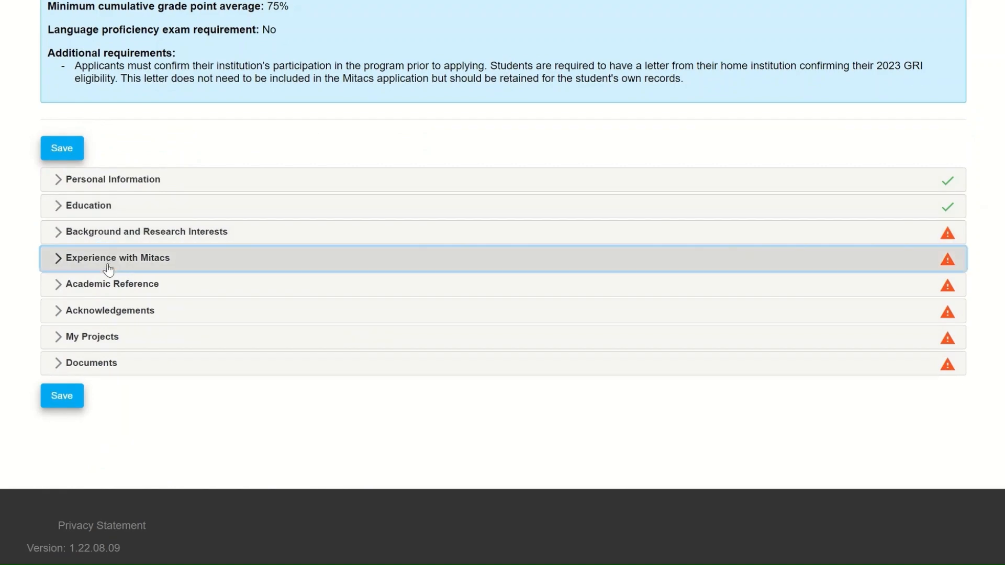
- Answer LinkedIn for how you heard about Mitacs and confirm 12-week summer availability
click(117, 259)
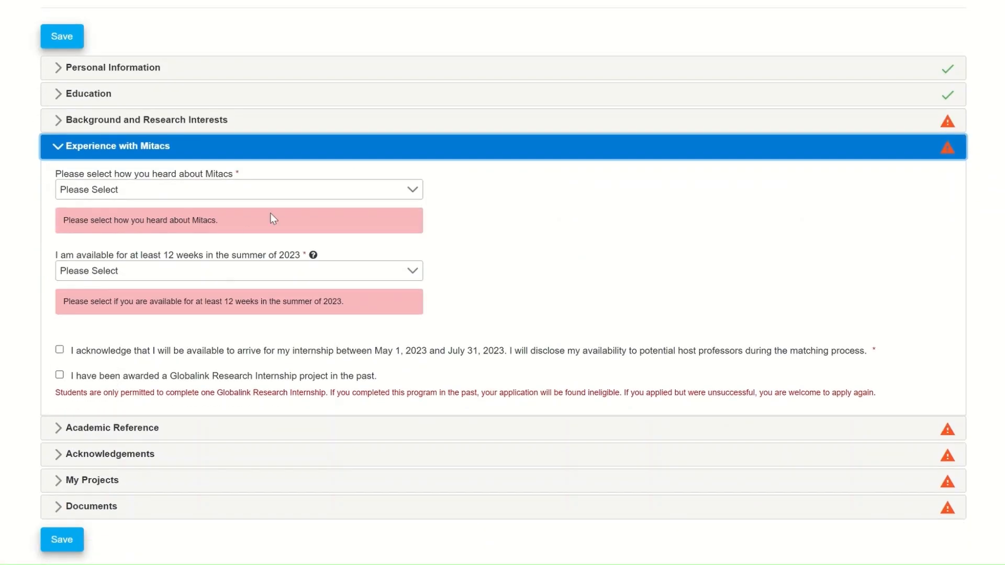
click(239, 190)
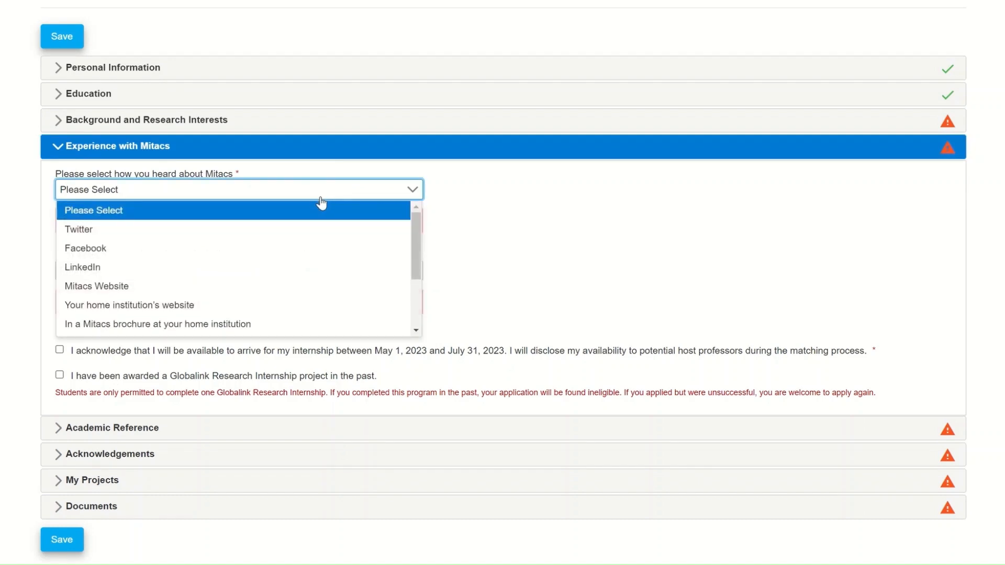
click(82, 268)
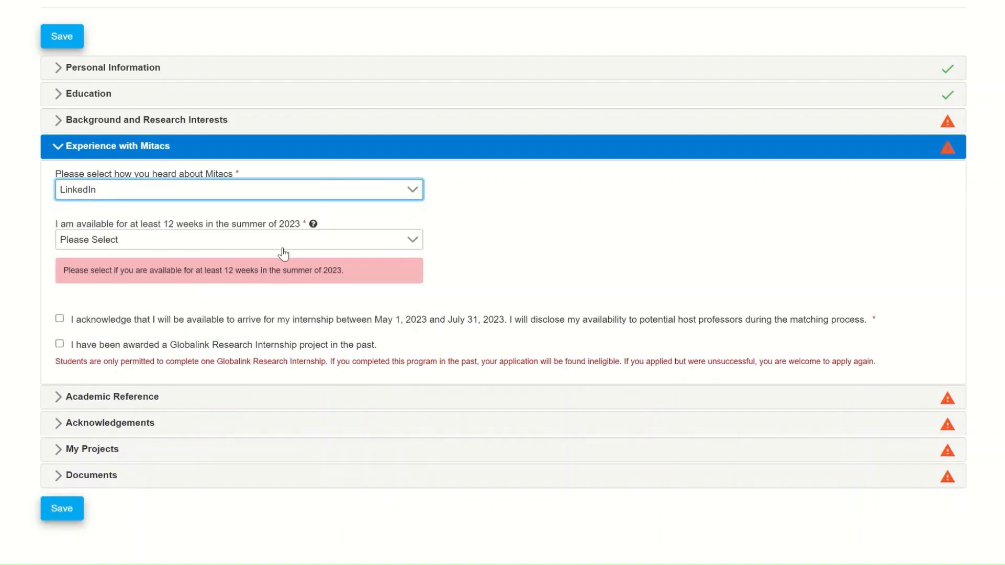
click(239, 239)
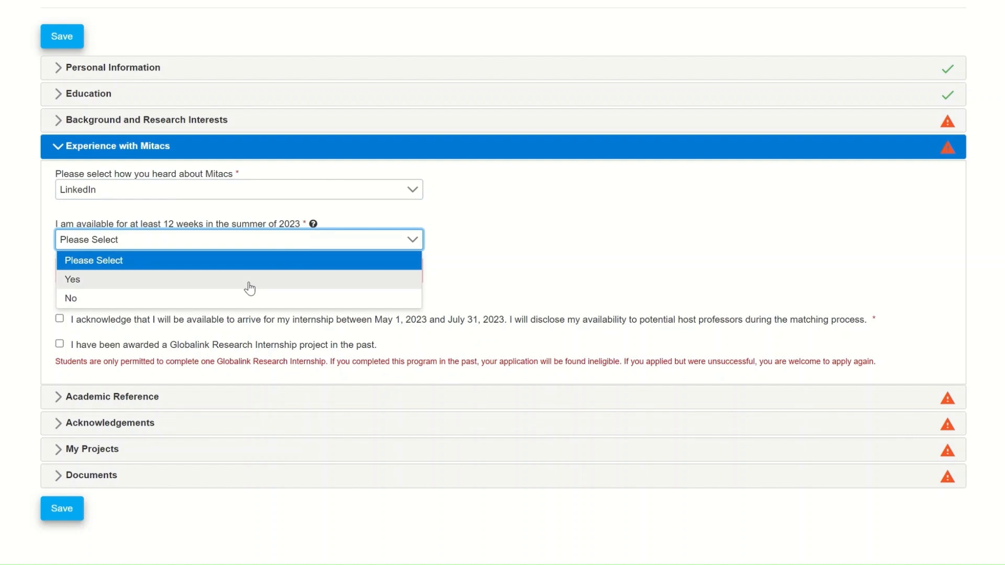
click(71, 279)
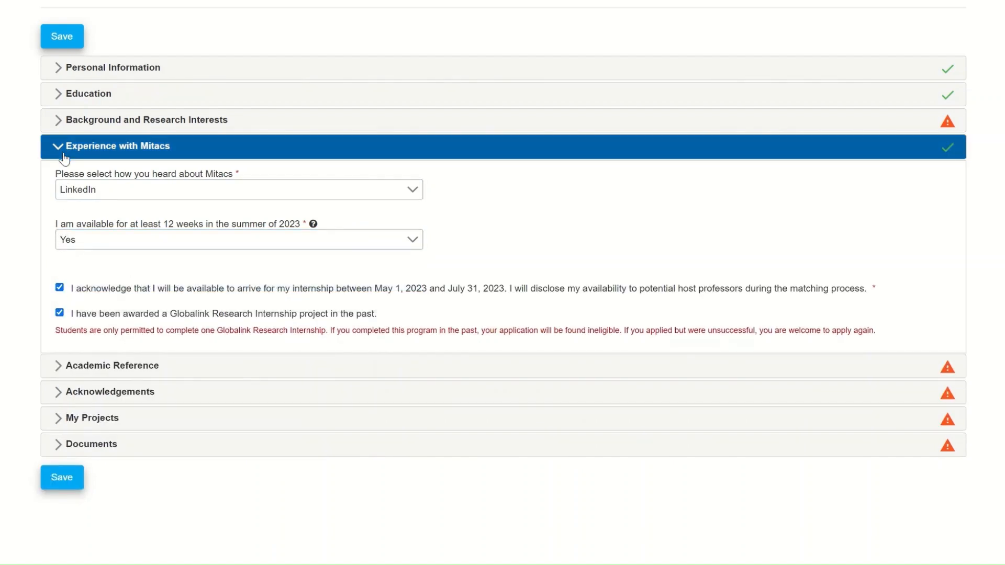
click(112, 365)
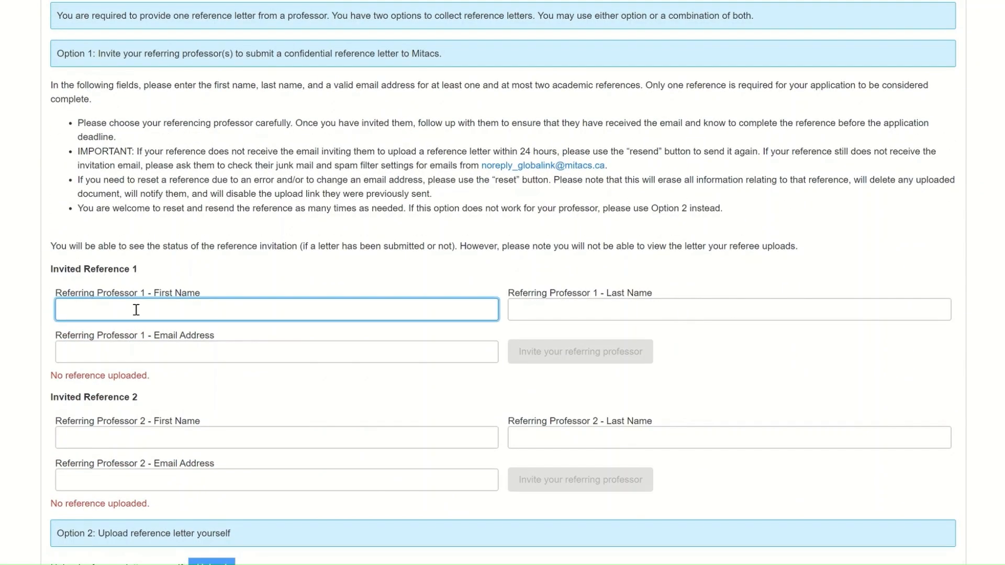
- Invite professor David Mitacs as Reference 1, then reset the invitation and re-enter his names
text(David Mit)
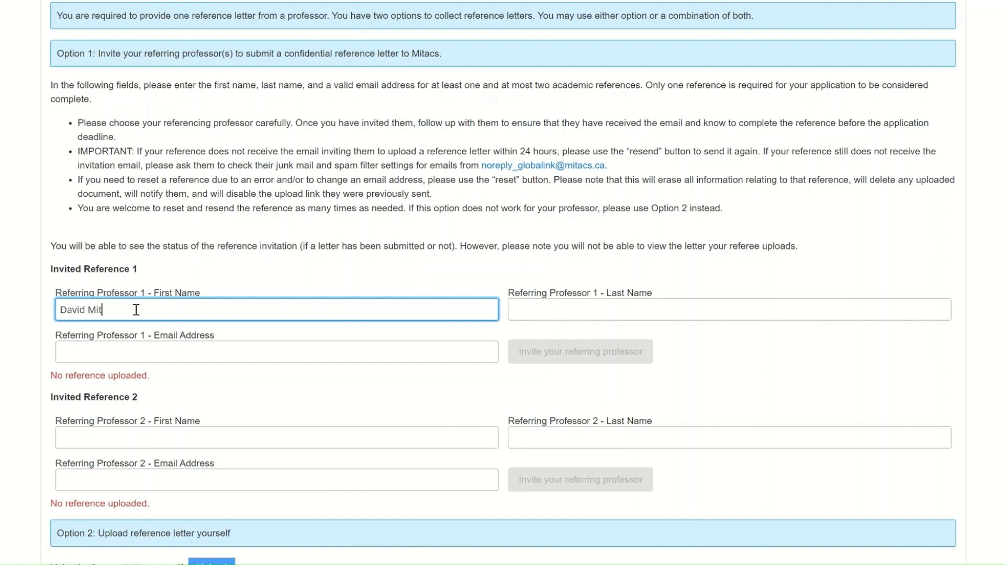
text(acs)
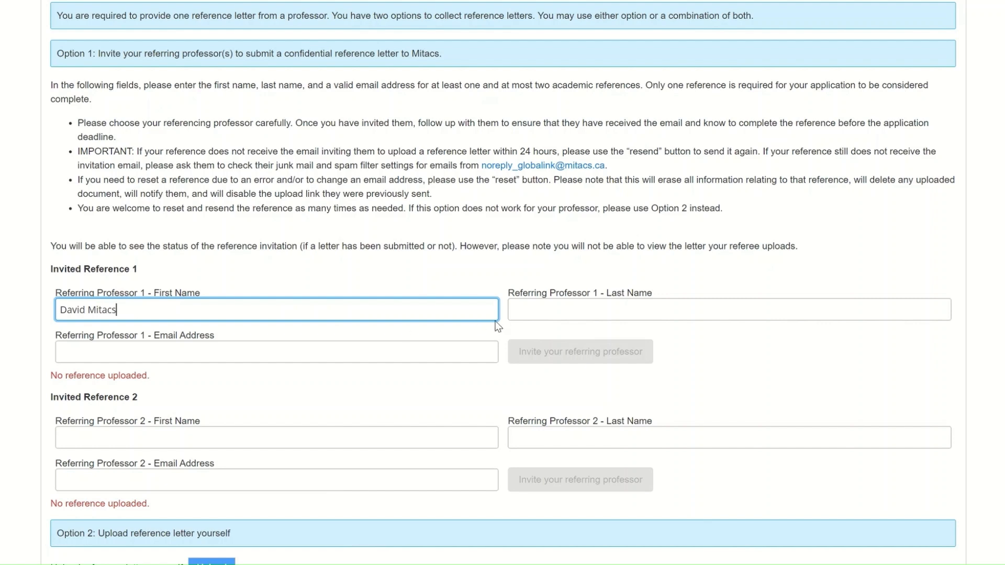
text(GRI)
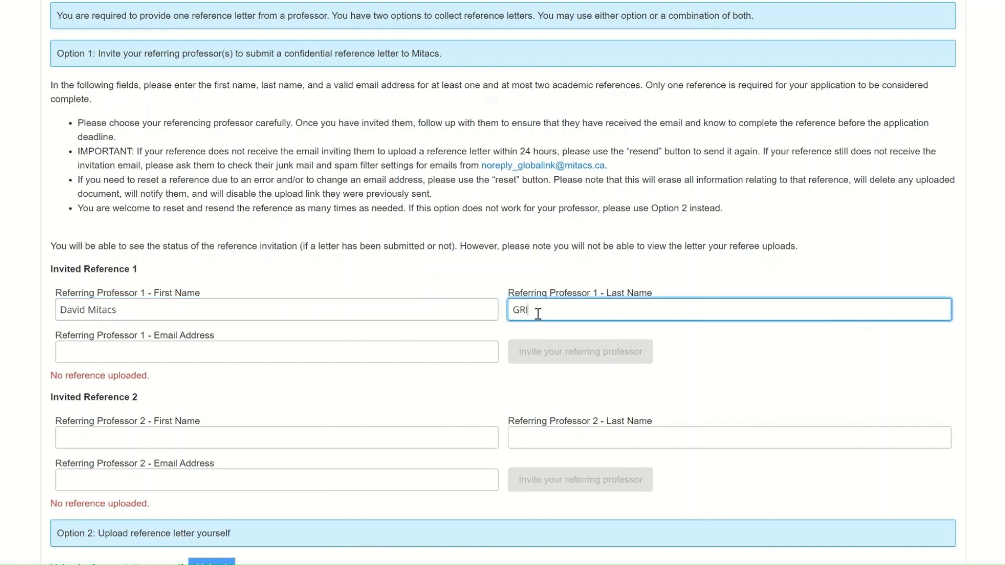
click(275, 351)
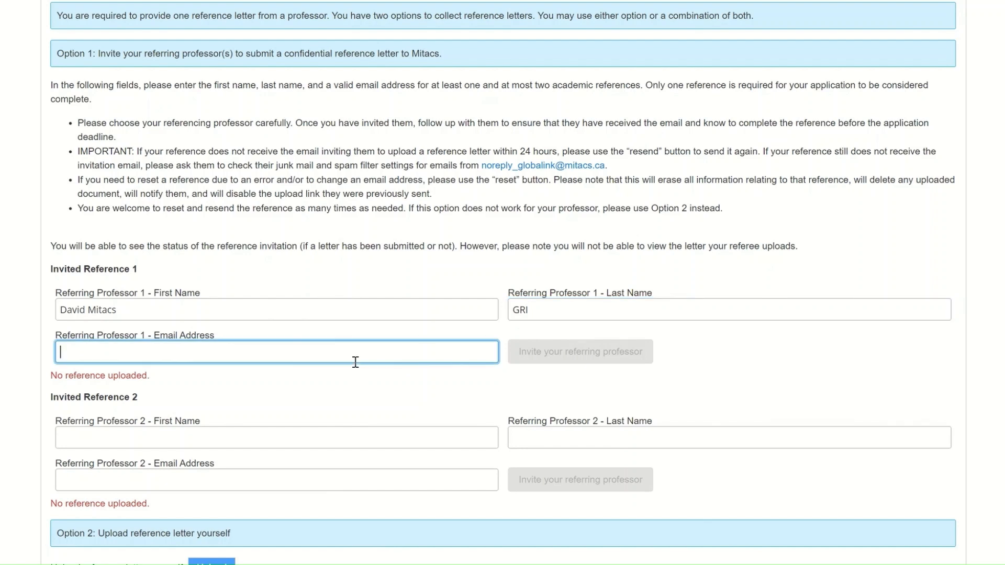
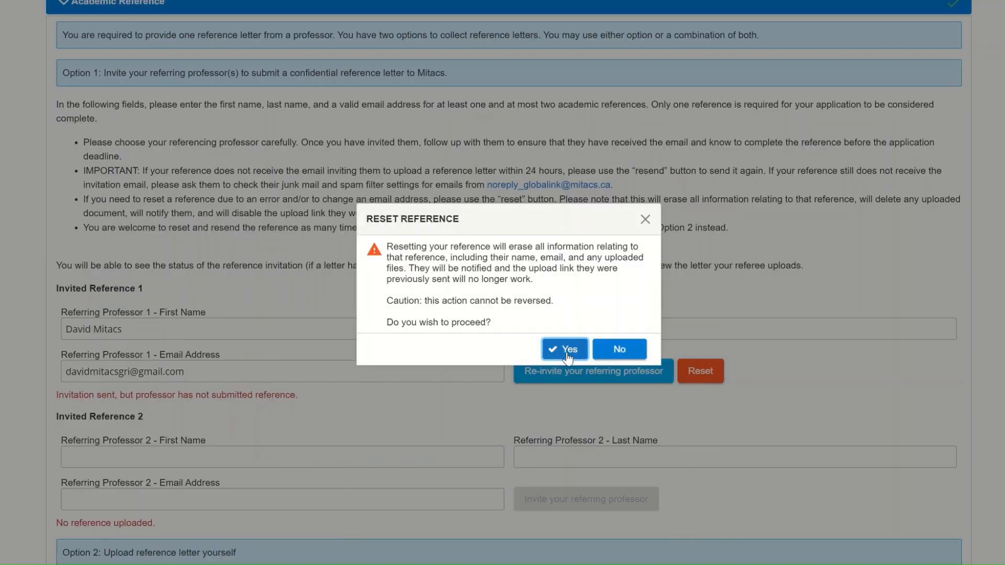
click(564, 349)
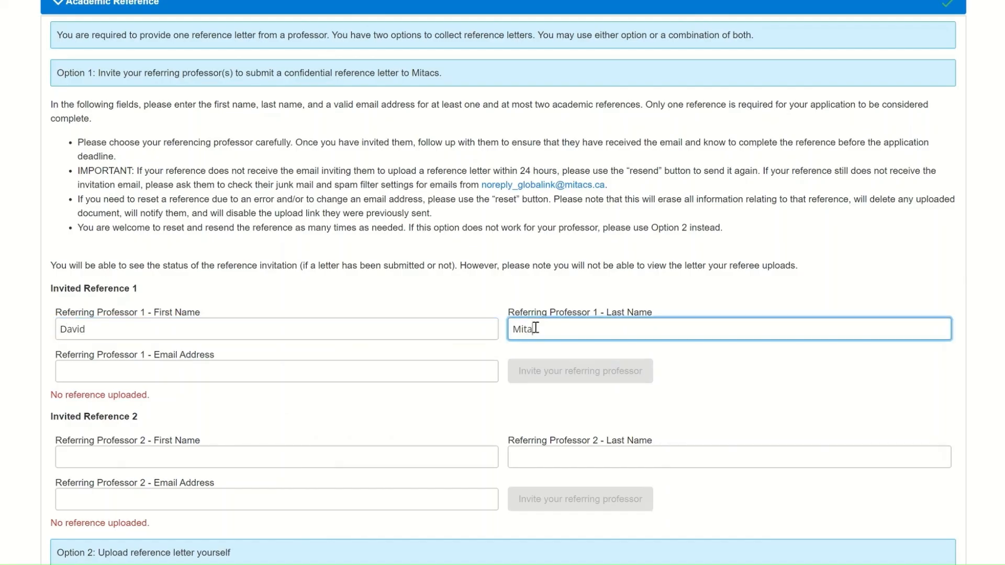
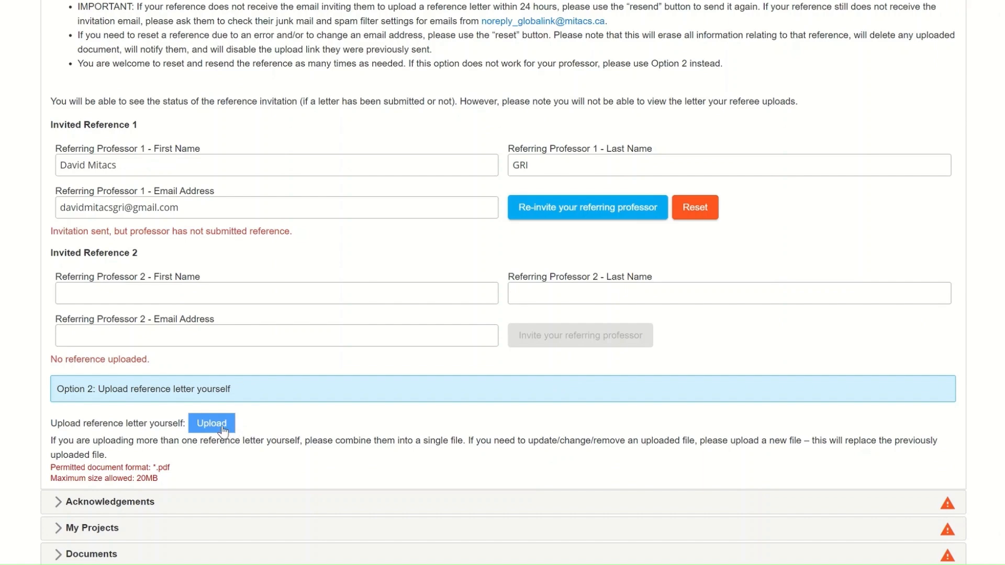
- Upload the 'reference letter' PDF under Option 2 as a self-provided reference
click(211, 423)
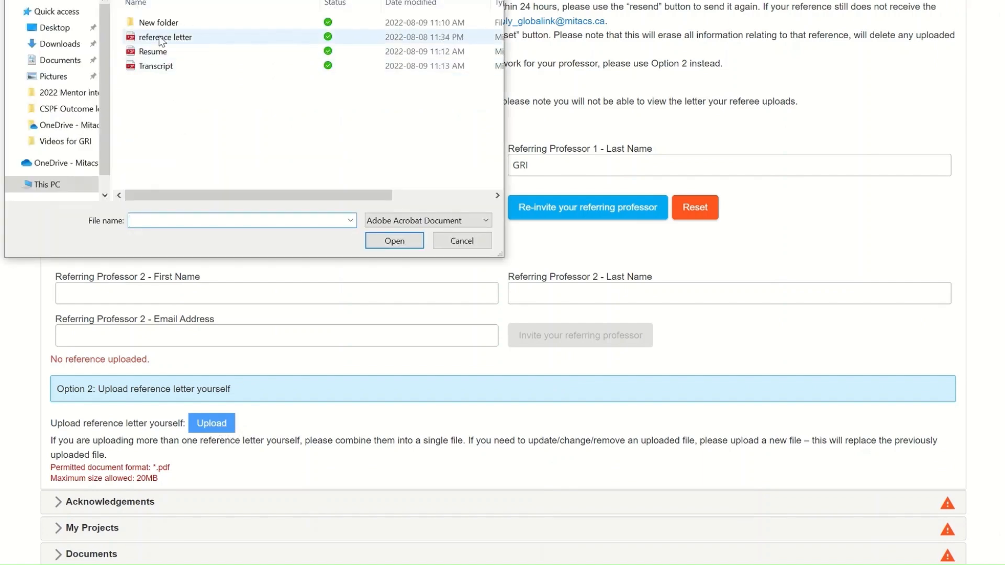
click(394, 240)
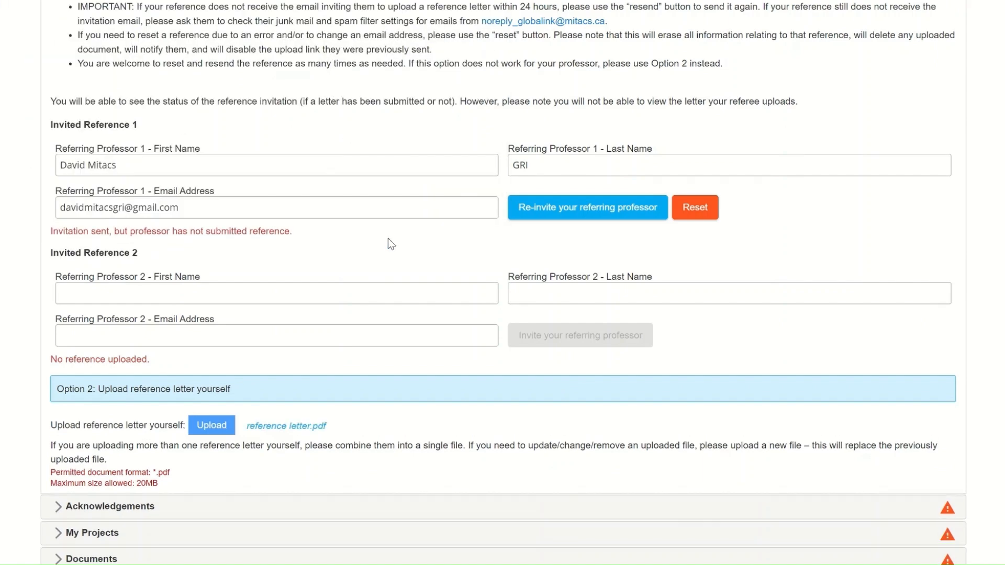
mouse_move(381, 313)
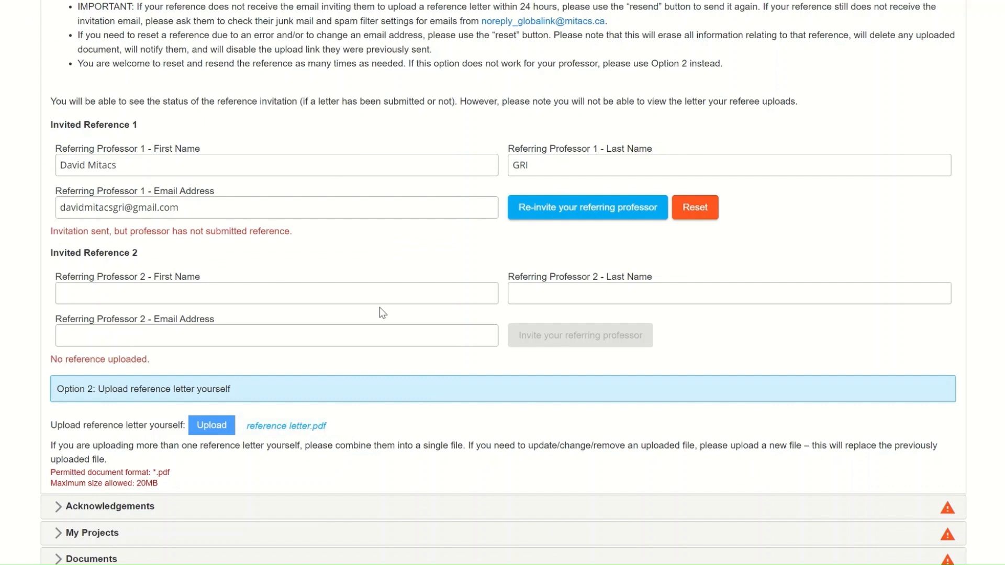
mouse_move(325, 238)
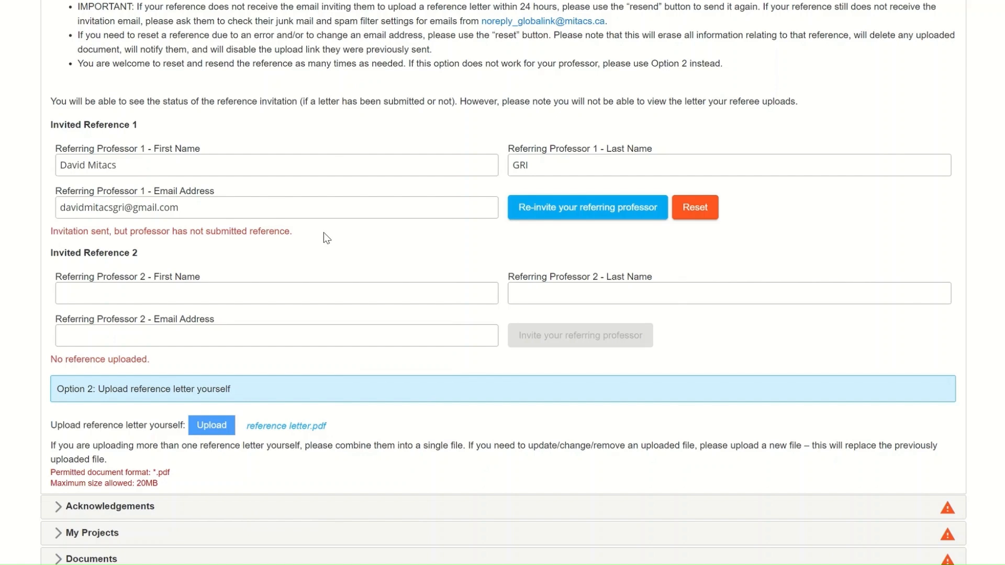
scroll(down, 3)
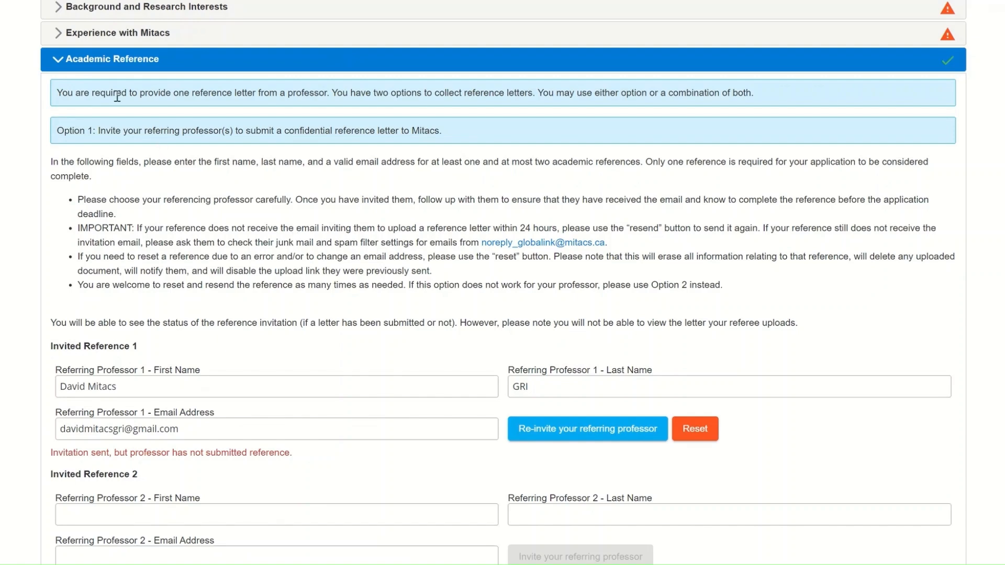
mouse_move(108, 91)
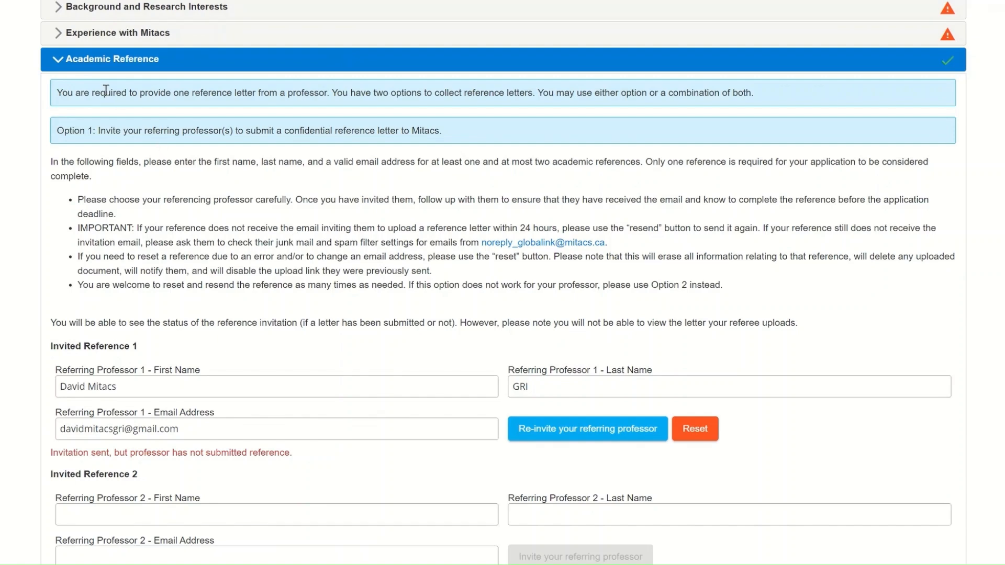
mouse_move(93, 78)
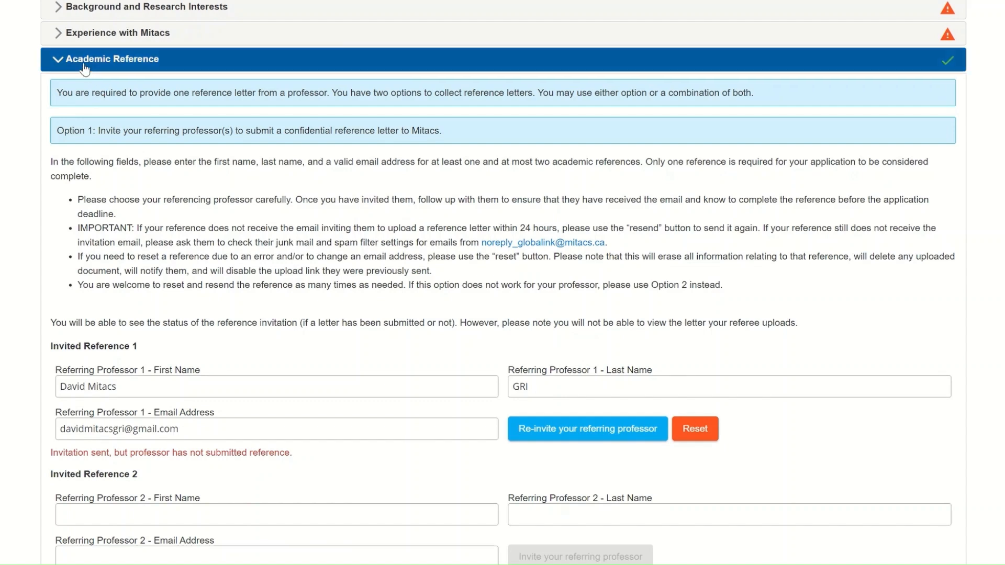
- Answer Yes to having read and agreeing with the acknowledgement statements
click(112, 59)
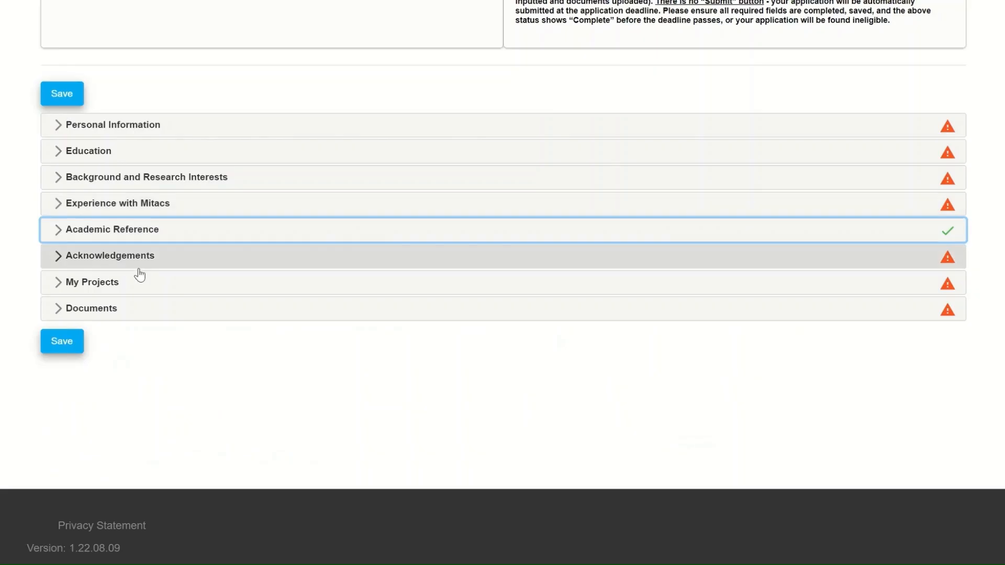
click(109, 260)
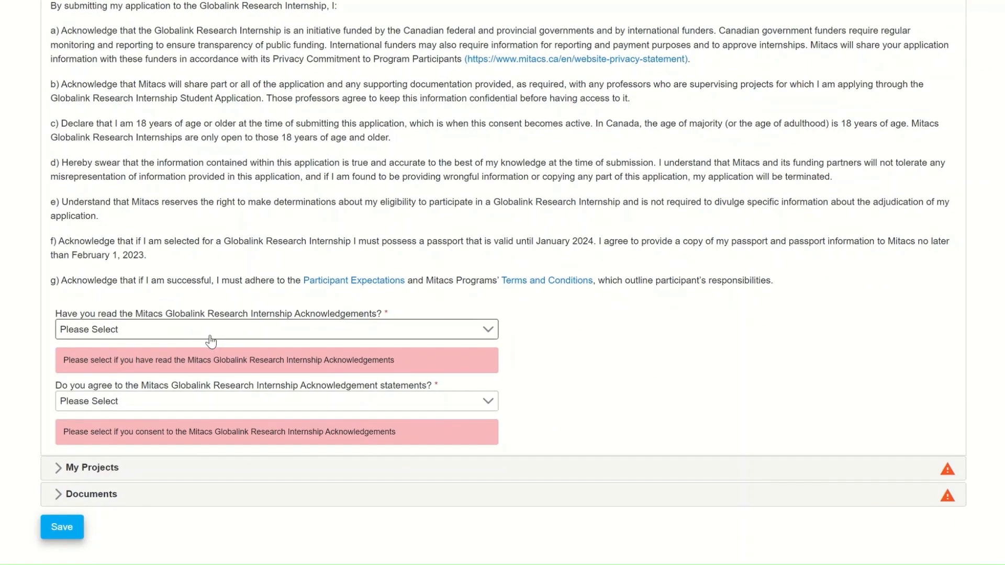
click(276, 329)
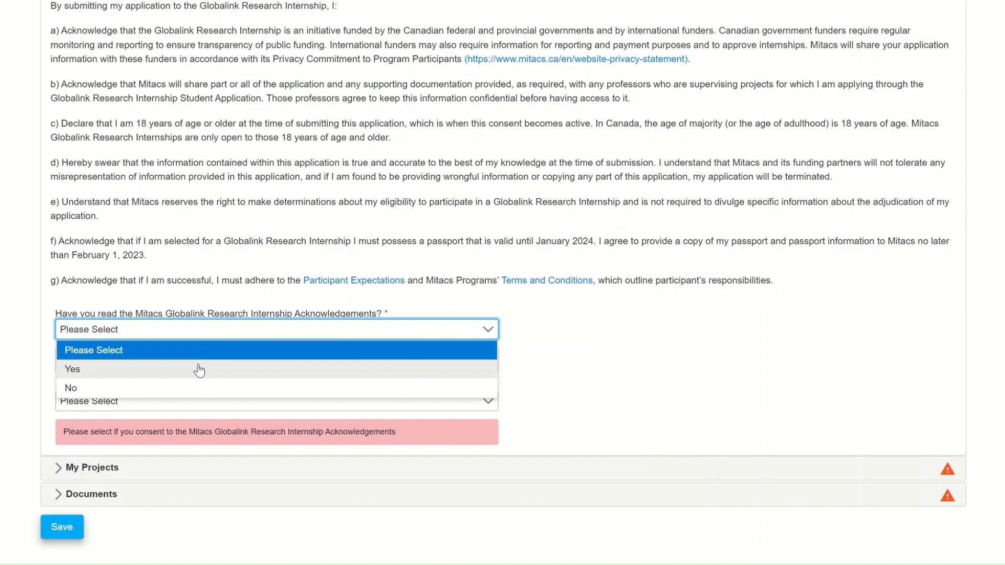
click(72, 369)
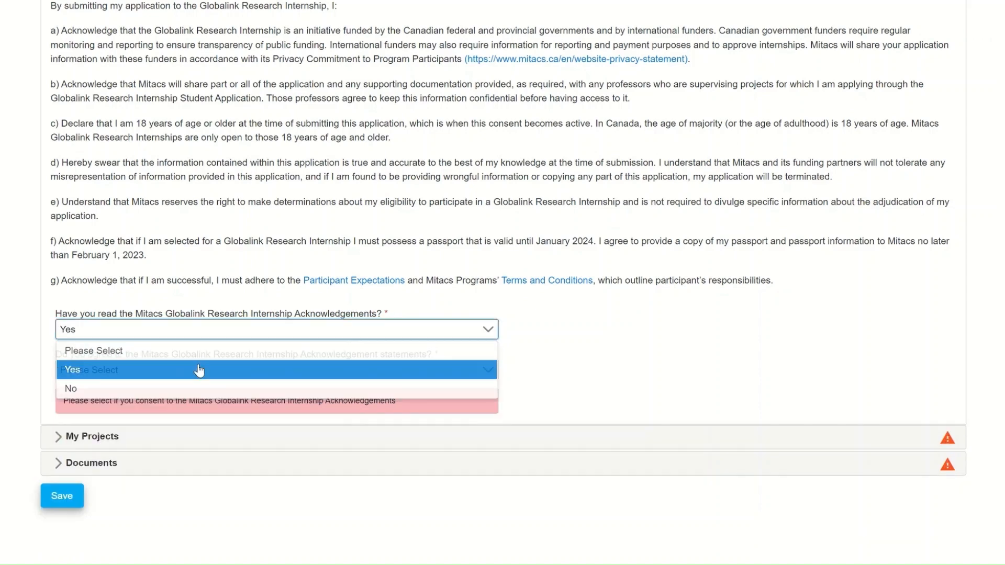
click(91, 369)
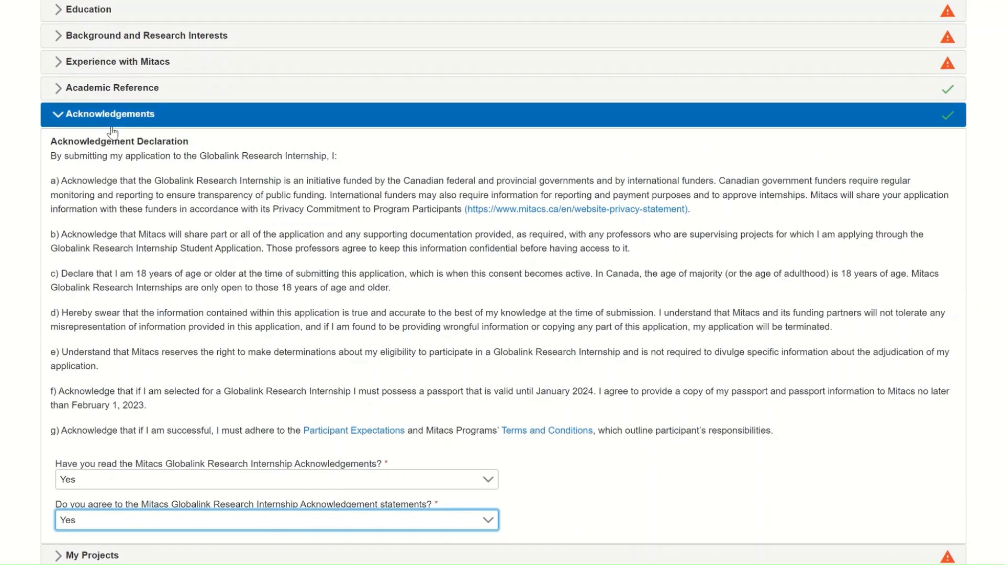
click(109, 114)
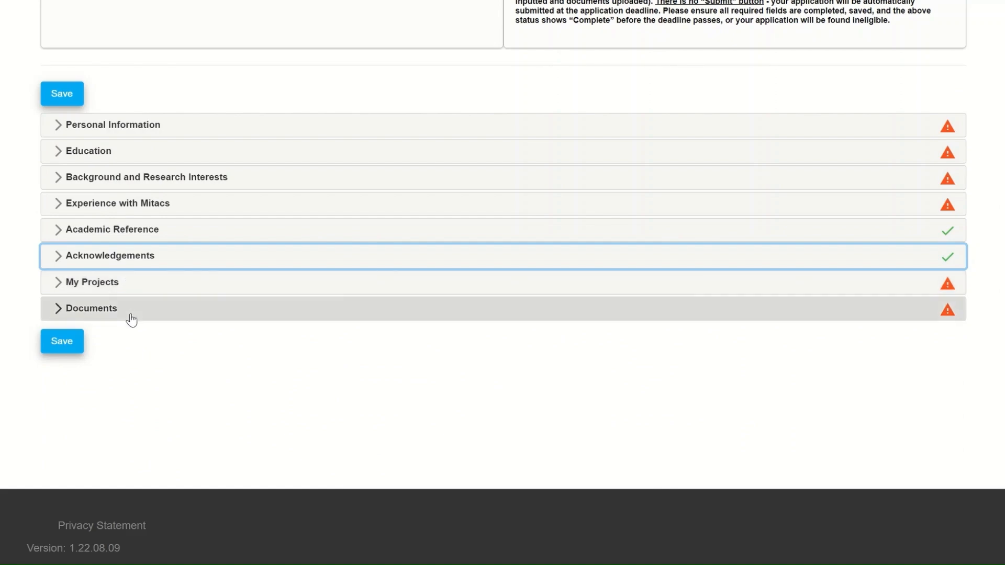
- Upload Resume as Resume/CV and Transcript as Transcript 1 in Documents, then save
click(90, 309)
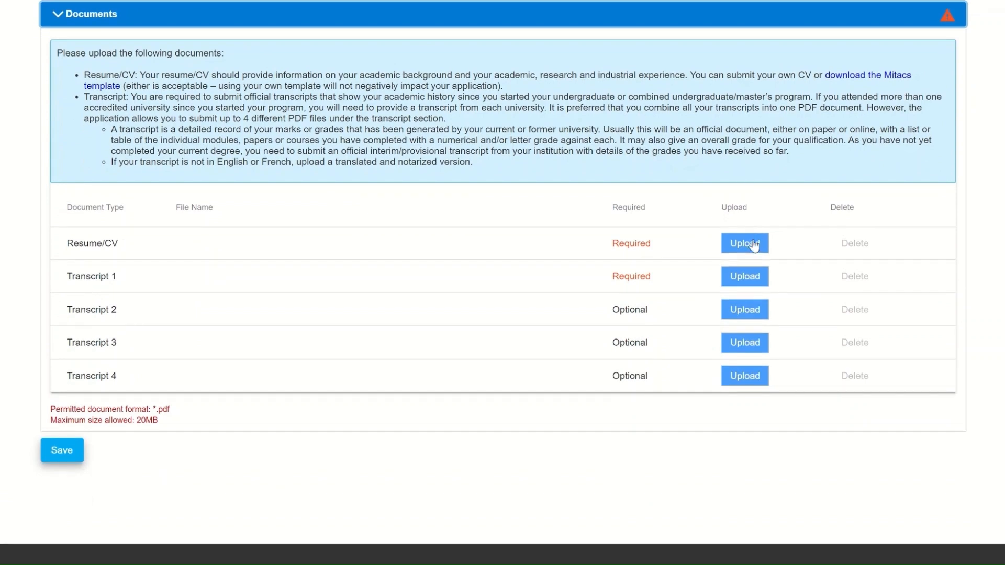
click(744, 243)
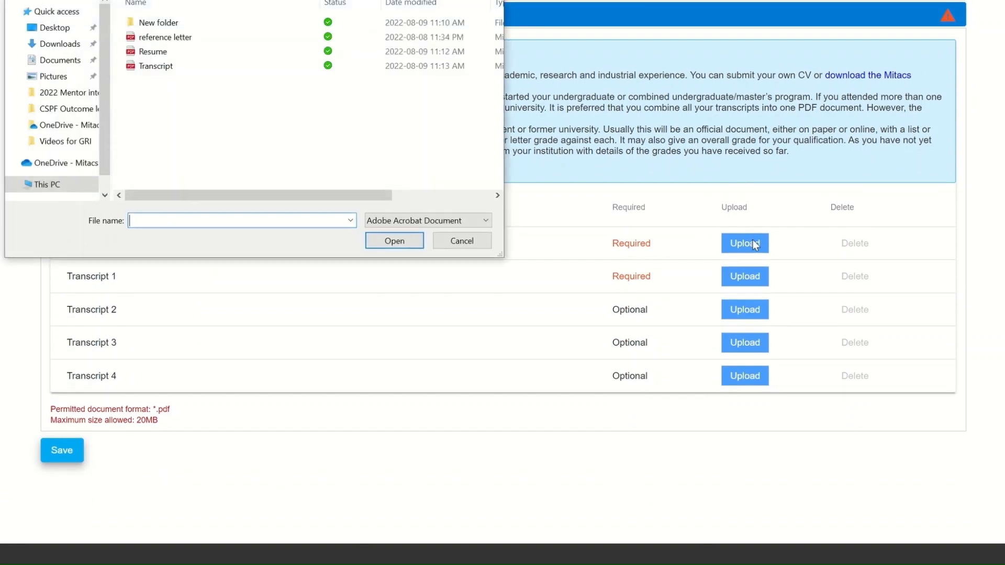
mouse_move(282, 75)
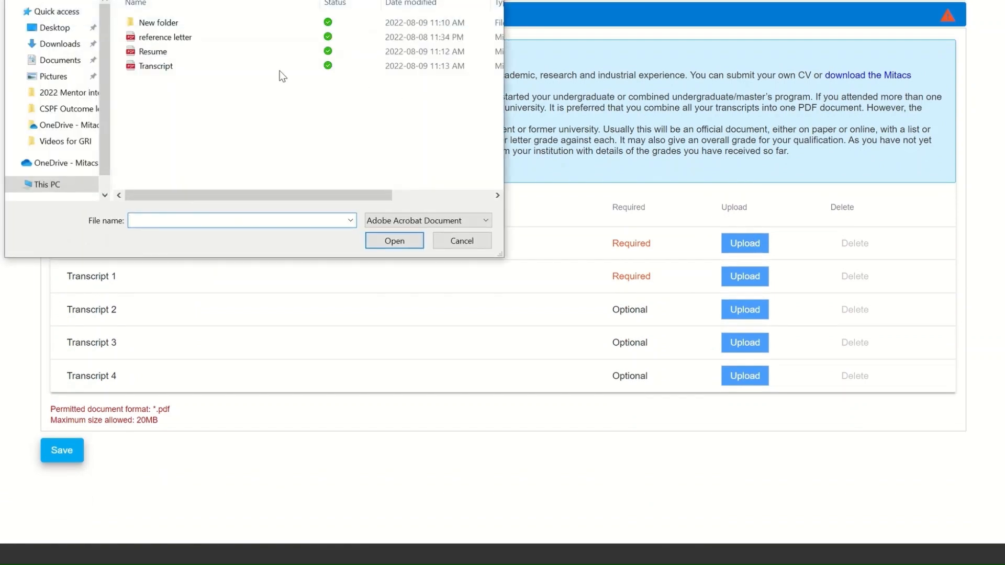
click(460, 240)
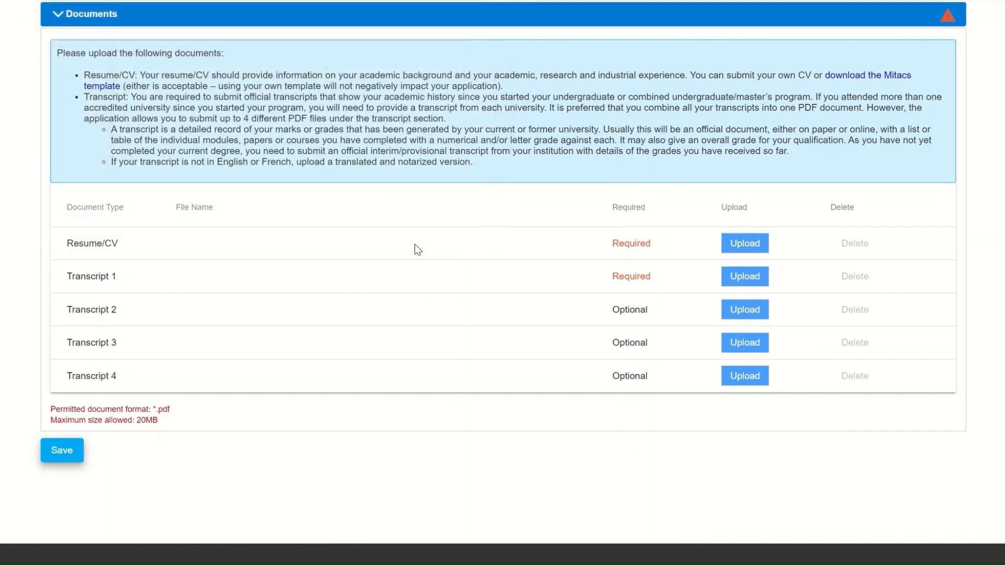
click(743, 243)
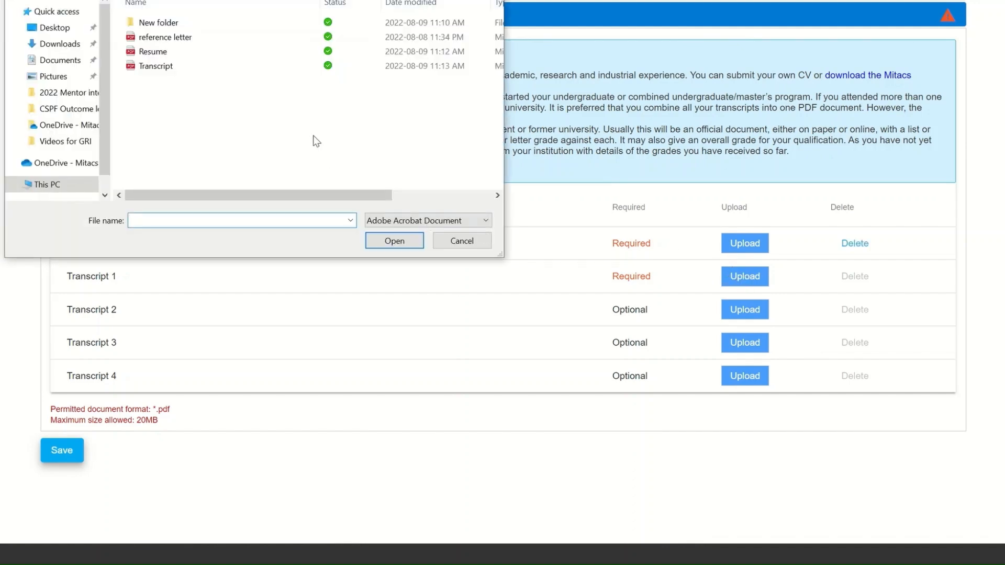
click(156, 65)
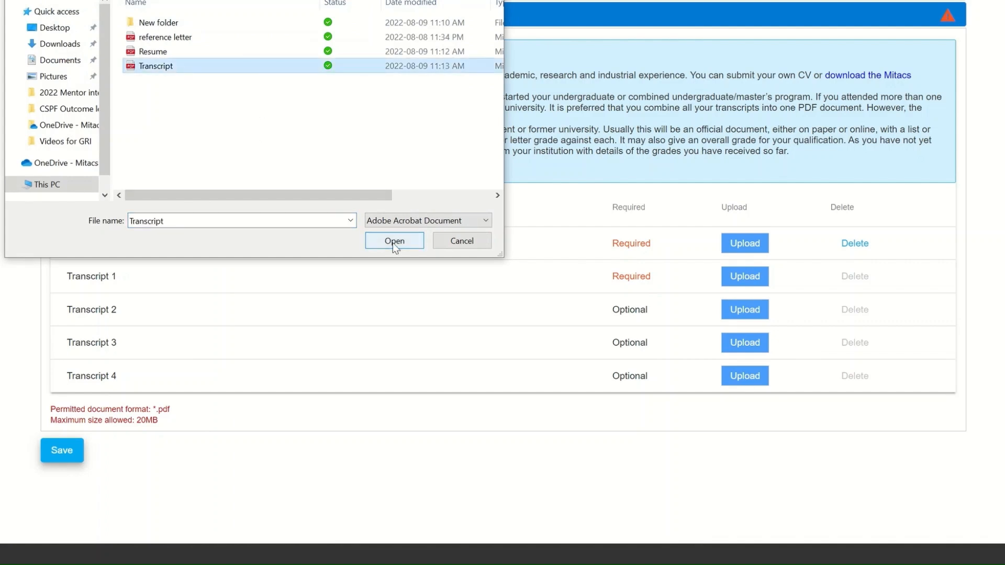
click(394, 241)
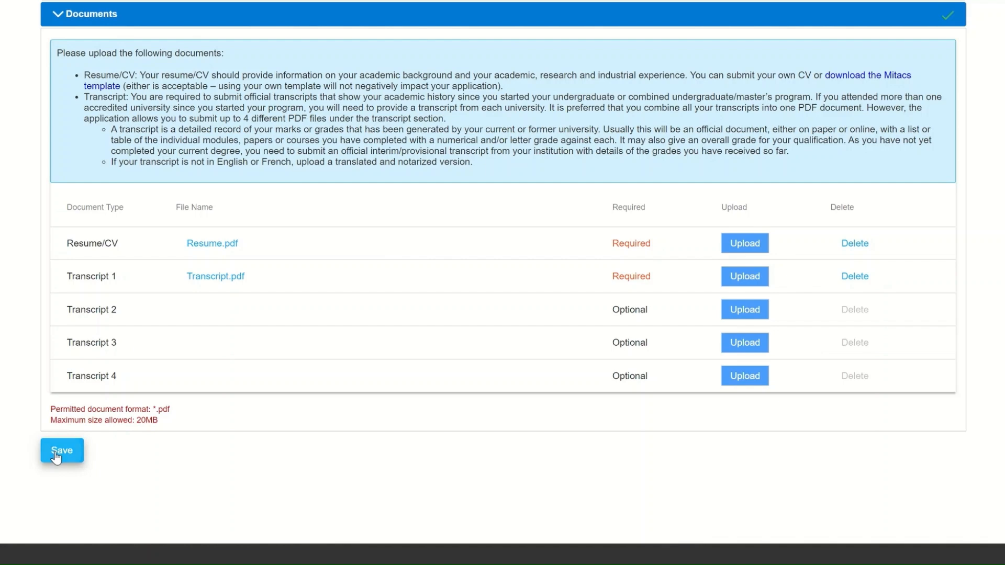
click(62, 450)
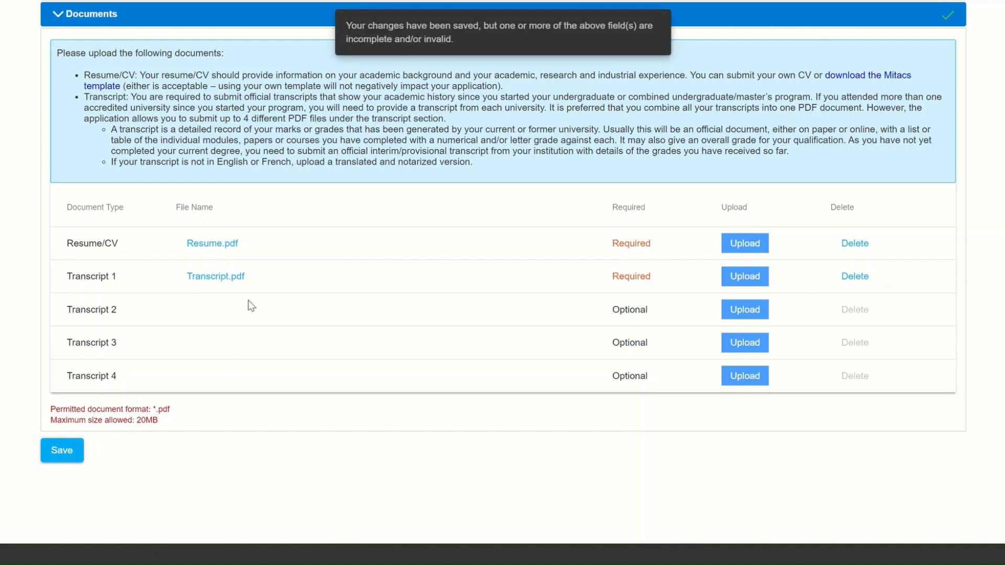
click(84, 14)
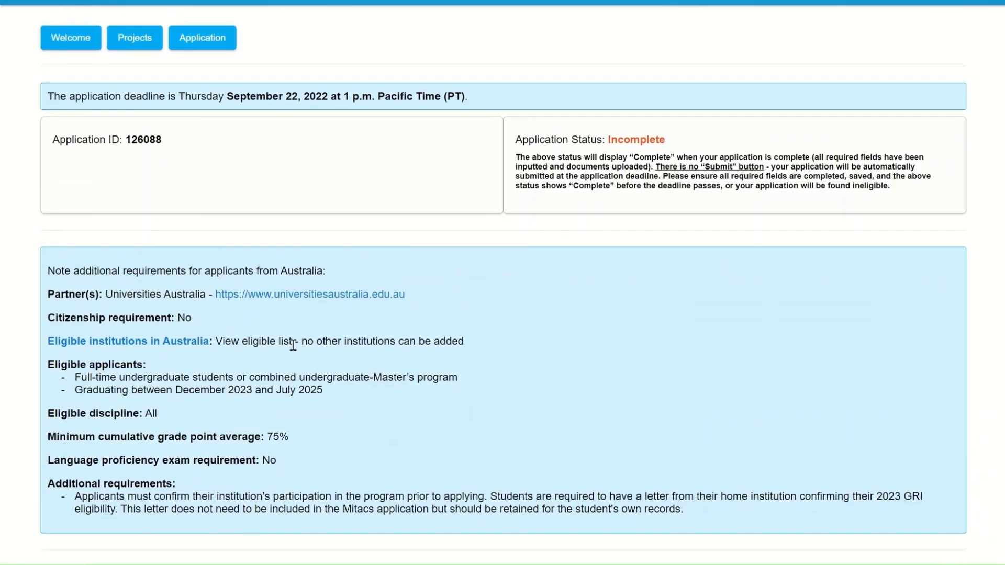
- Scroll to the application's top and go to the Projects listing
scroll(up, 3)
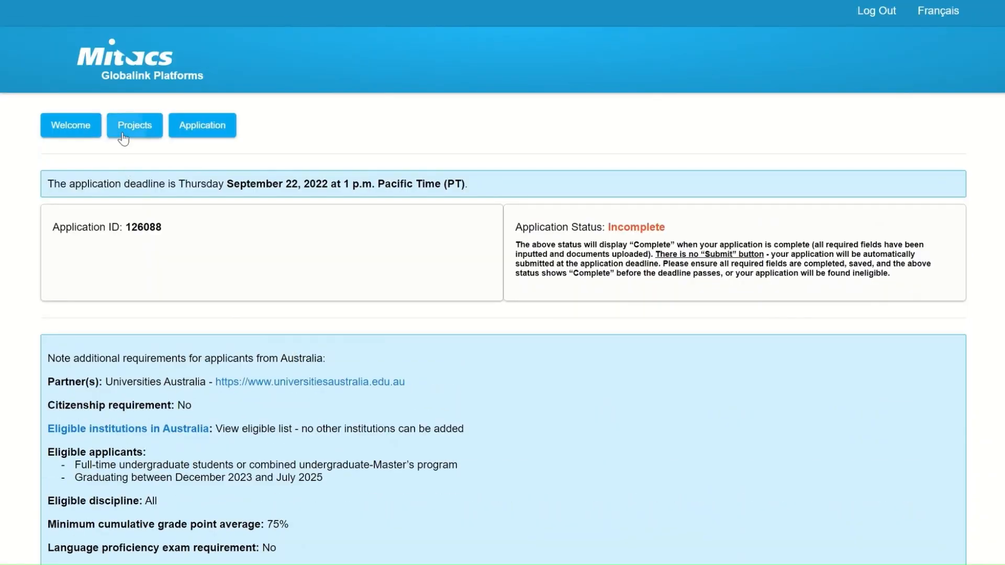
click(135, 125)
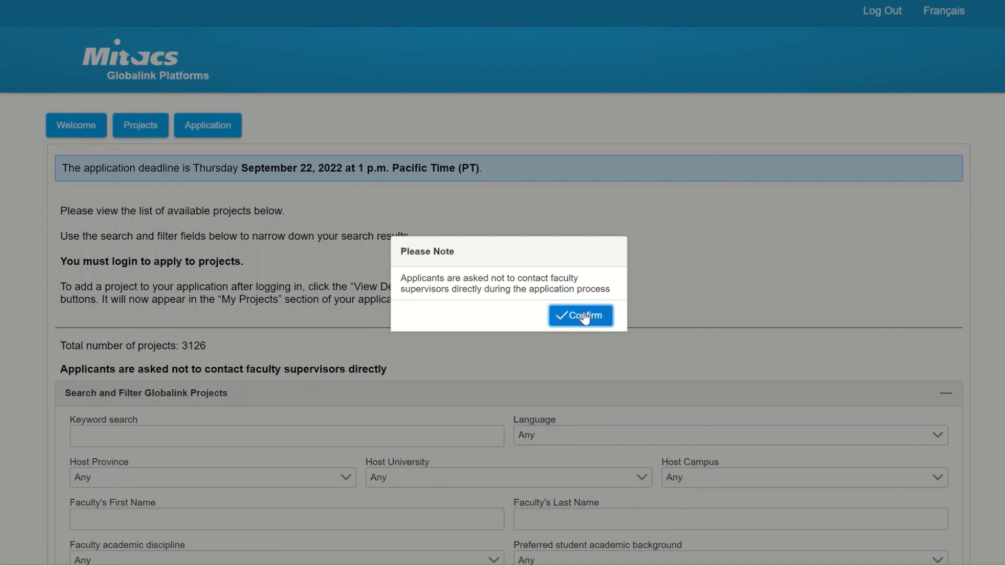
- Search projects by keyword 'psychology', English language and British Columbia host province
click(578, 319)
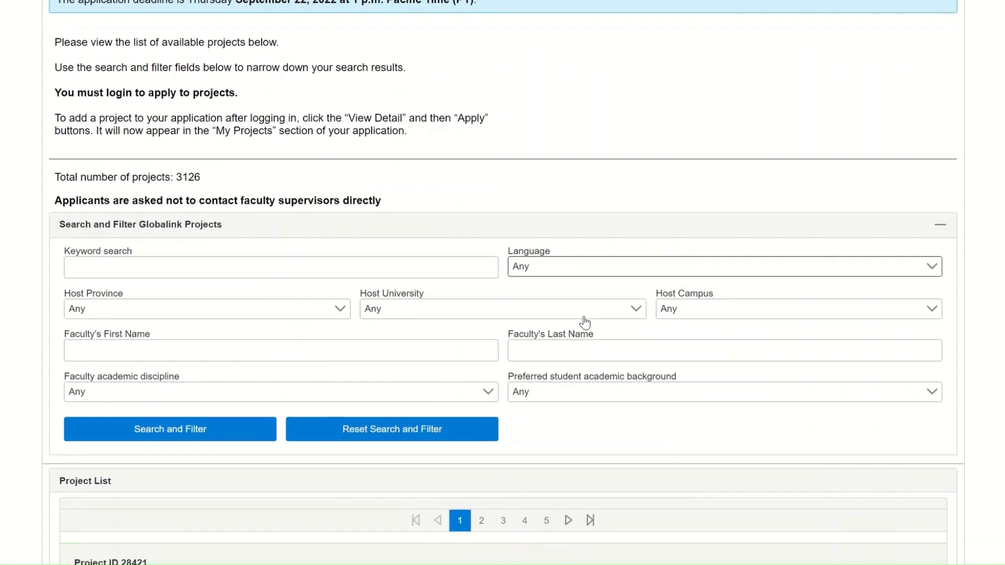
text(psych)
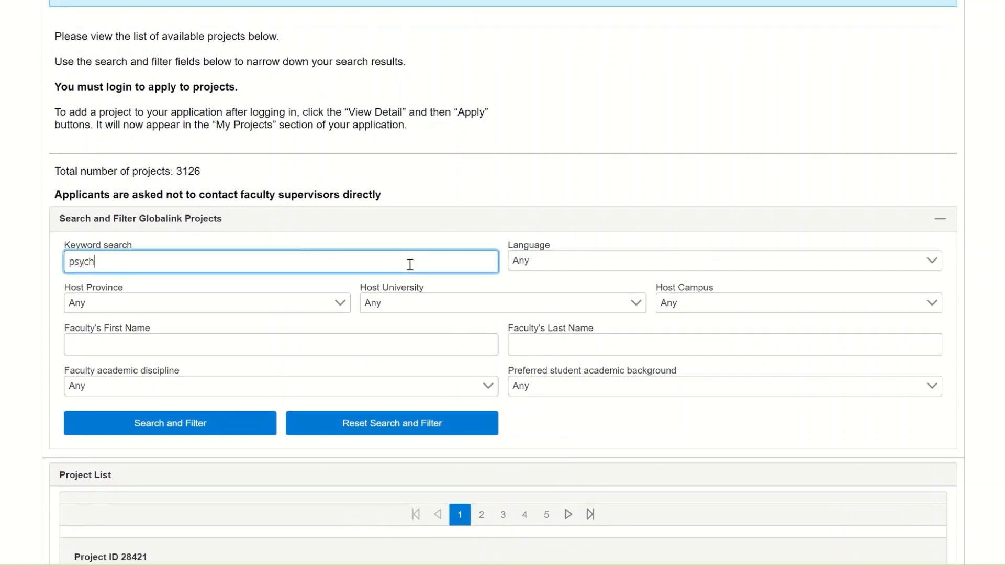
click(723, 260)
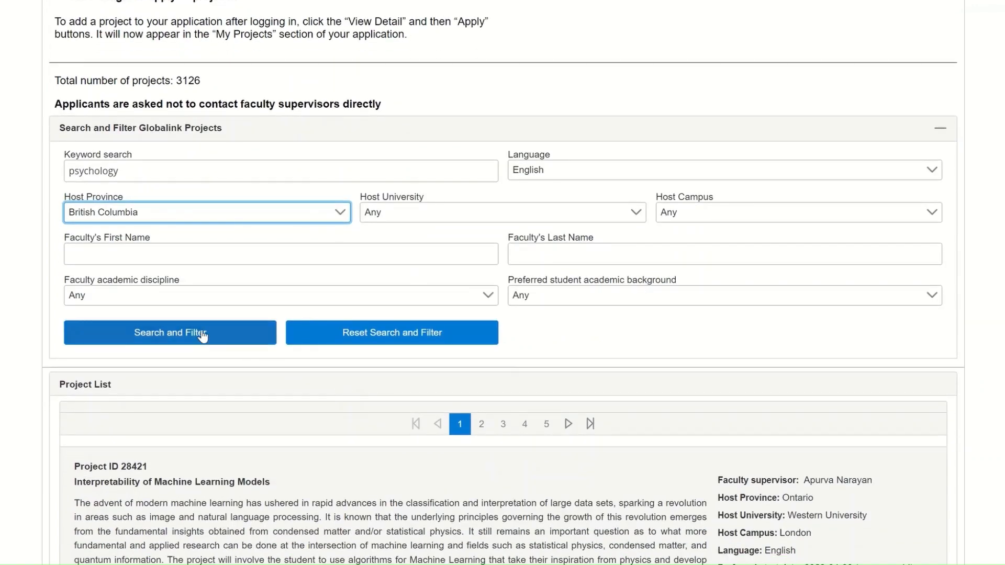
click(169, 331)
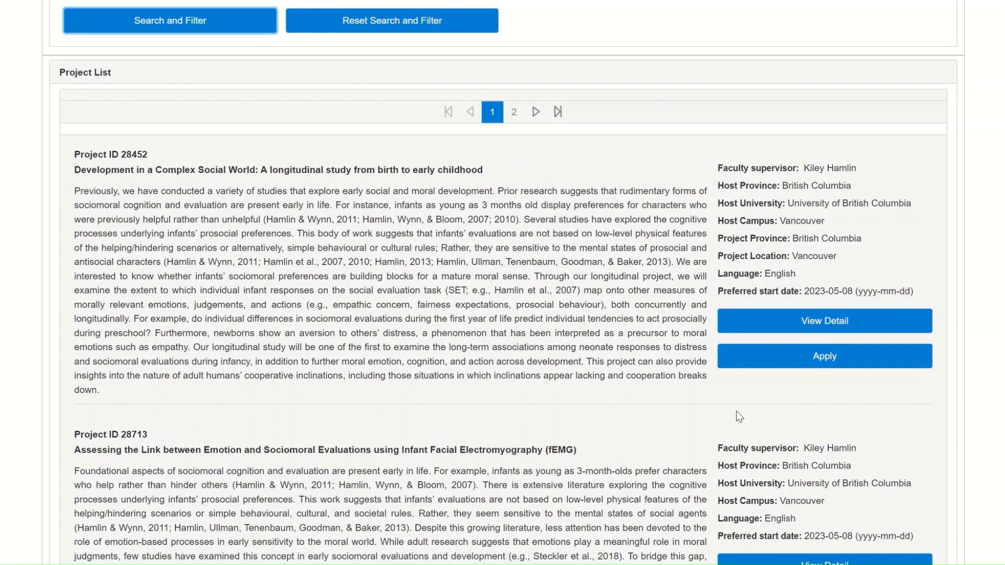
- Apply to project 28452 on early social development and the Team Formation and Analytics project
click(823, 356)
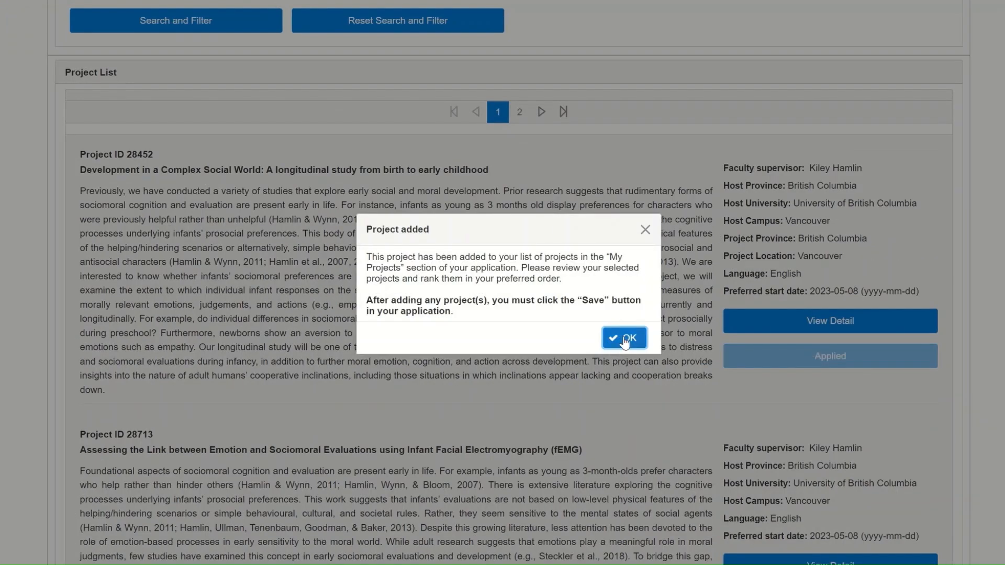
click(623, 341)
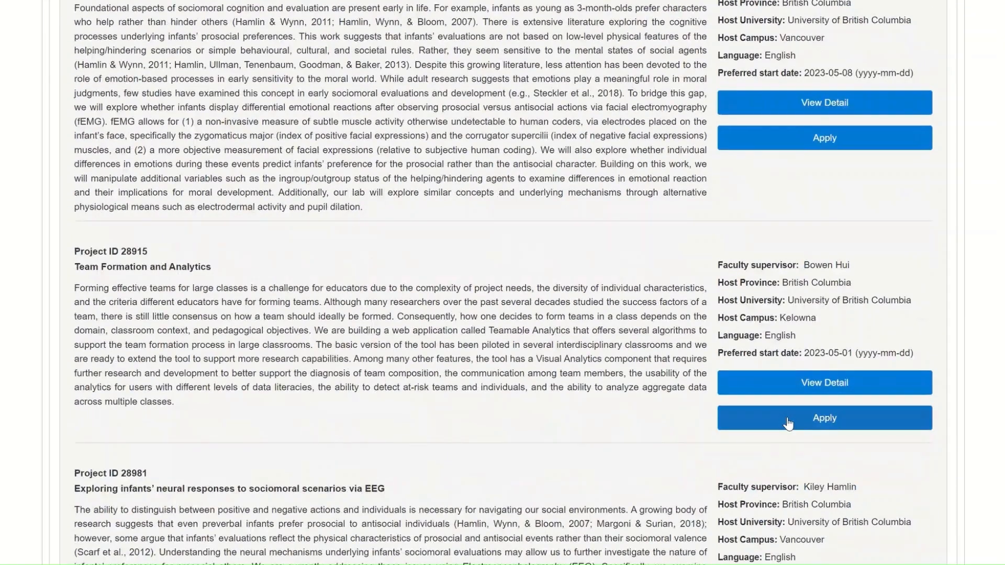
click(823, 417)
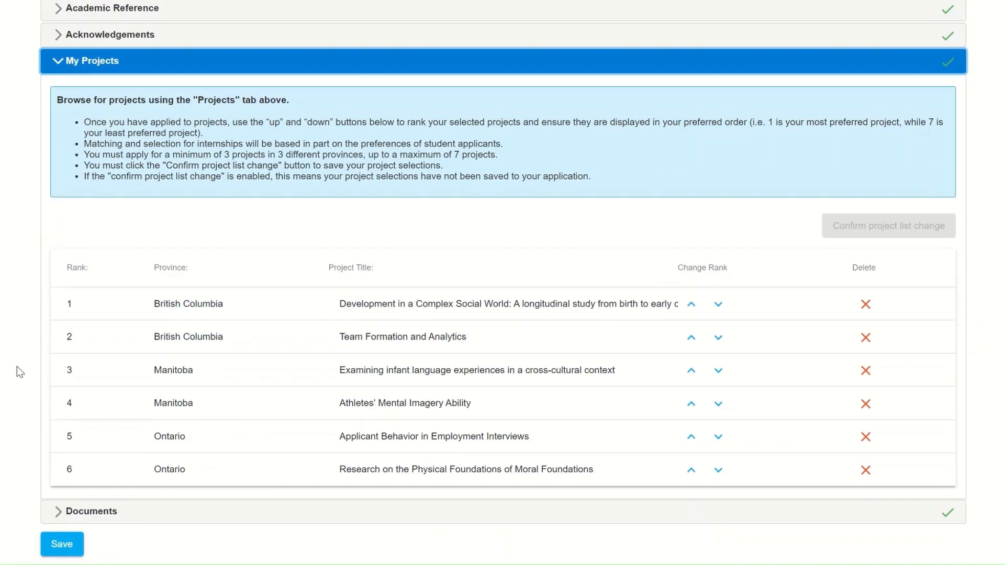
- Rerank My Projects, remove the Complex Social World study, and move Examining infant language experiences first
scroll(down, 3)
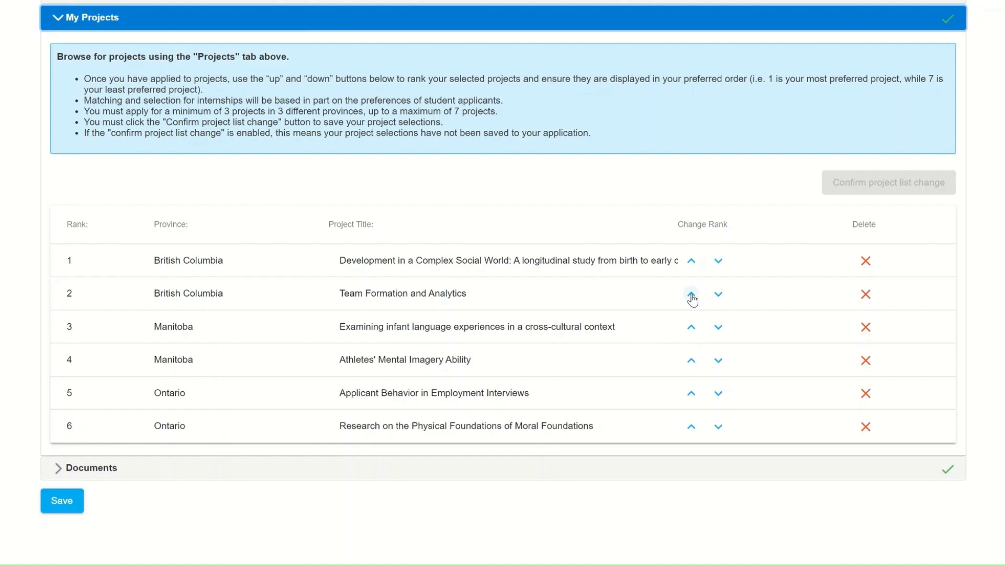
click(691, 296)
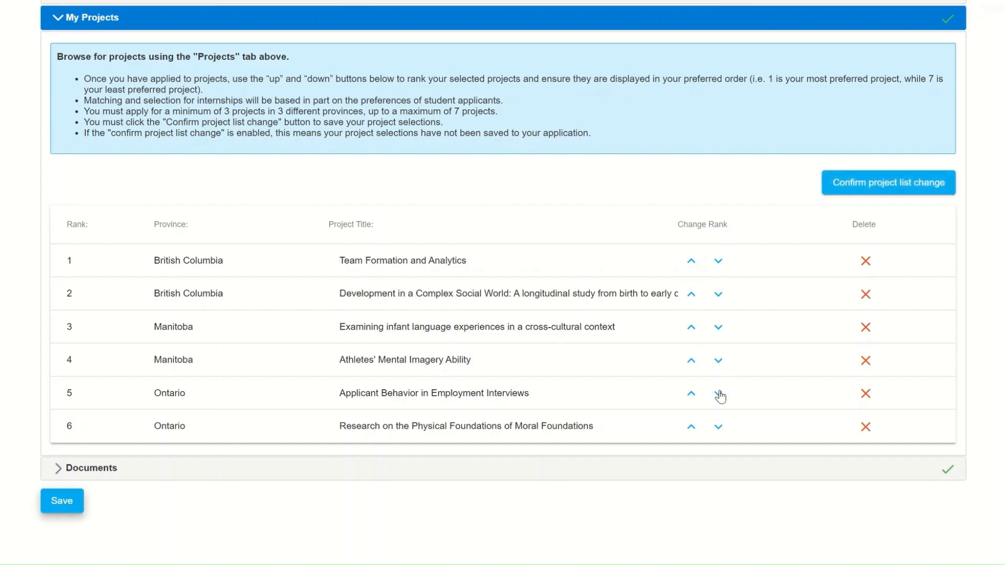
click(719, 394)
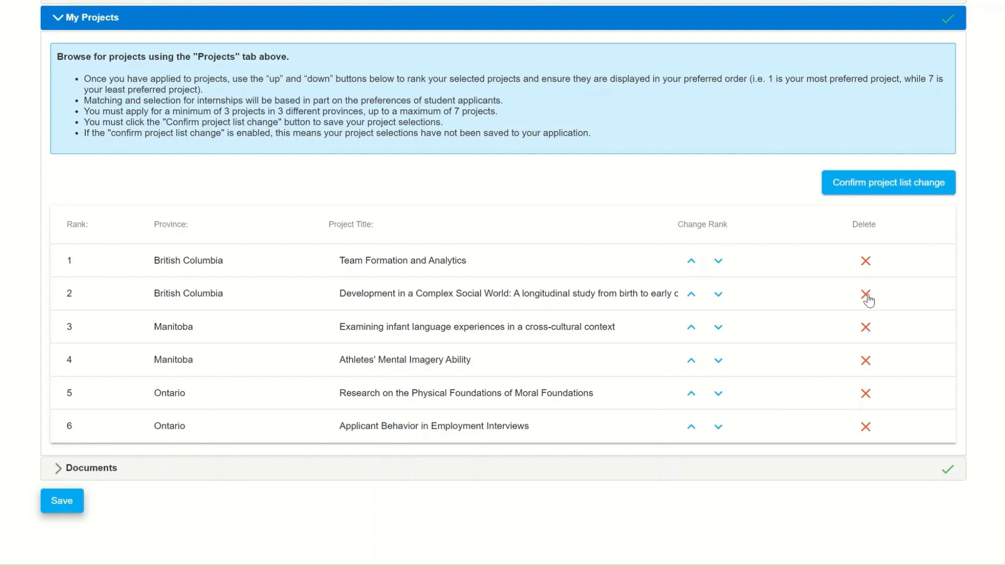
click(865, 294)
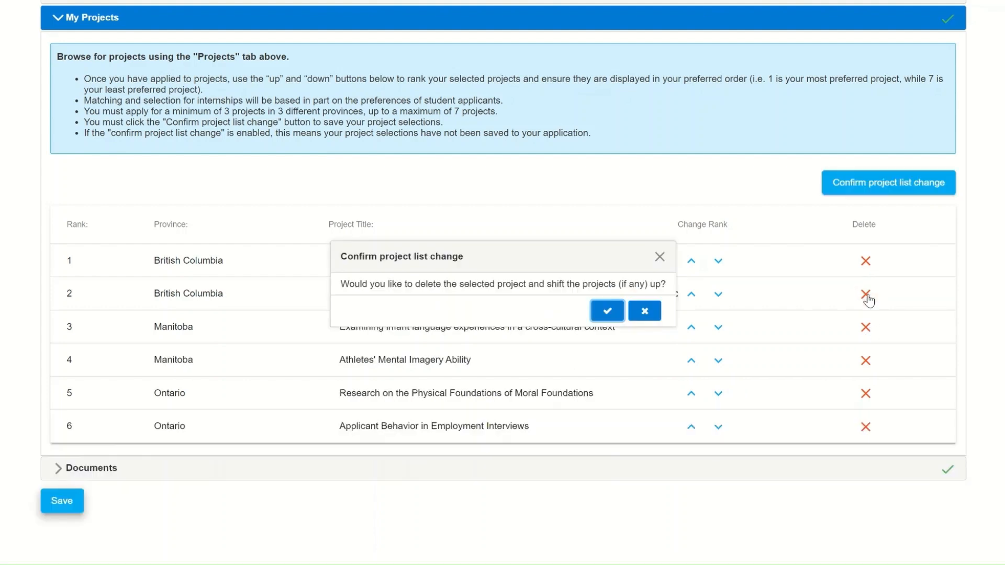
click(606, 311)
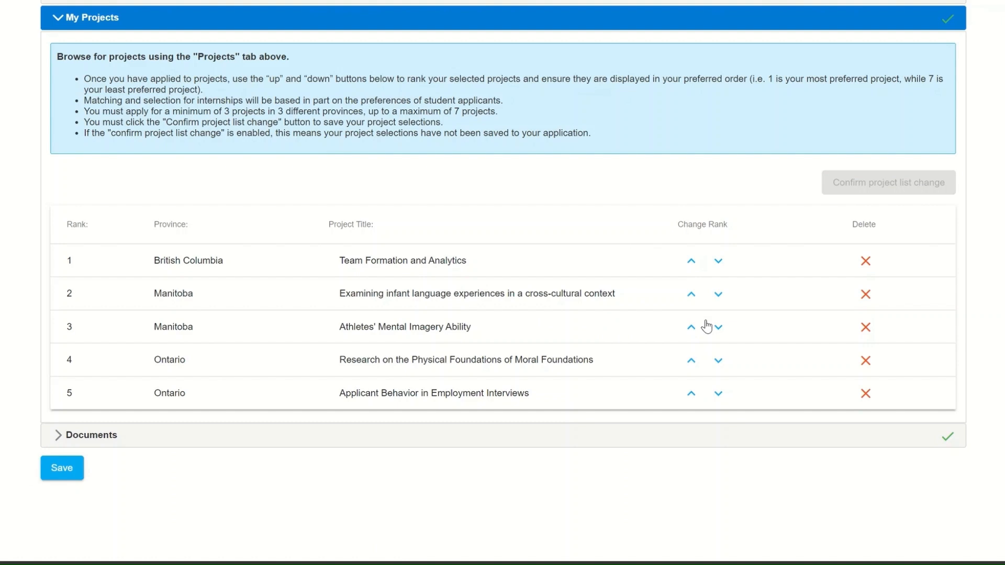
mouse_move(687, 280)
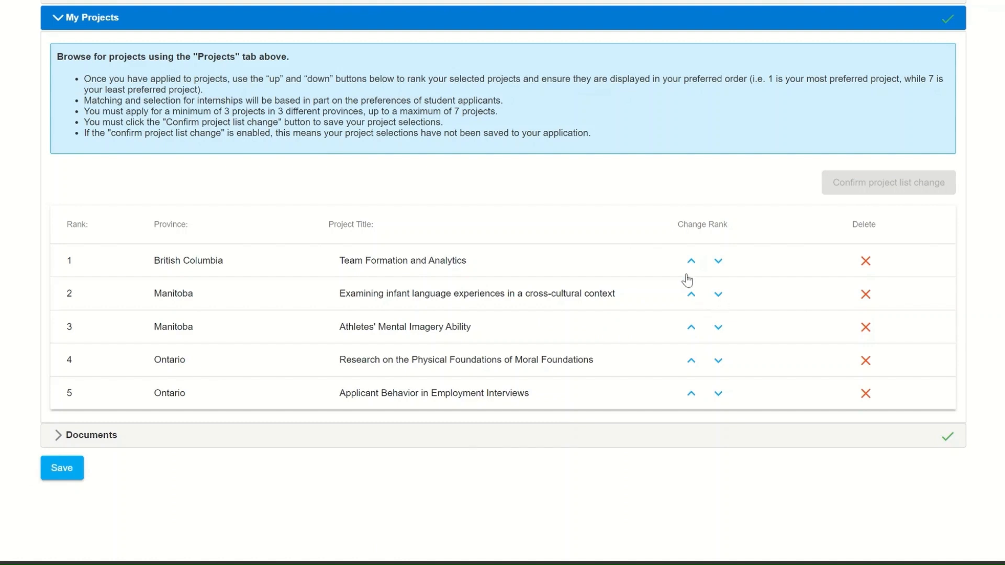
click(690, 294)
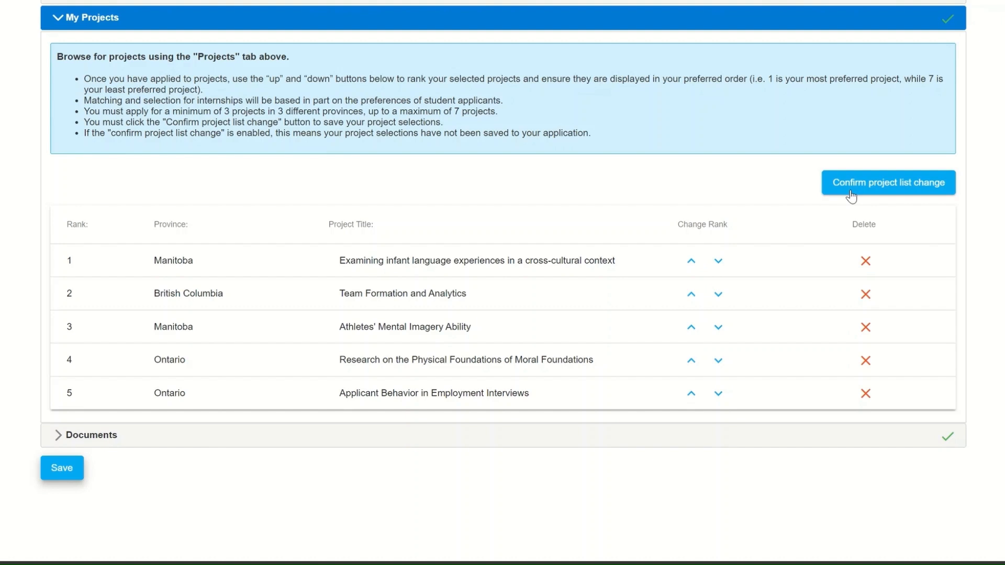
- Confirm the project list change and save the application
click(888, 183)
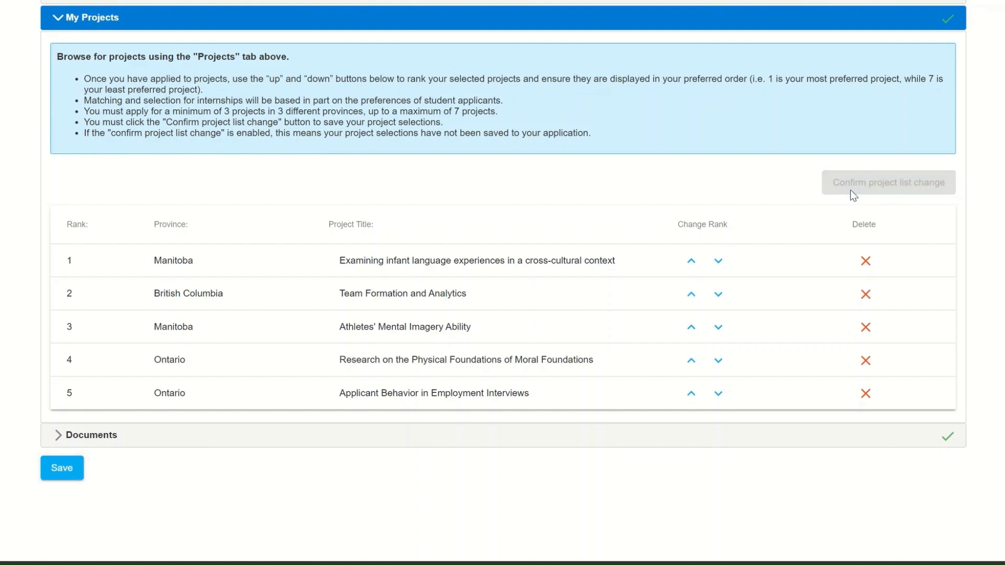
mouse_move(103, 474)
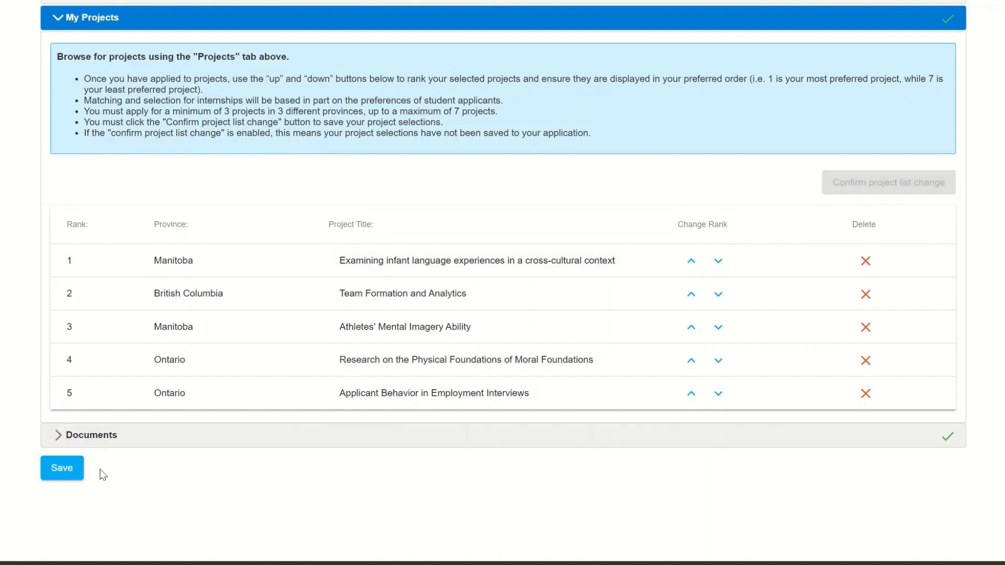
click(62, 468)
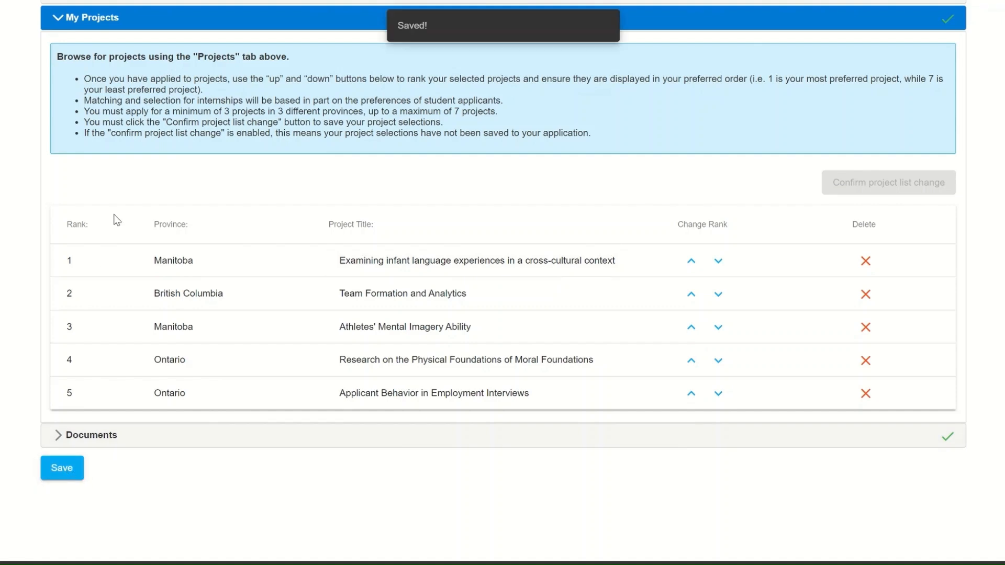
click(91, 17)
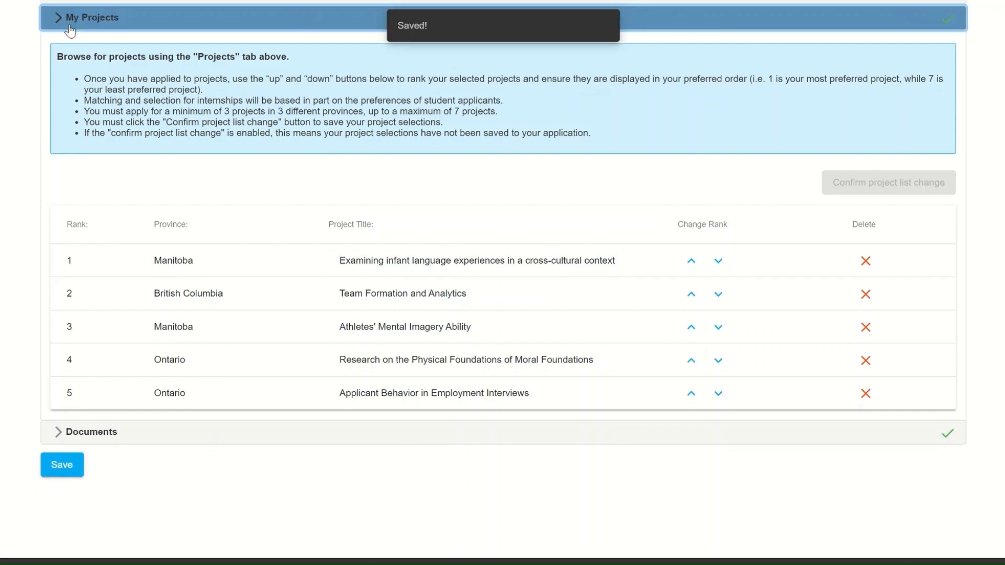
click(92, 17)
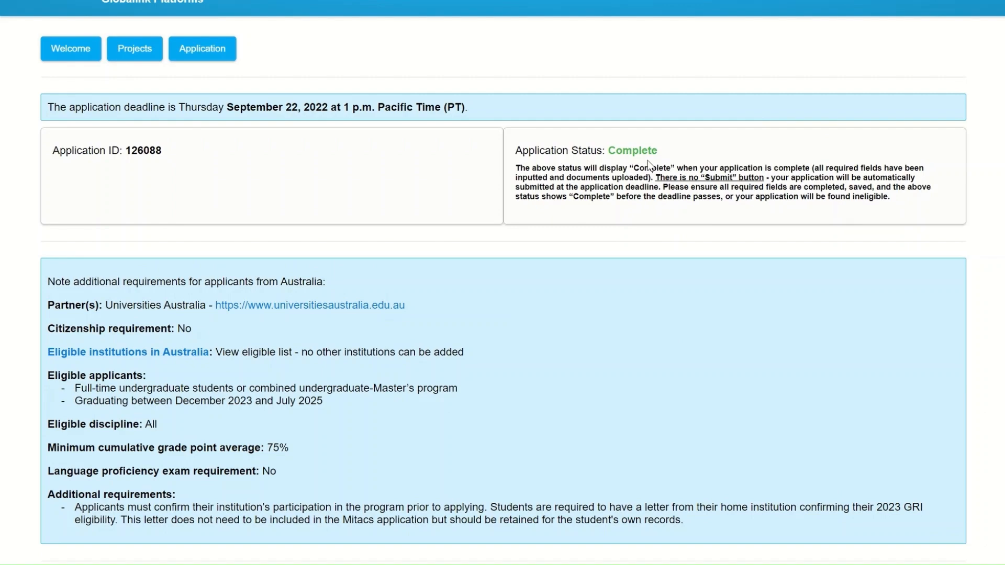
- Review the application page, collapsing Personal Information to see the unfinished-section warnings
scroll(down, 3)
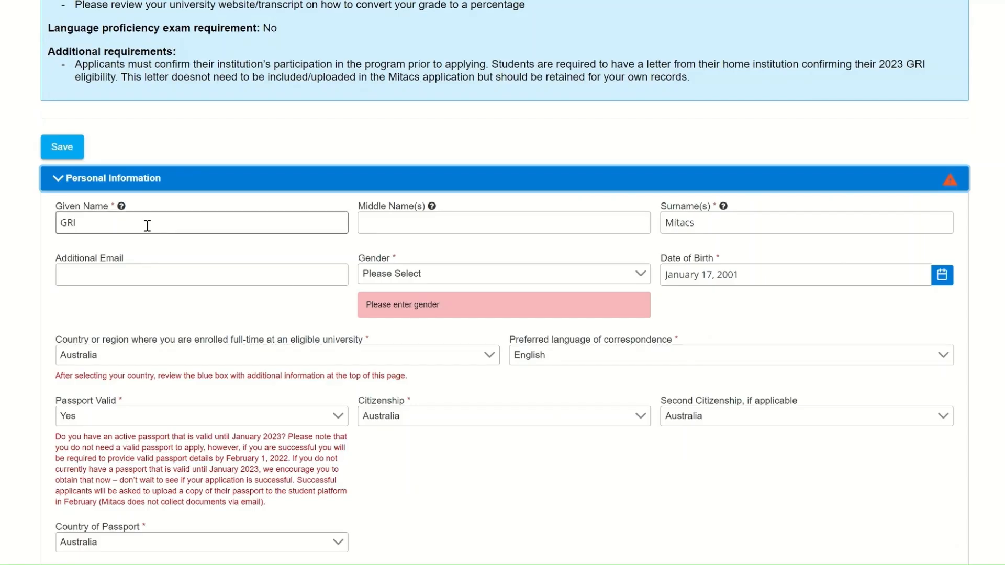
click(113, 178)
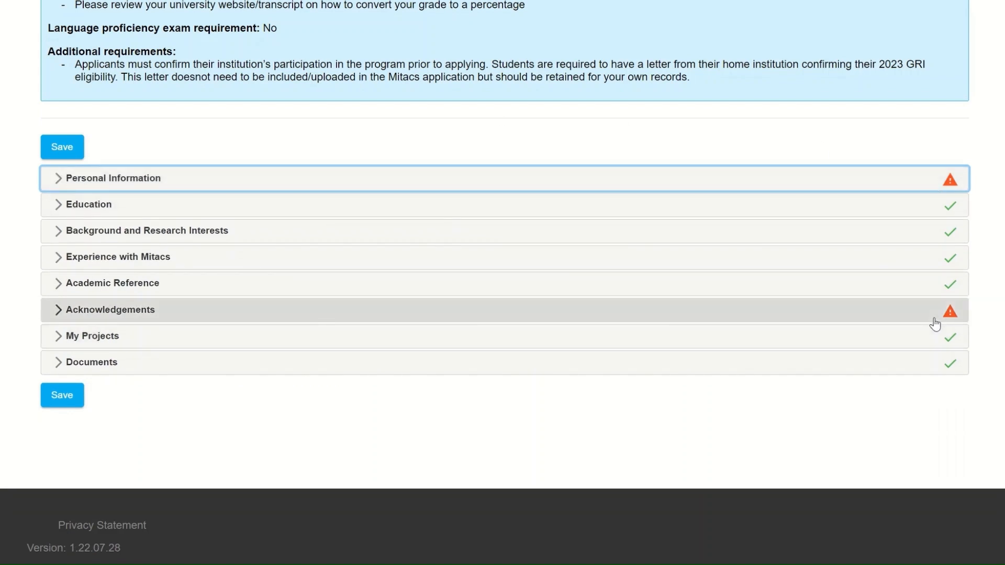
click(62, 146)
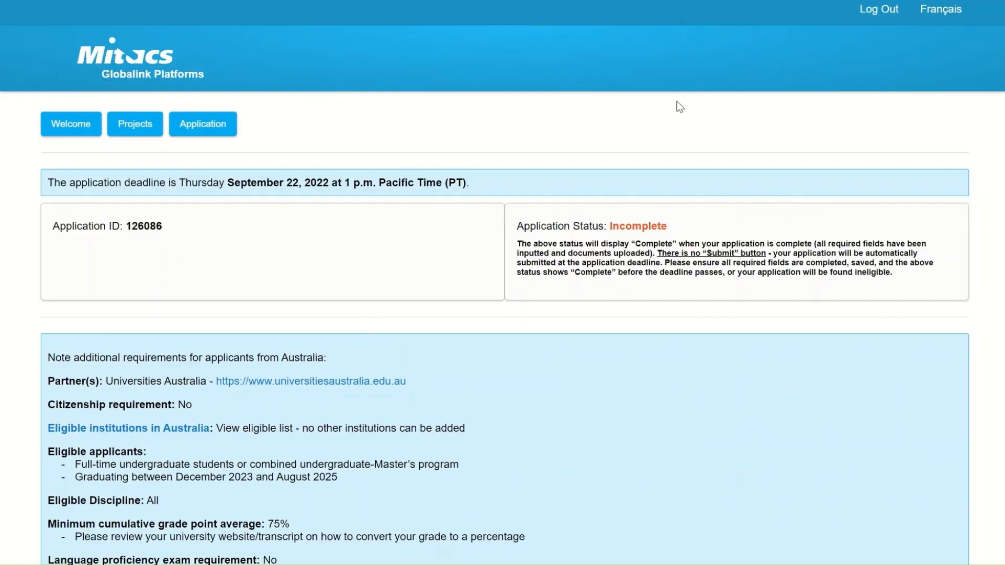
- Reset the Gender field in Personal Information to Please Select
click(202, 123)
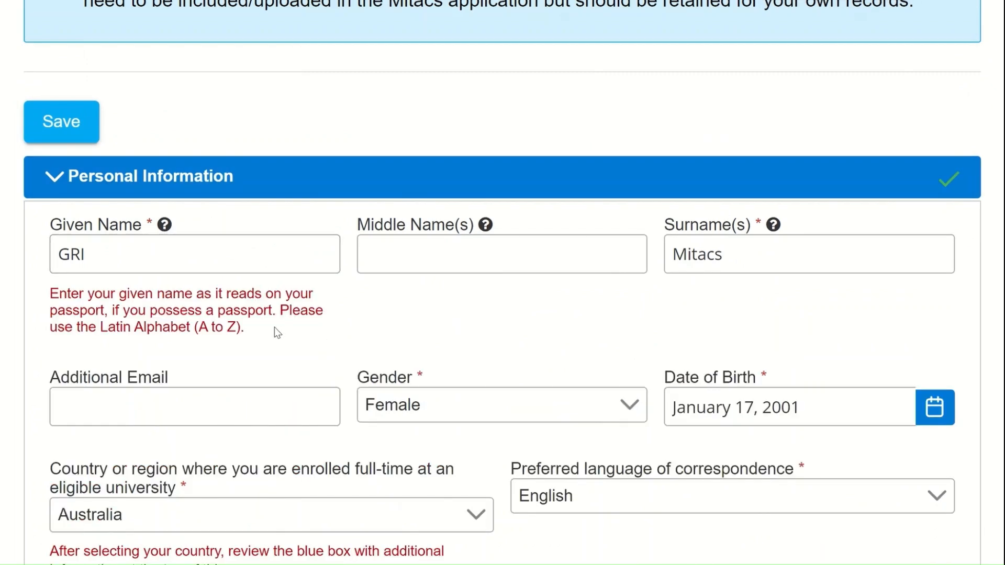
scroll(down, 3)
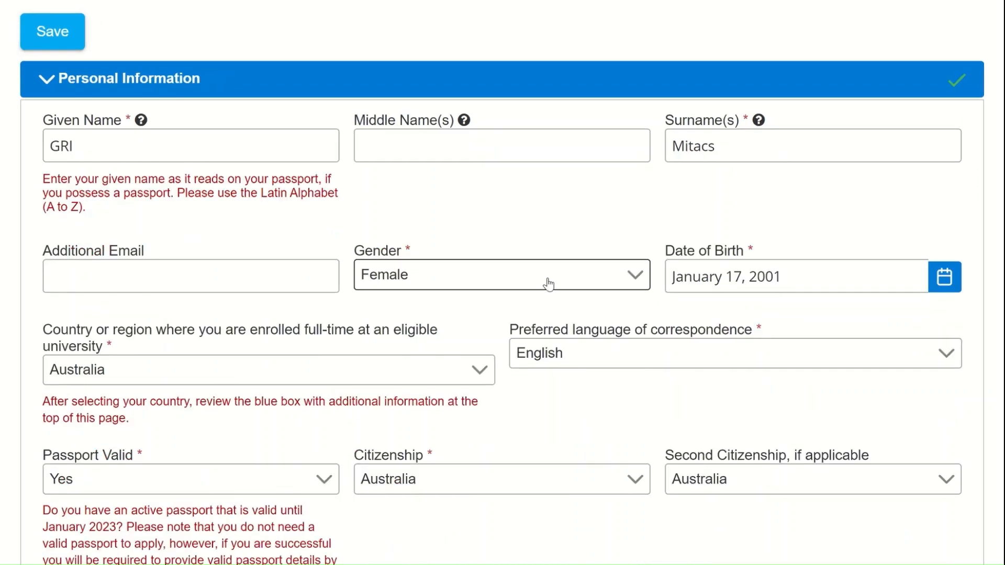
click(502, 274)
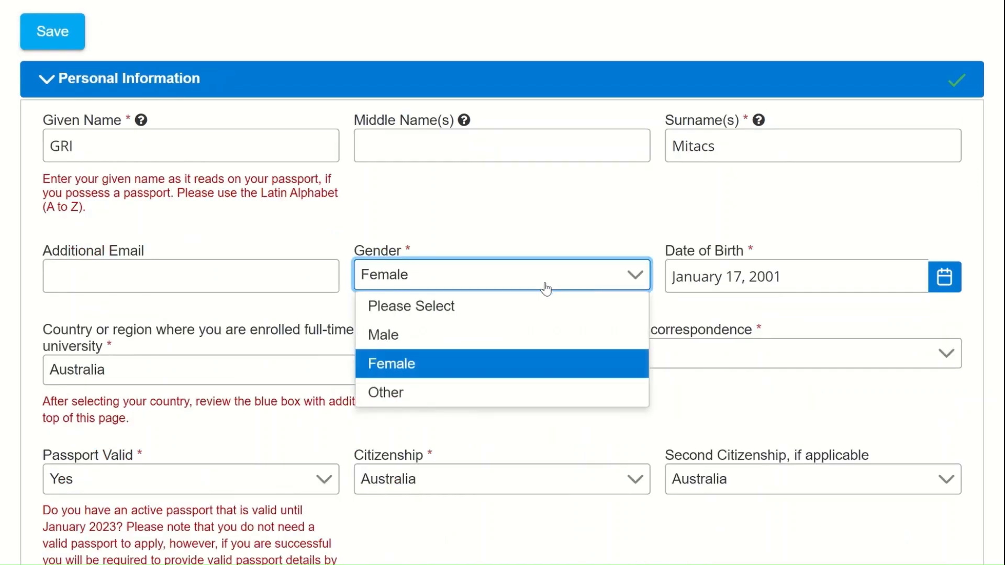
click(411, 306)
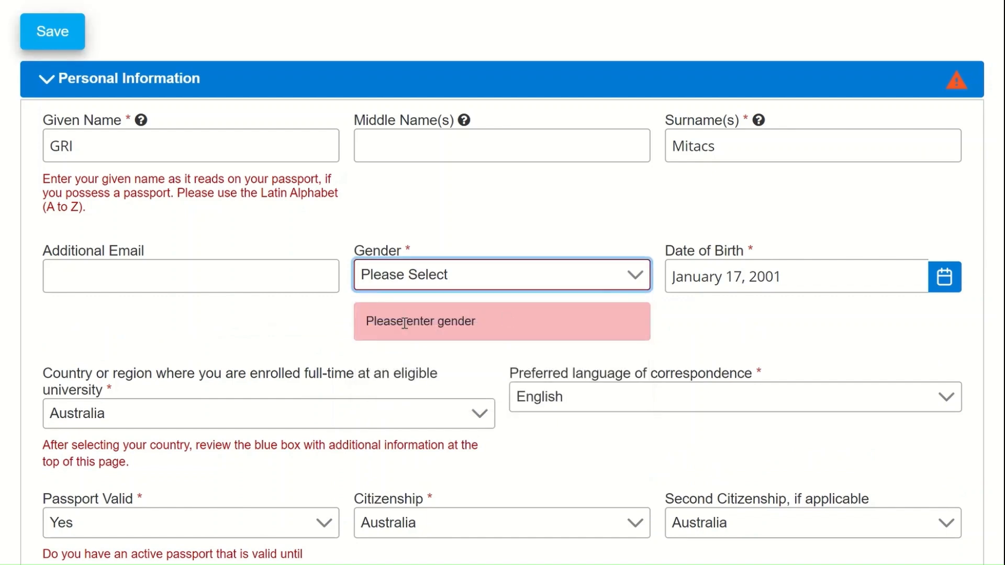
mouse_move(399, 342)
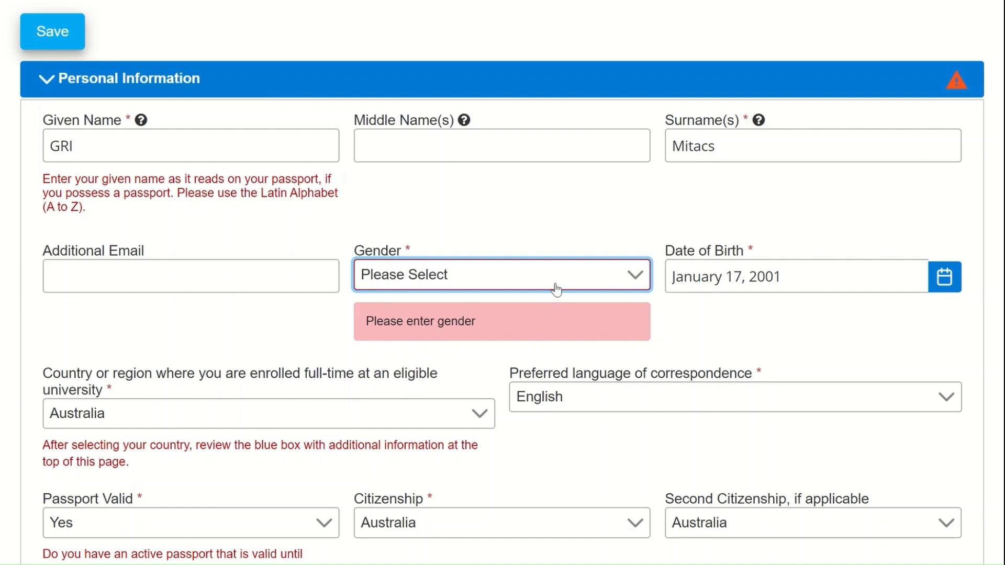
click(502, 274)
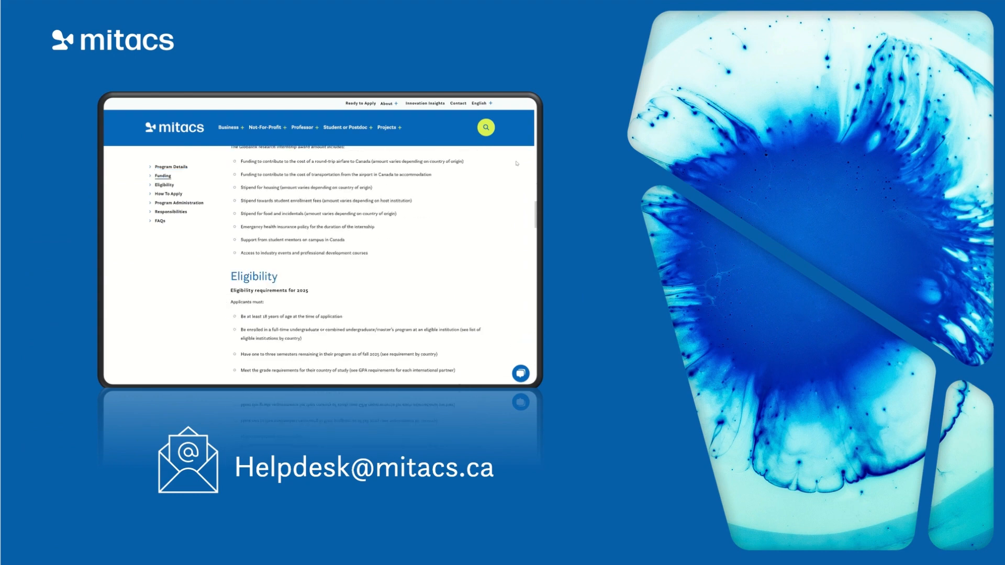
- Scroll the Globalink internship page and jump to Program Administration, then FAQs
scroll(down, 3)
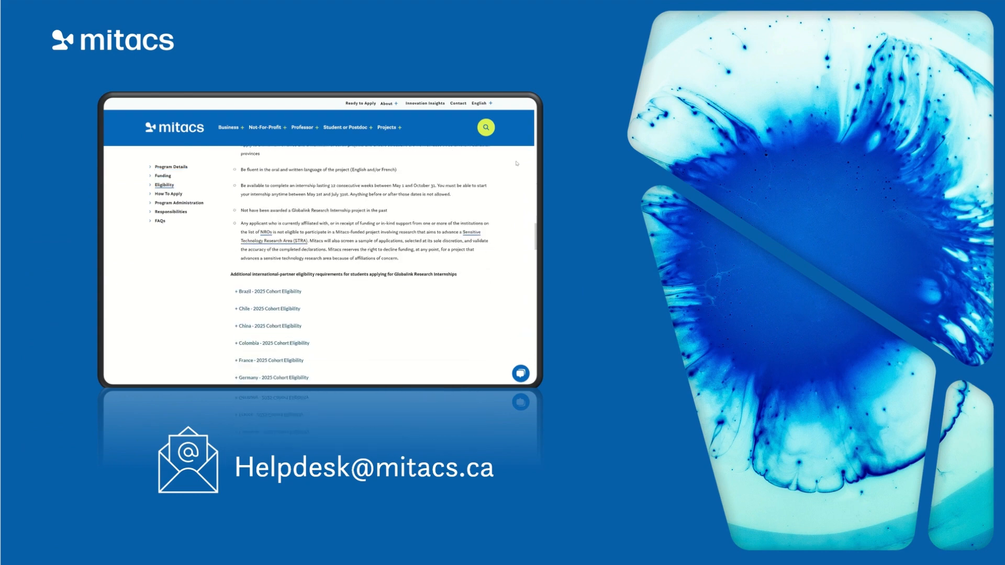
scroll(down, 3)
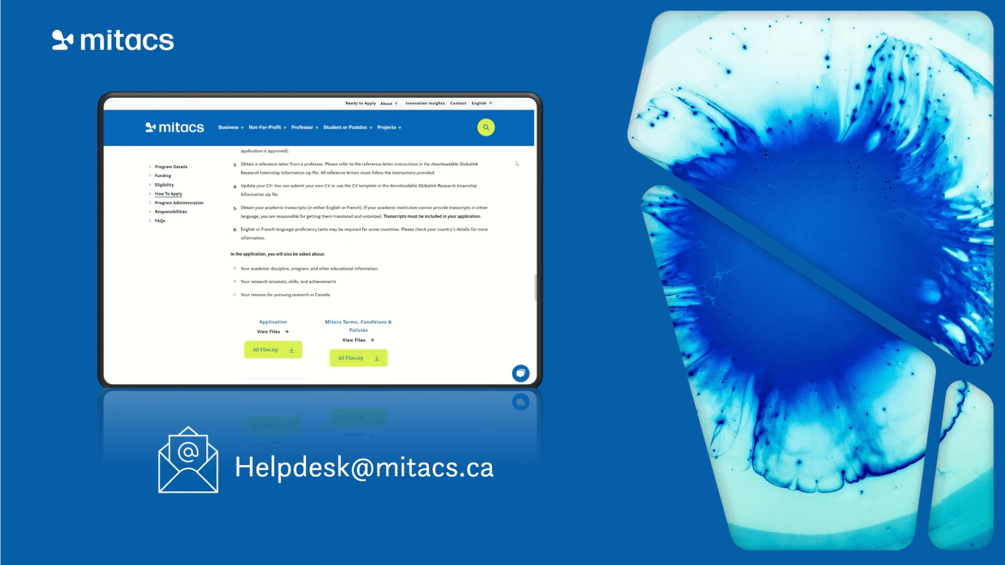
click(179, 203)
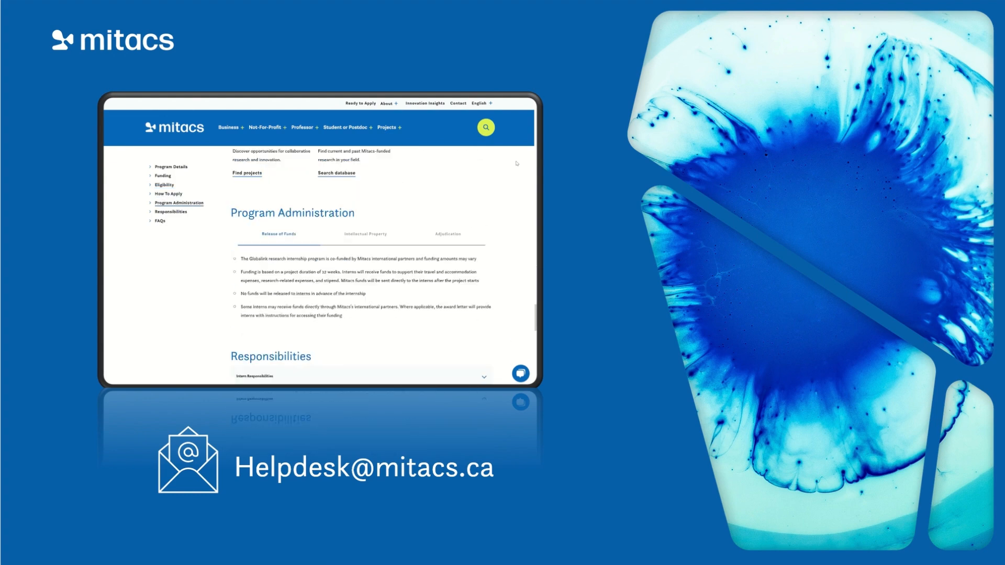
click(159, 222)
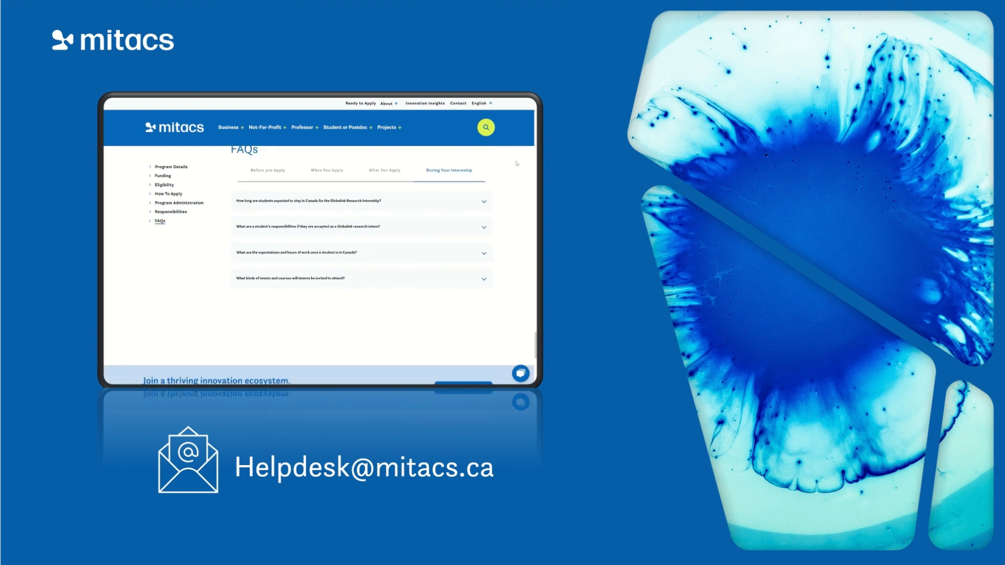
- Browse the Before, When, After You Apply and During Your Internship FAQs, then reach the footer
click(266, 169)
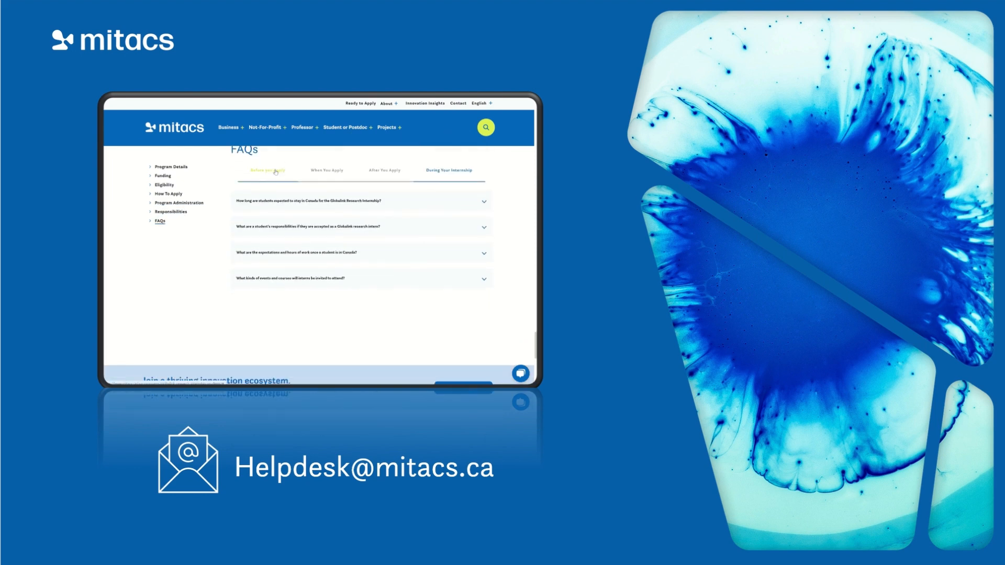
click(326, 169)
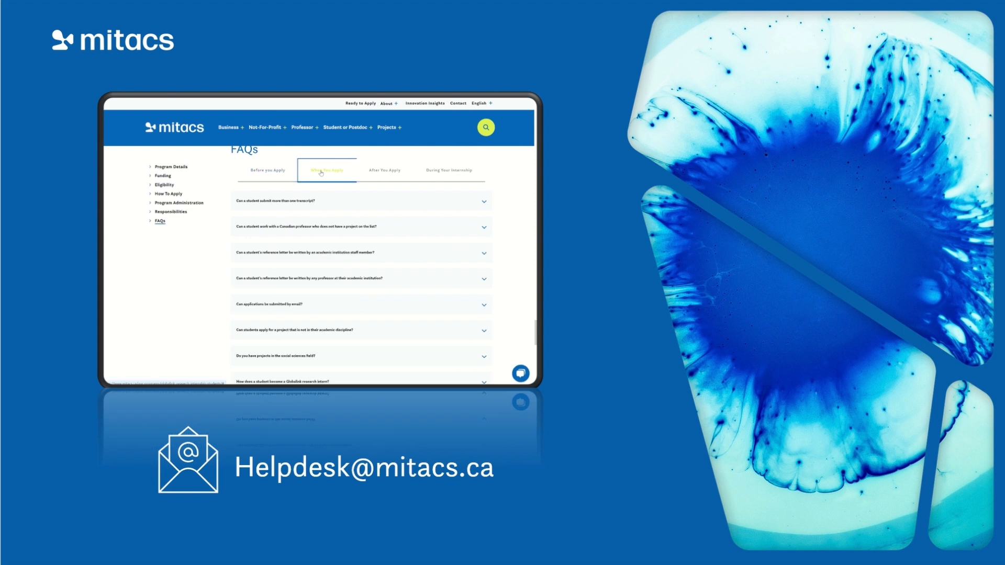
click(384, 170)
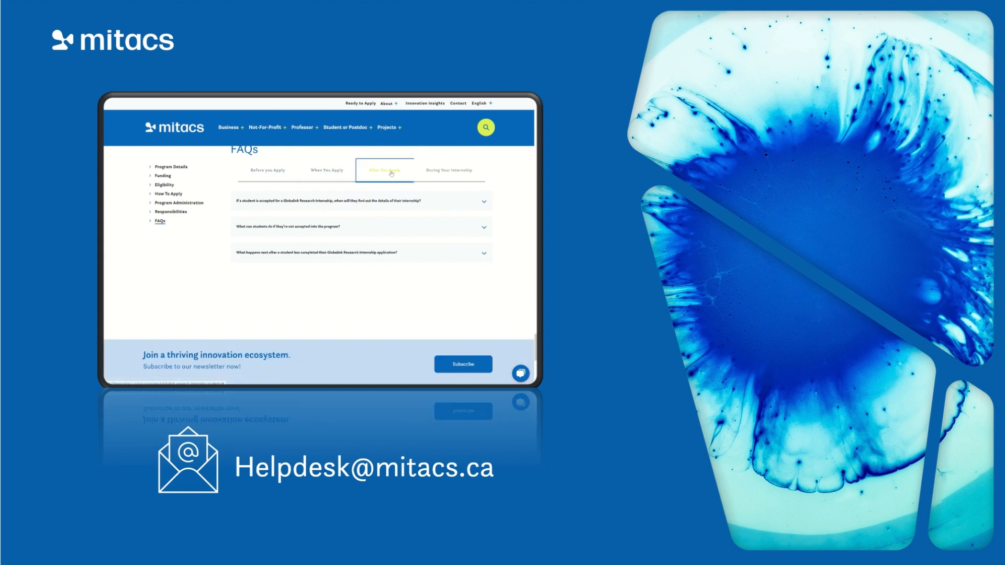
click(449, 170)
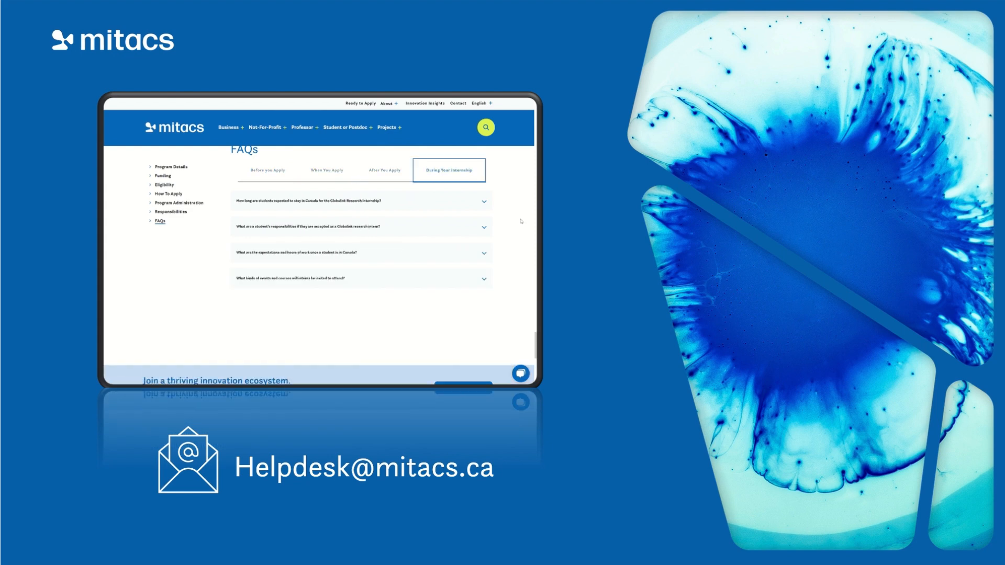
scroll(down, 3)
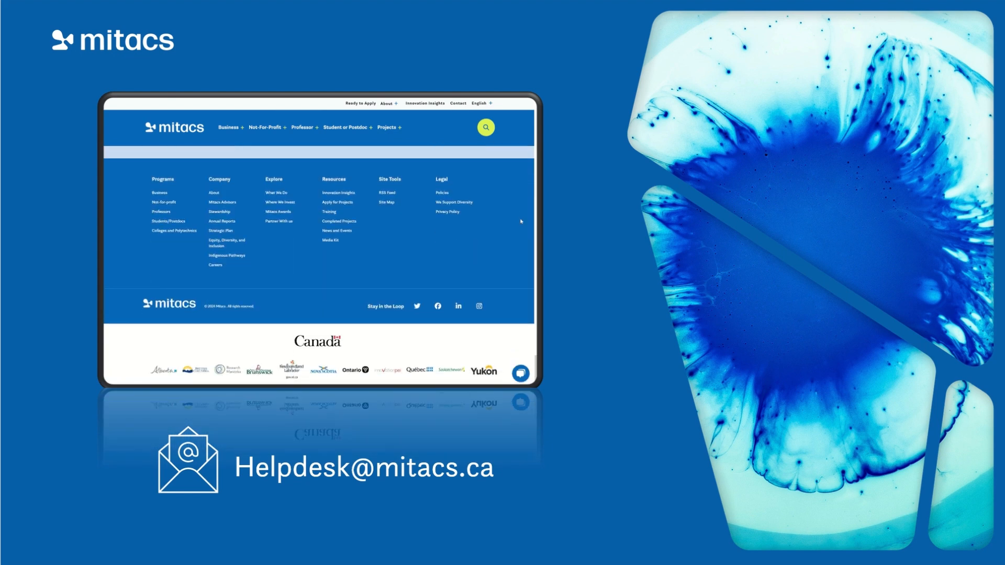